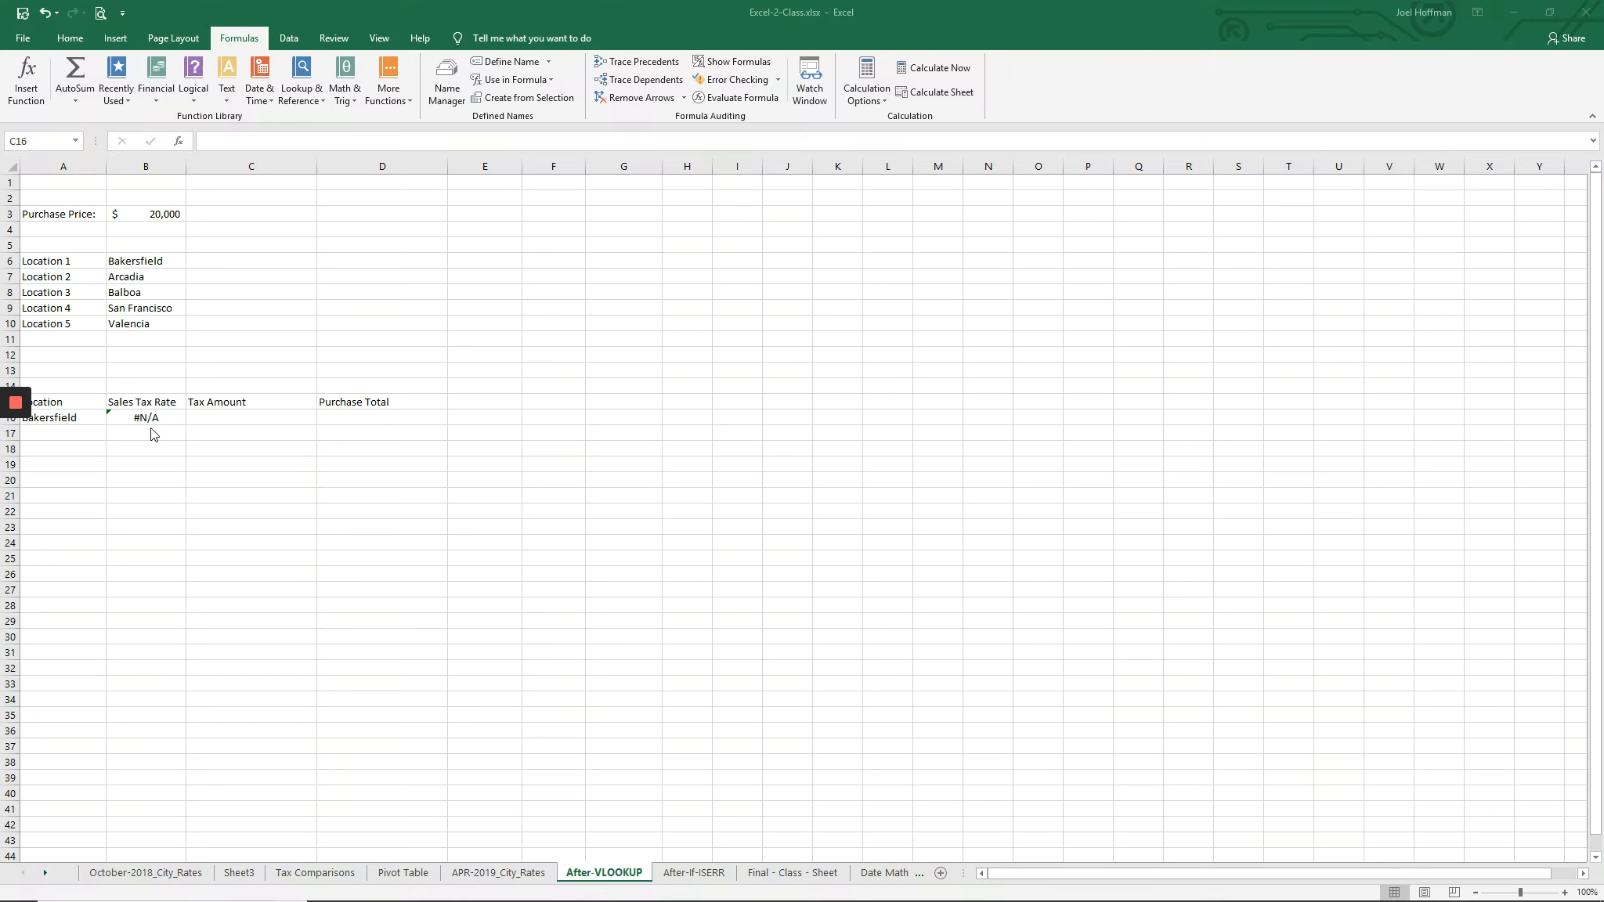
mouse_move(158, 387)
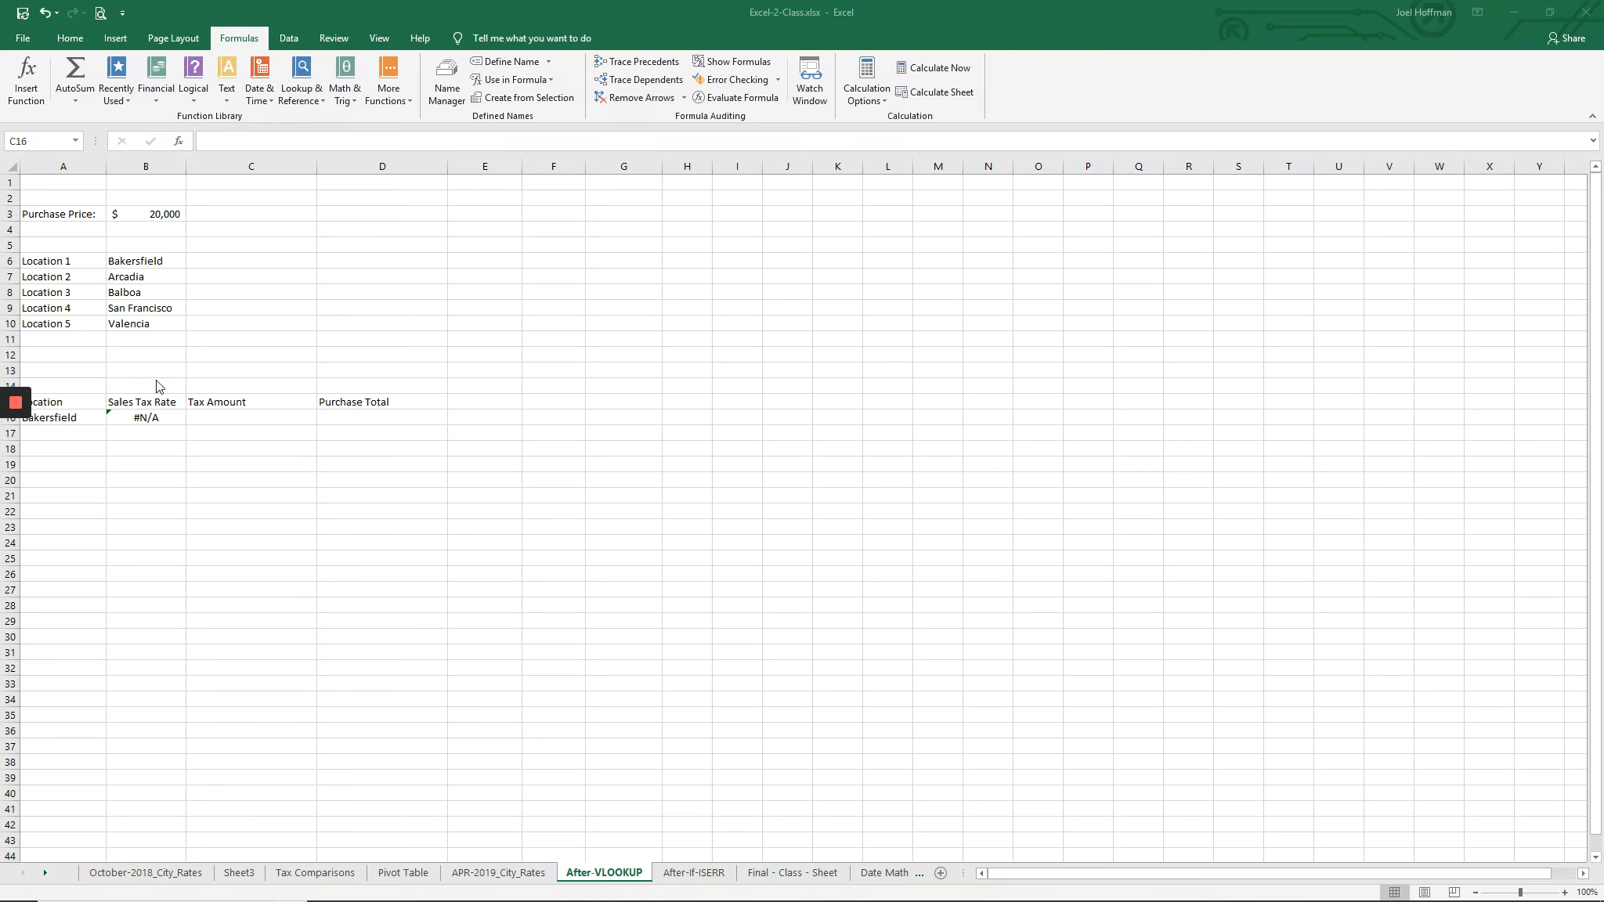
Step: Re-enter the B6 location as Bakersfield* so the B16 VLOOKUP returns 8.25% instead of #N/A
left_click(250, 417)
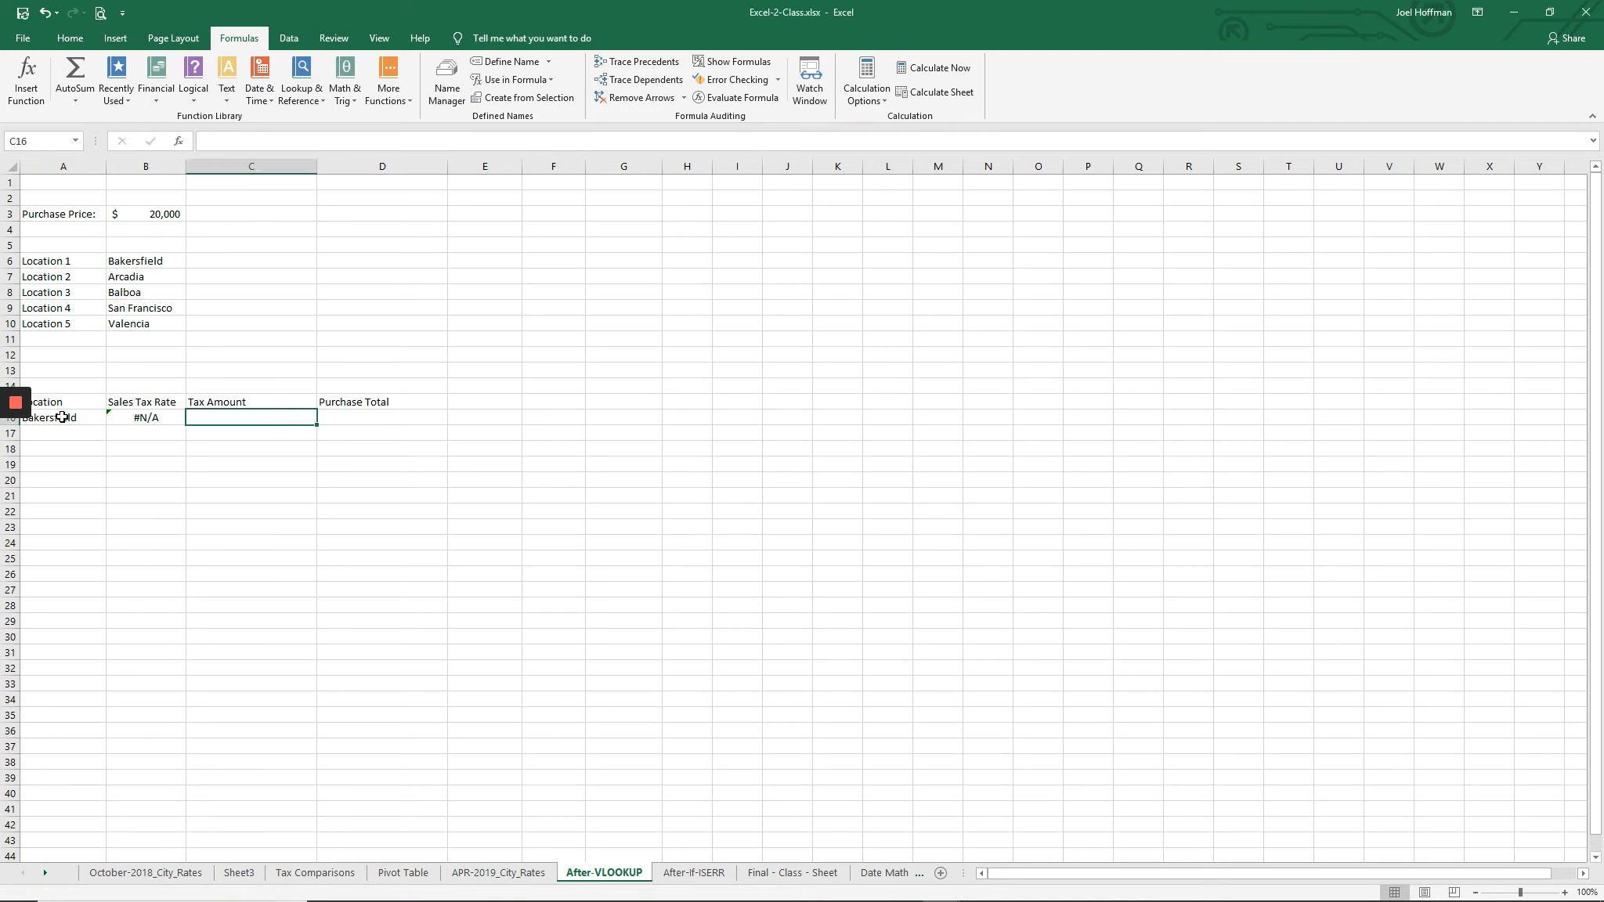
left_click(61, 417)
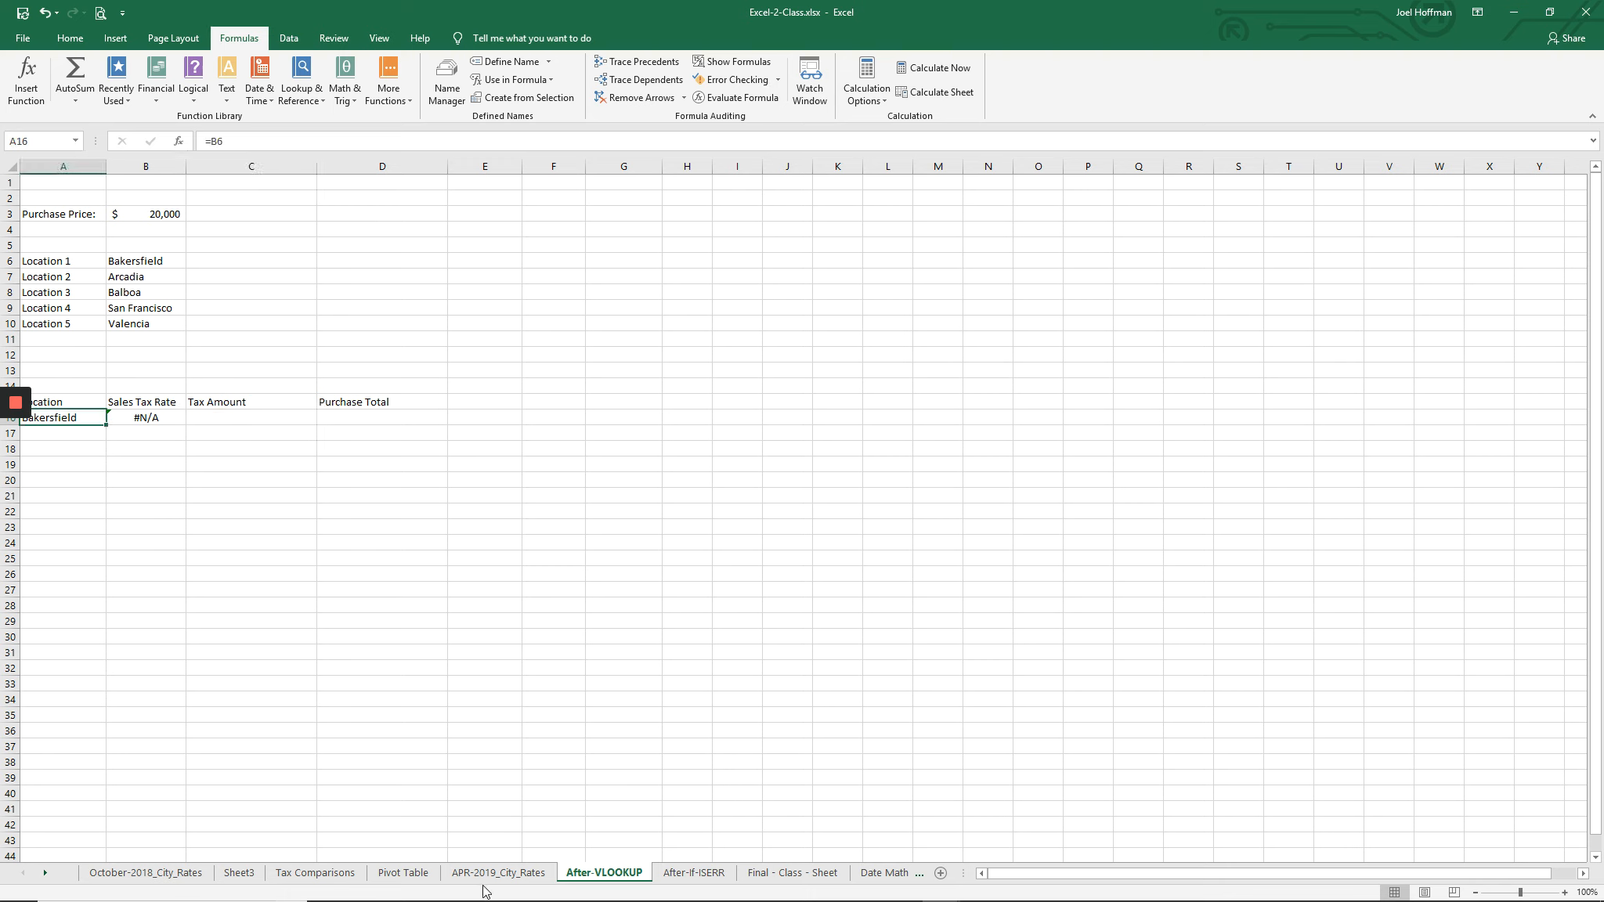
mouse_move(498, 872)
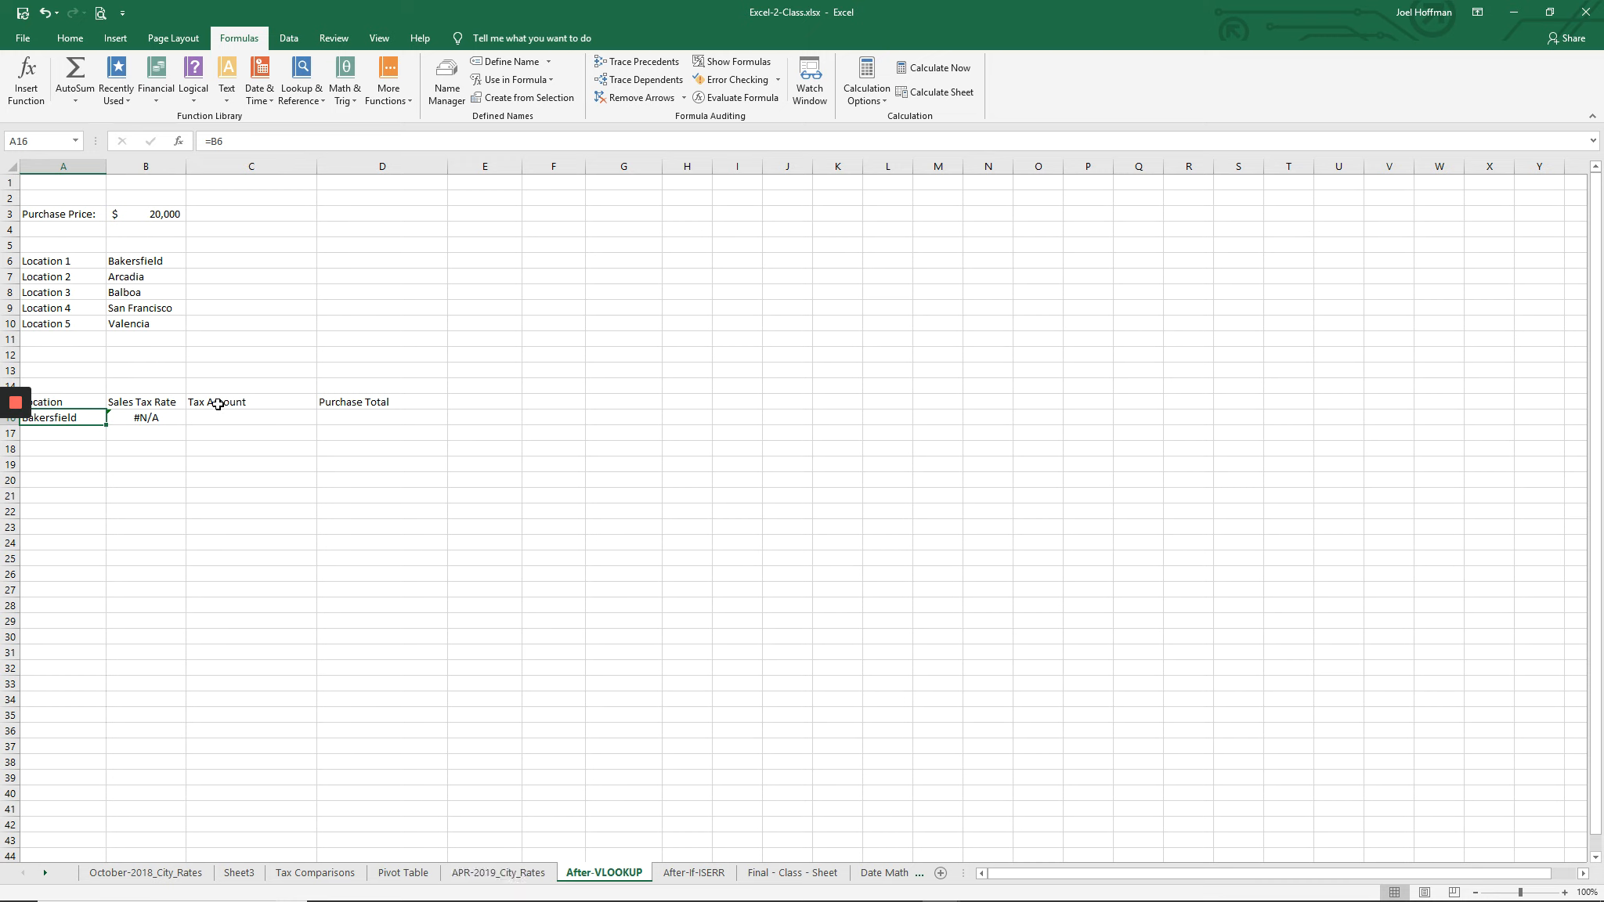
mouse_move(147, 267)
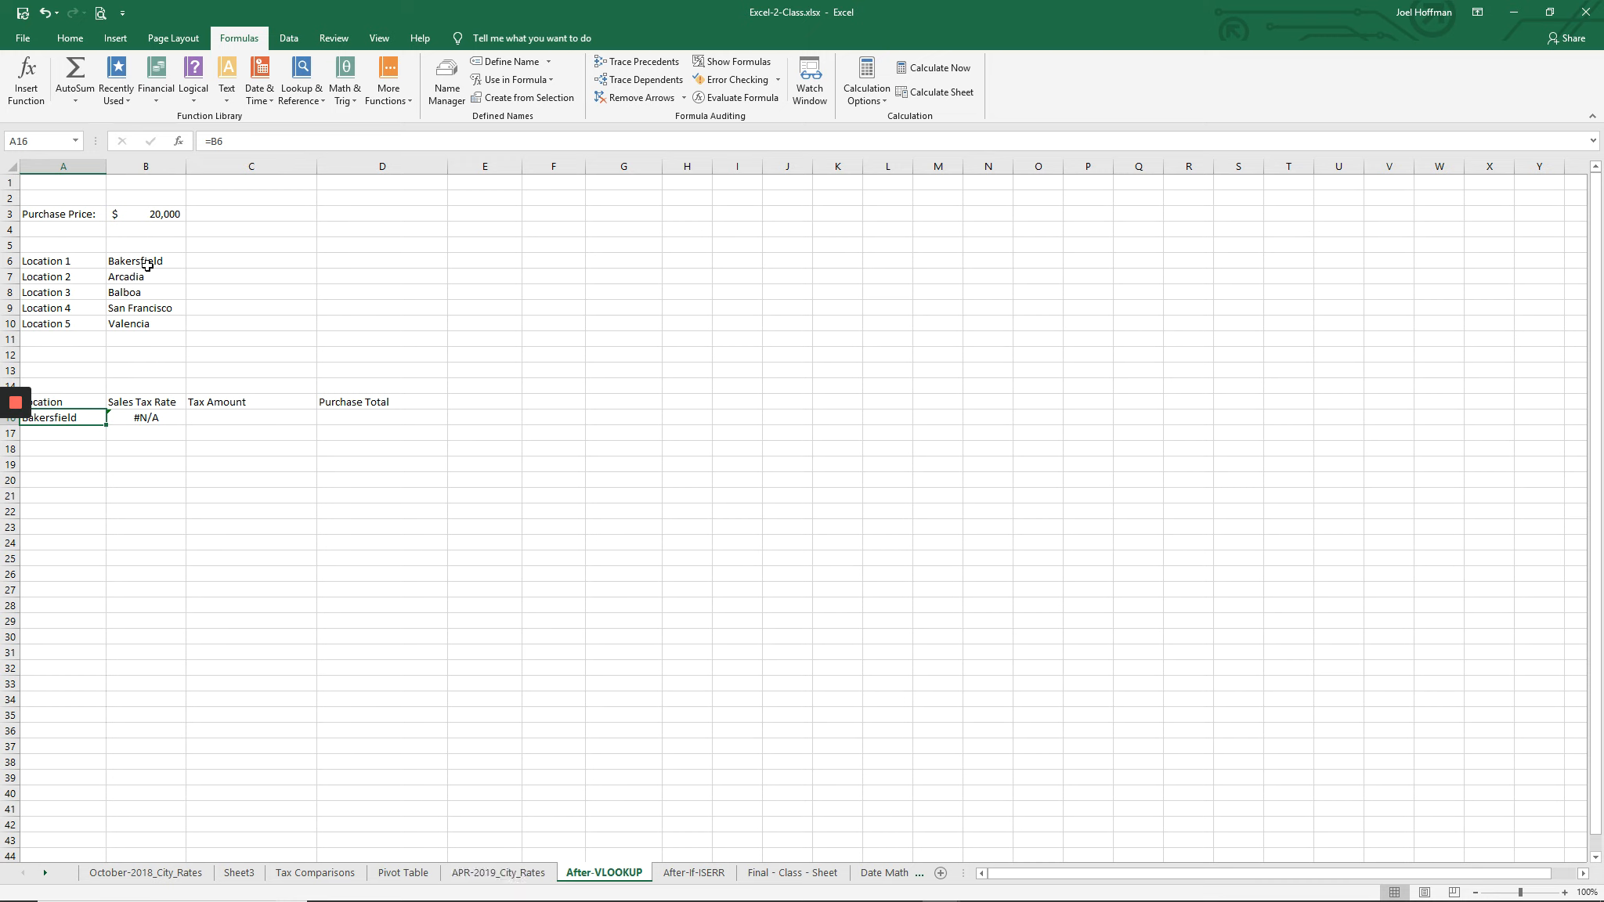
left_click(145, 262)
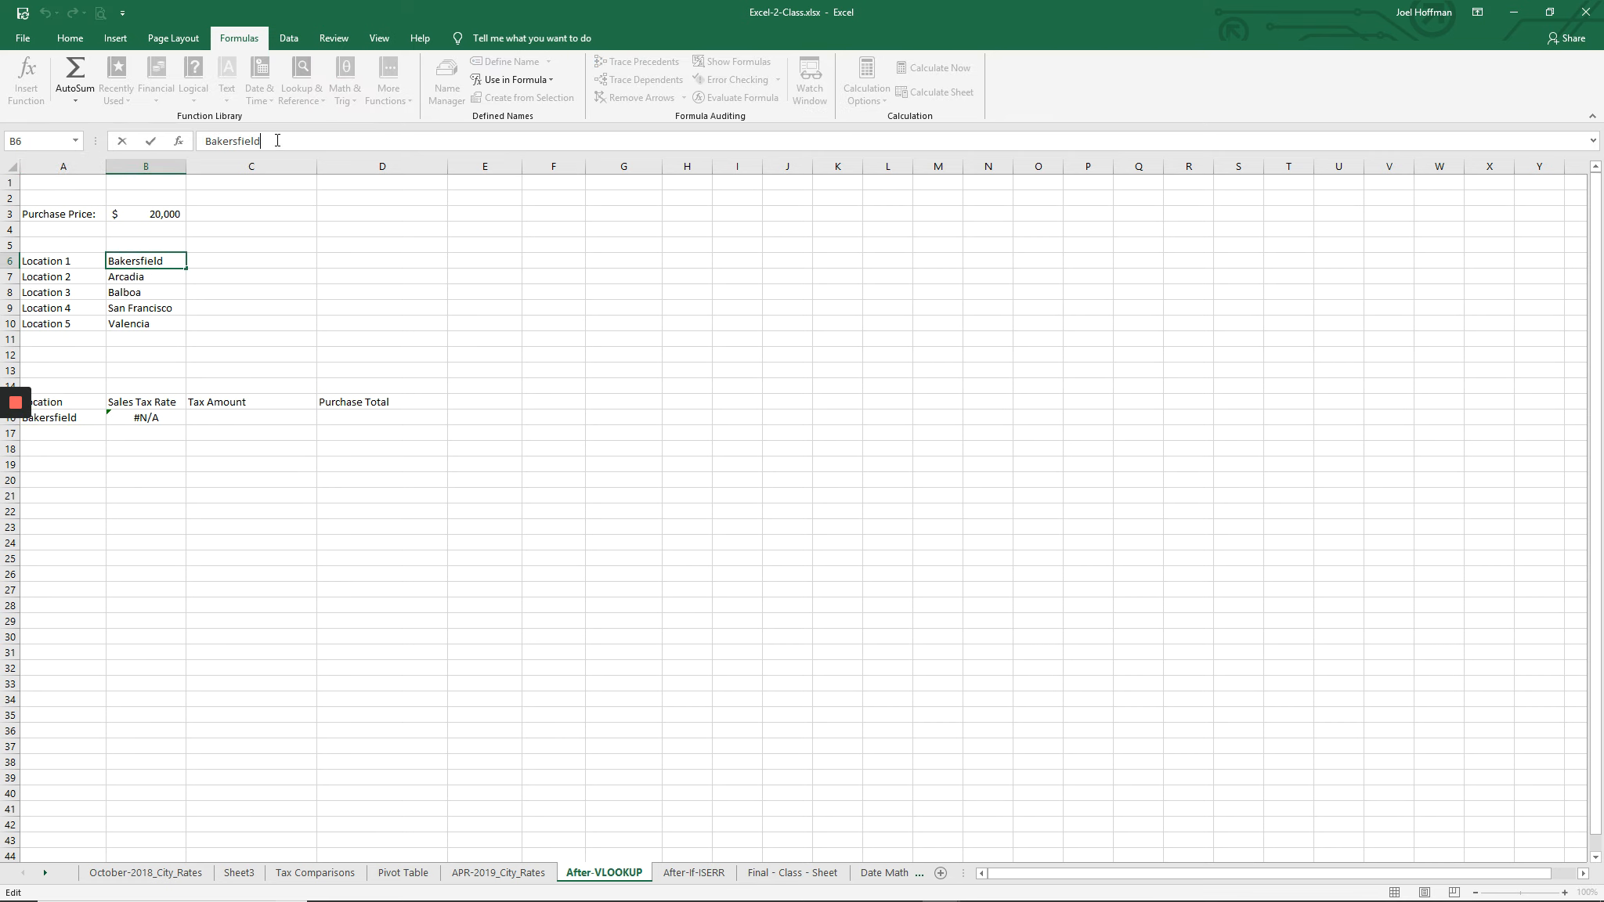
key("Return")
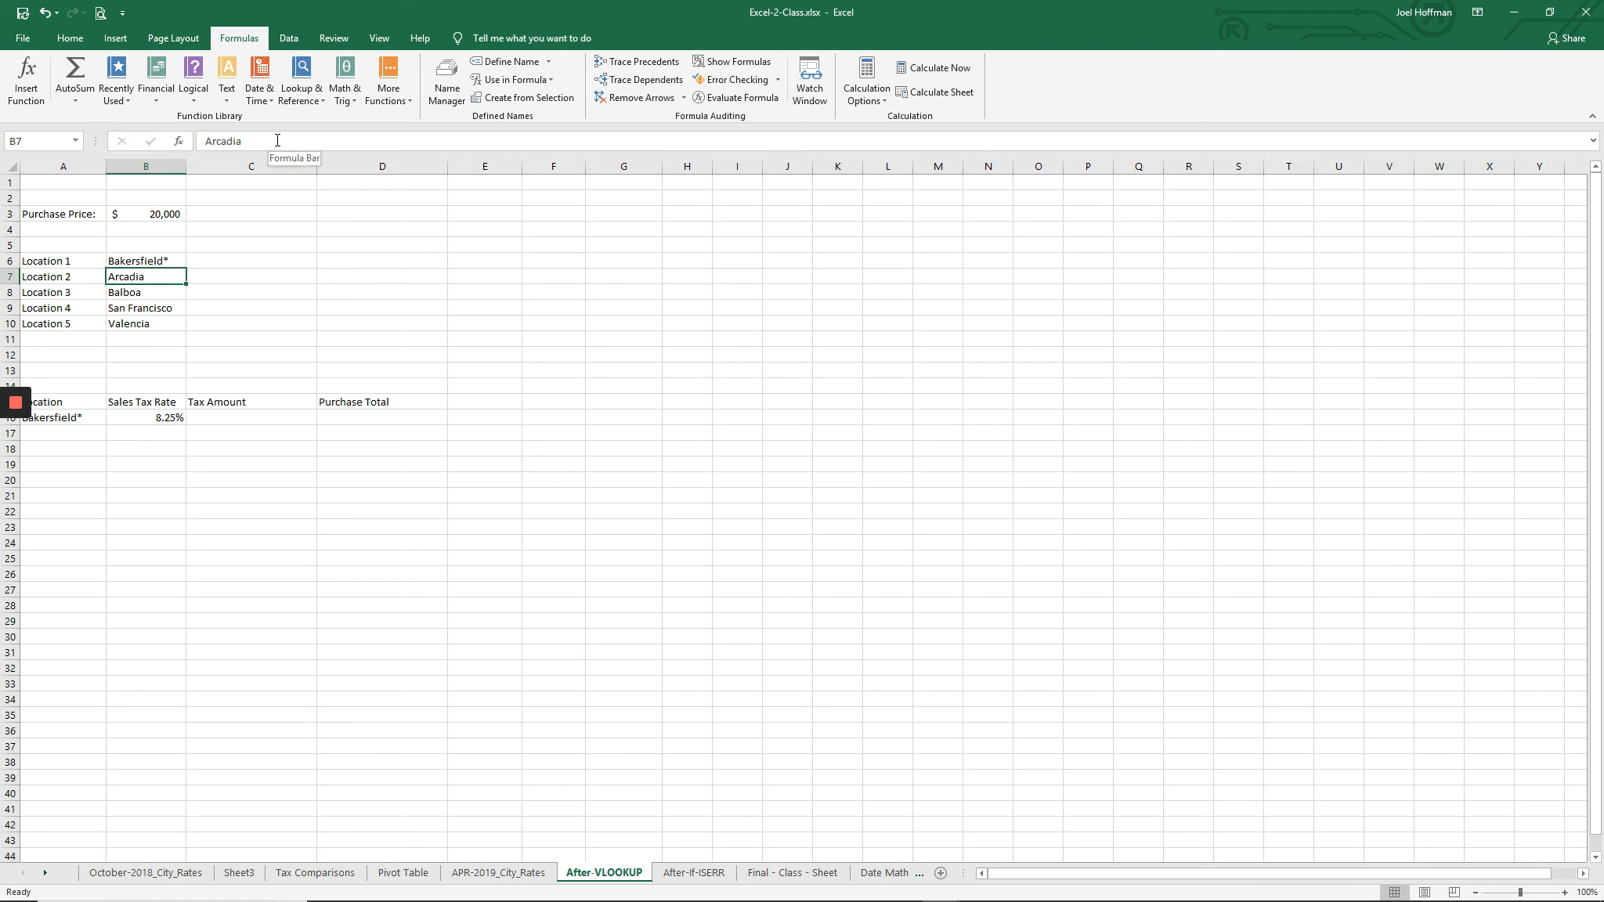
mouse_move(137, 417)
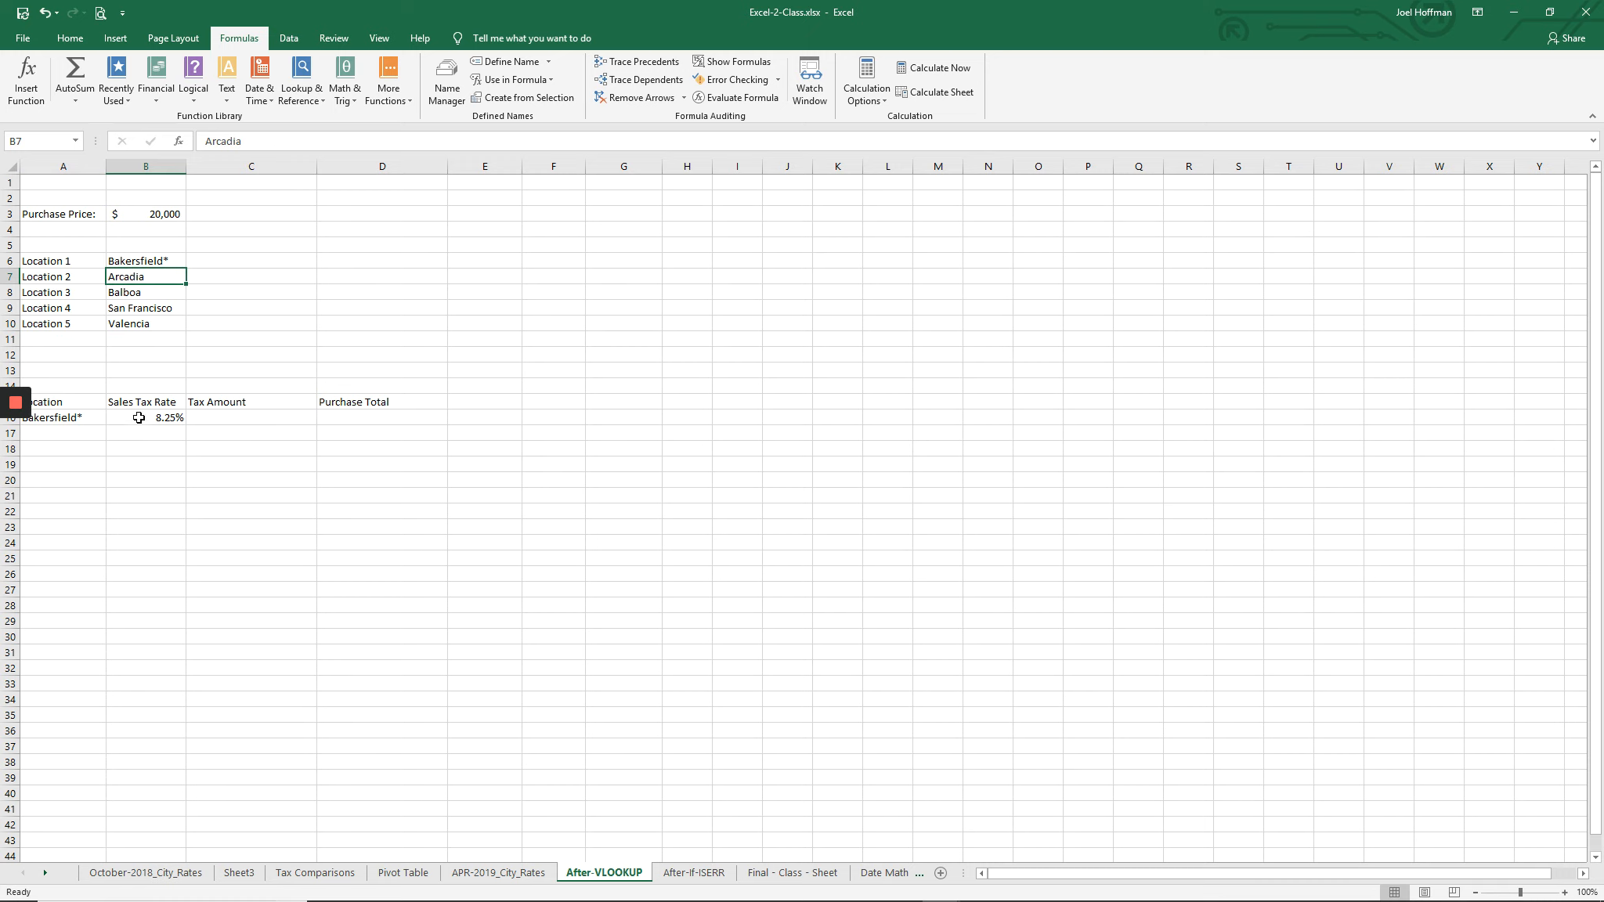
left_click(144, 416)
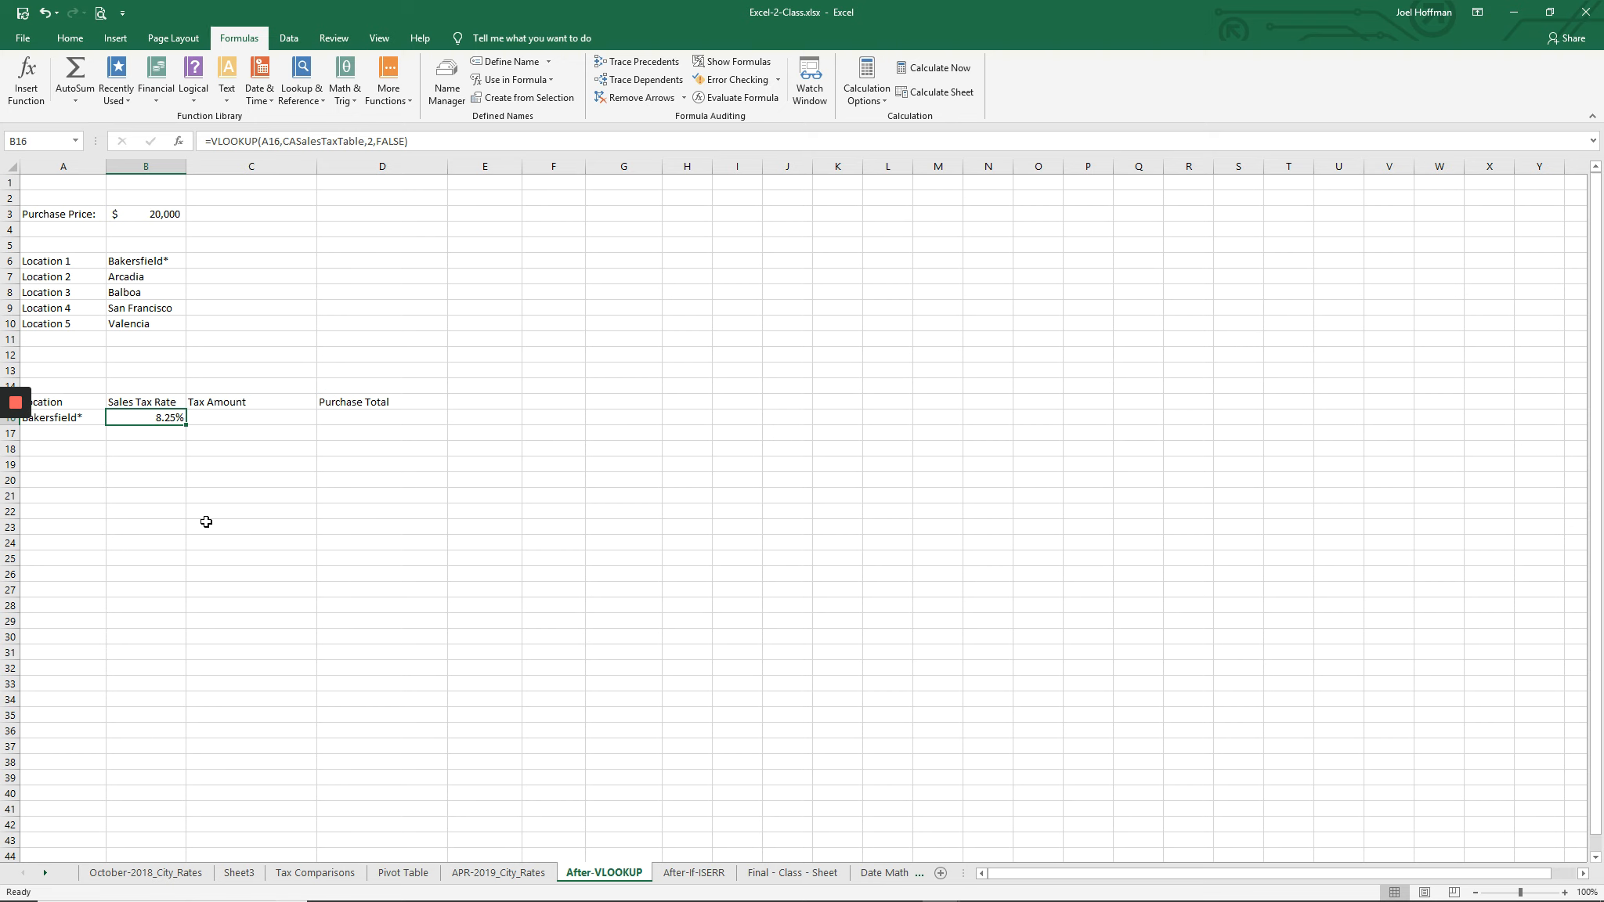
mouse_move(140, 440)
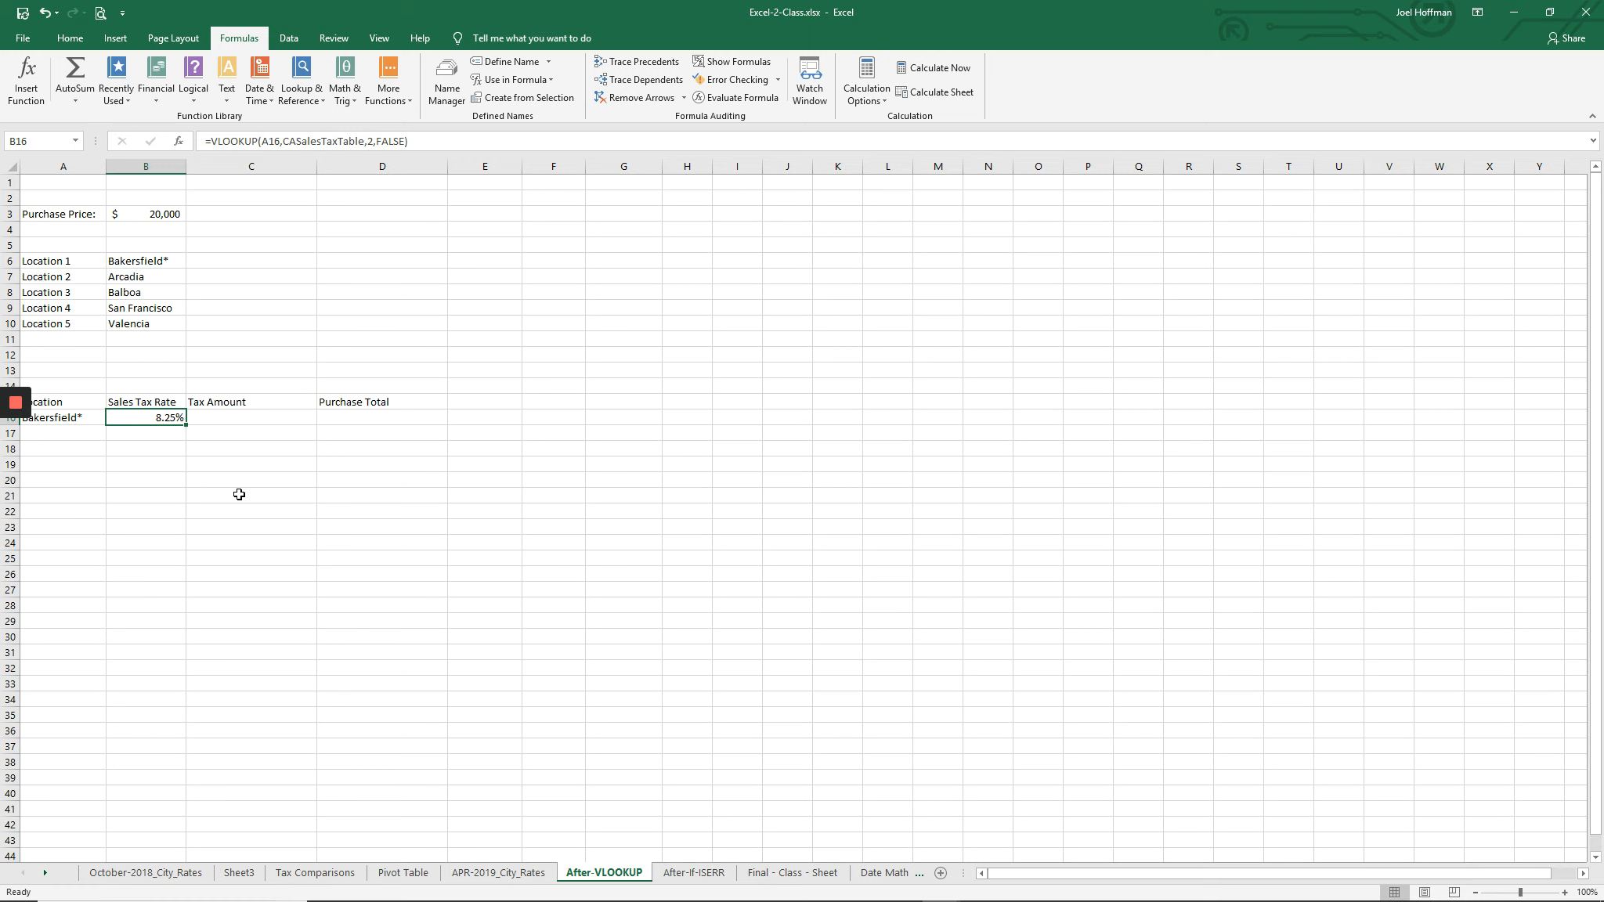
mouse_move(335, 490)
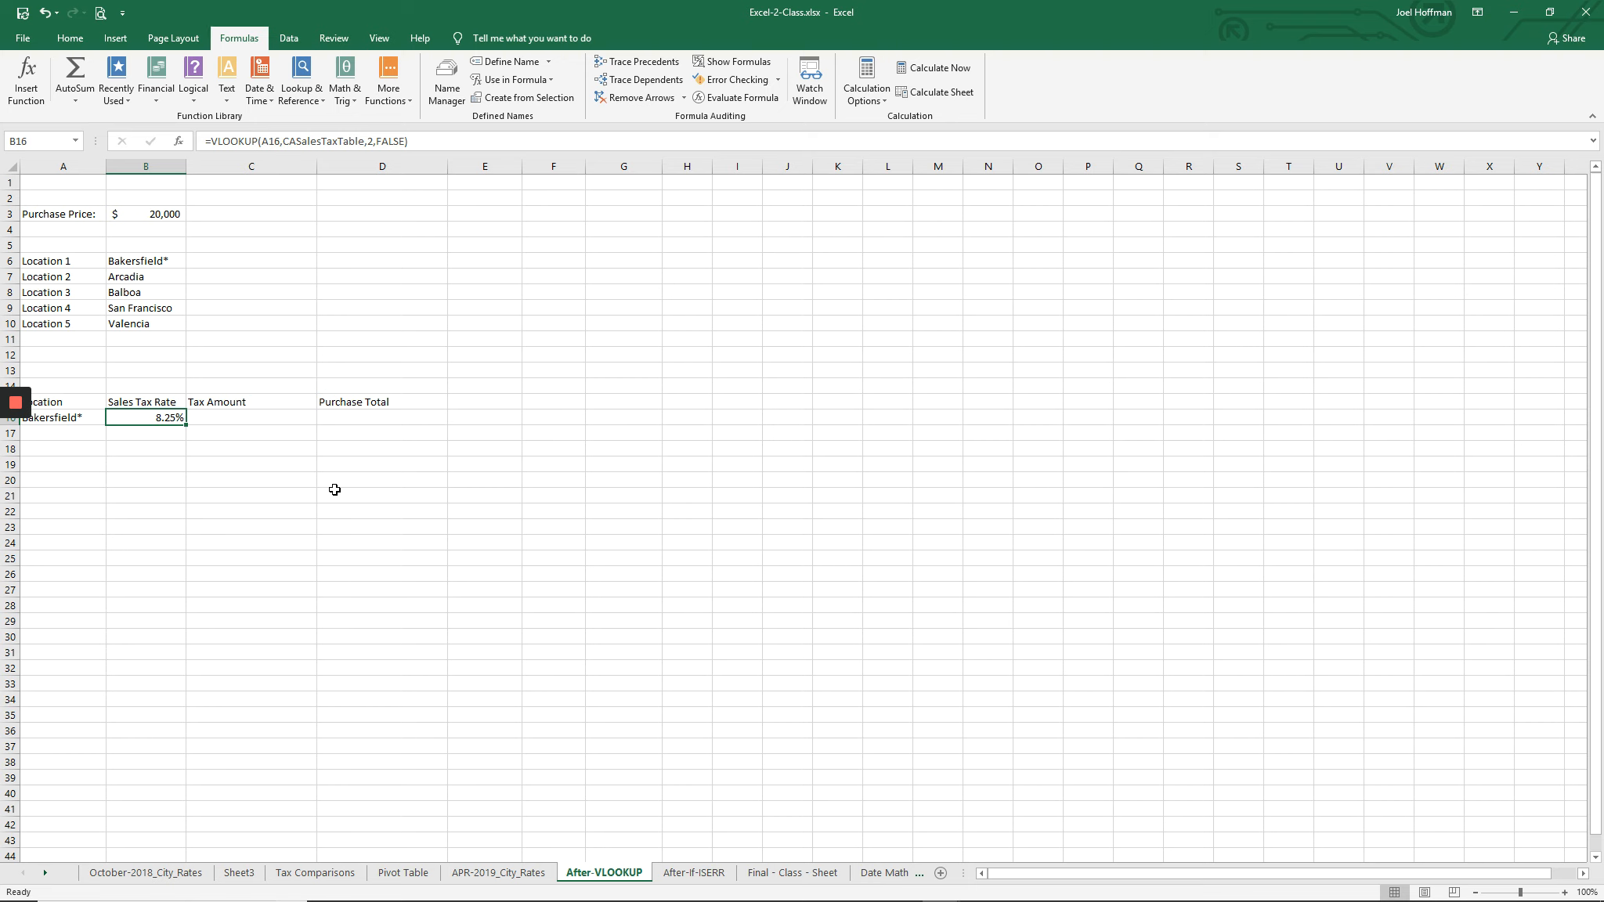
mouse_move(562, 416)
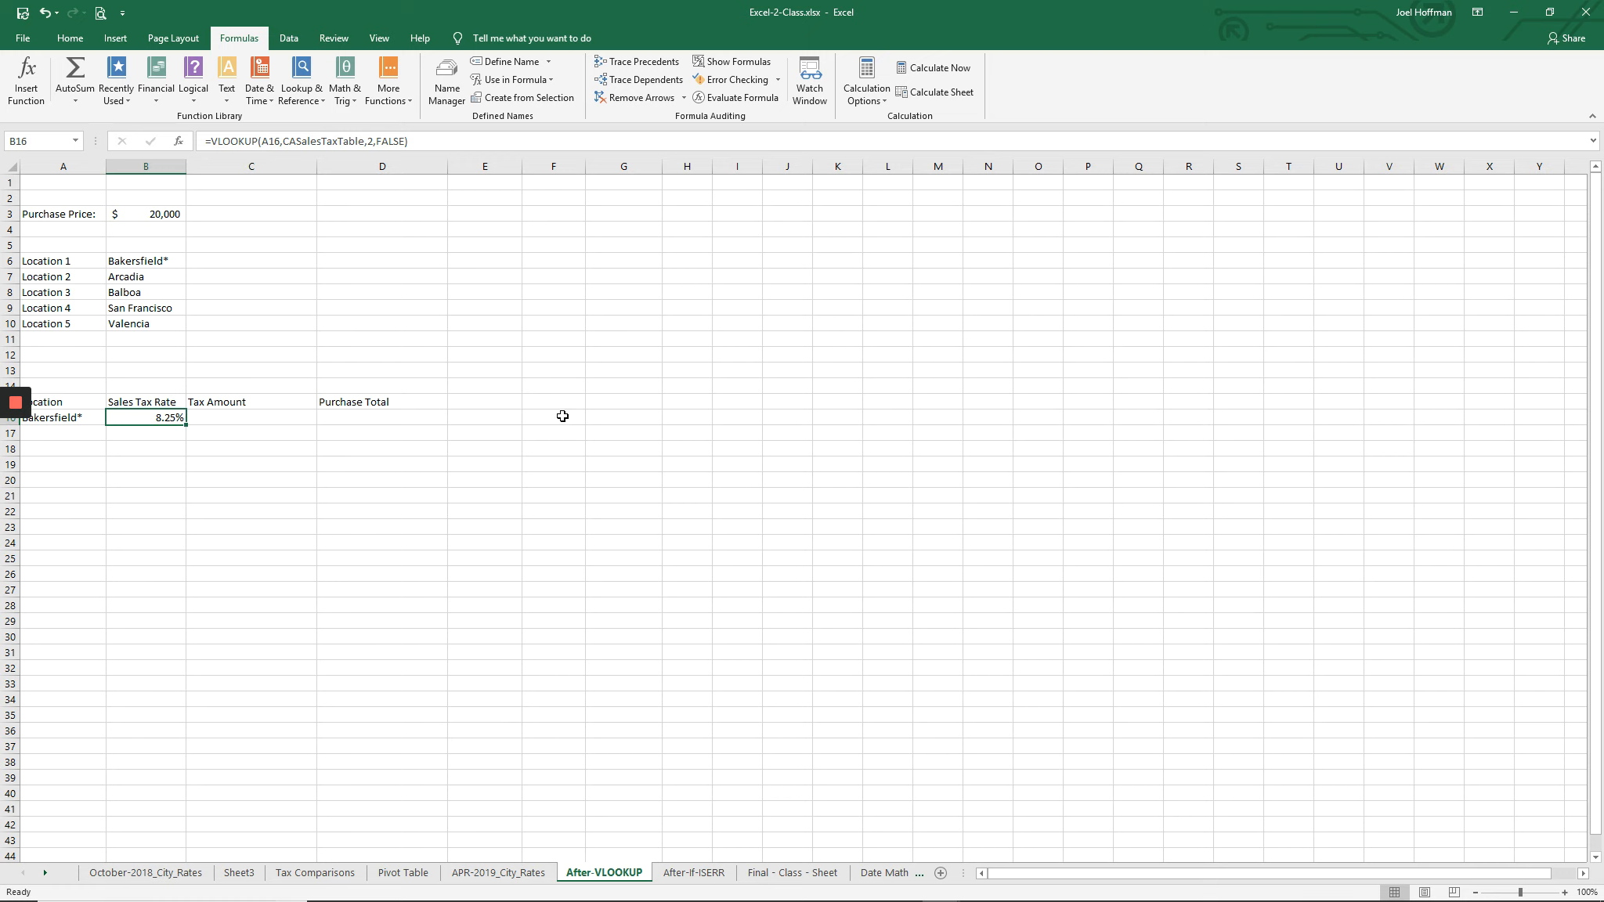
mouse_move(611, 418)
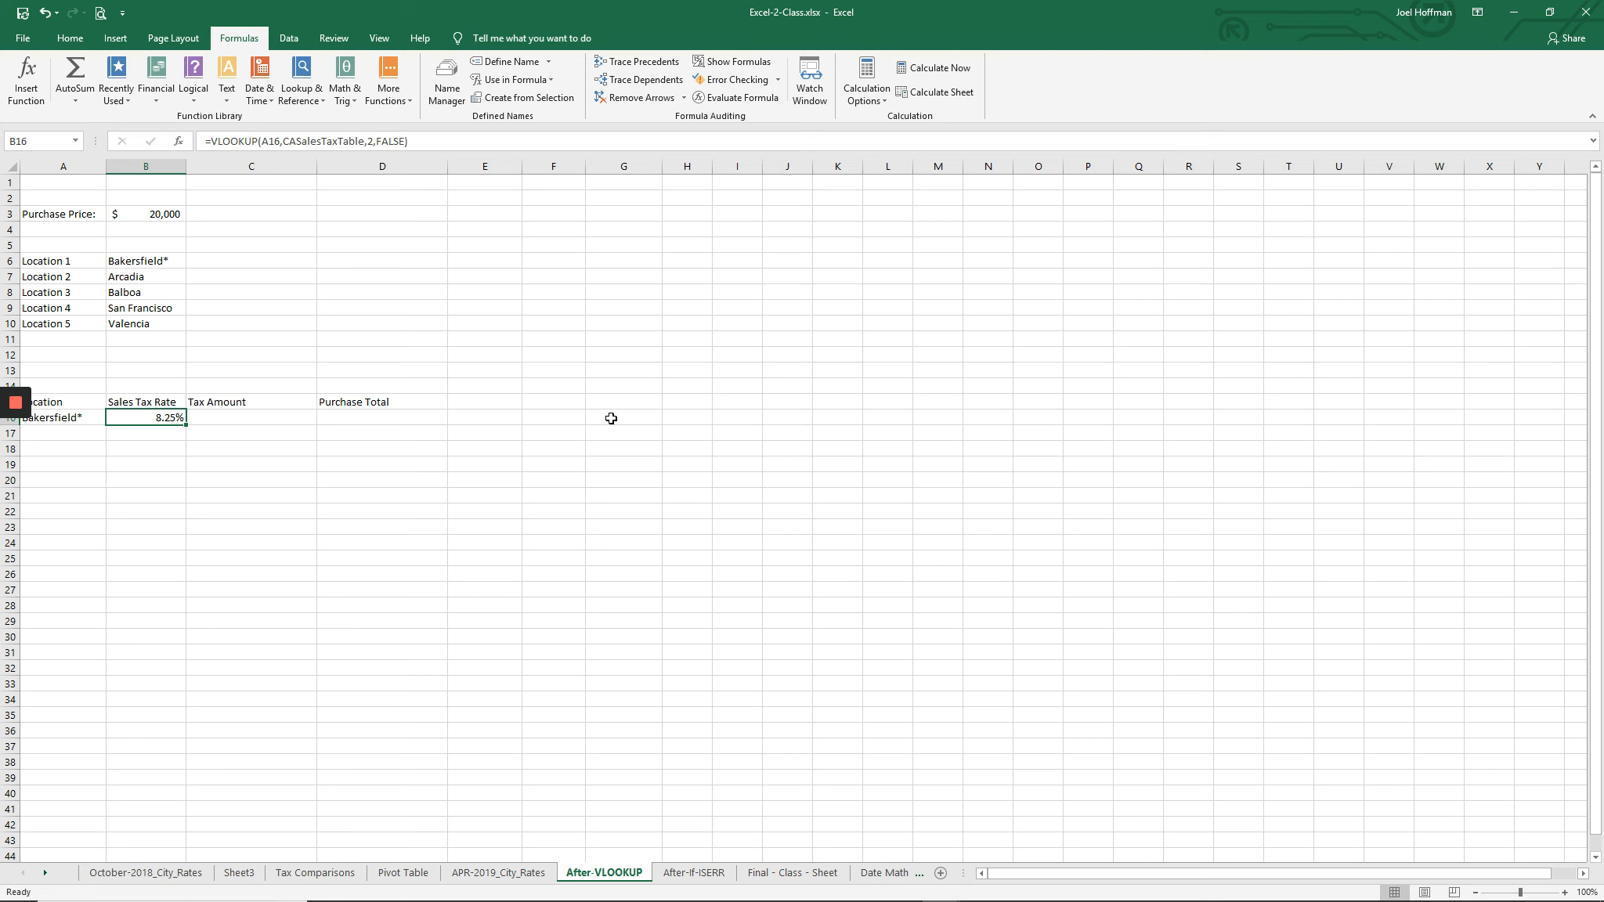
mouse_move(630, 419)
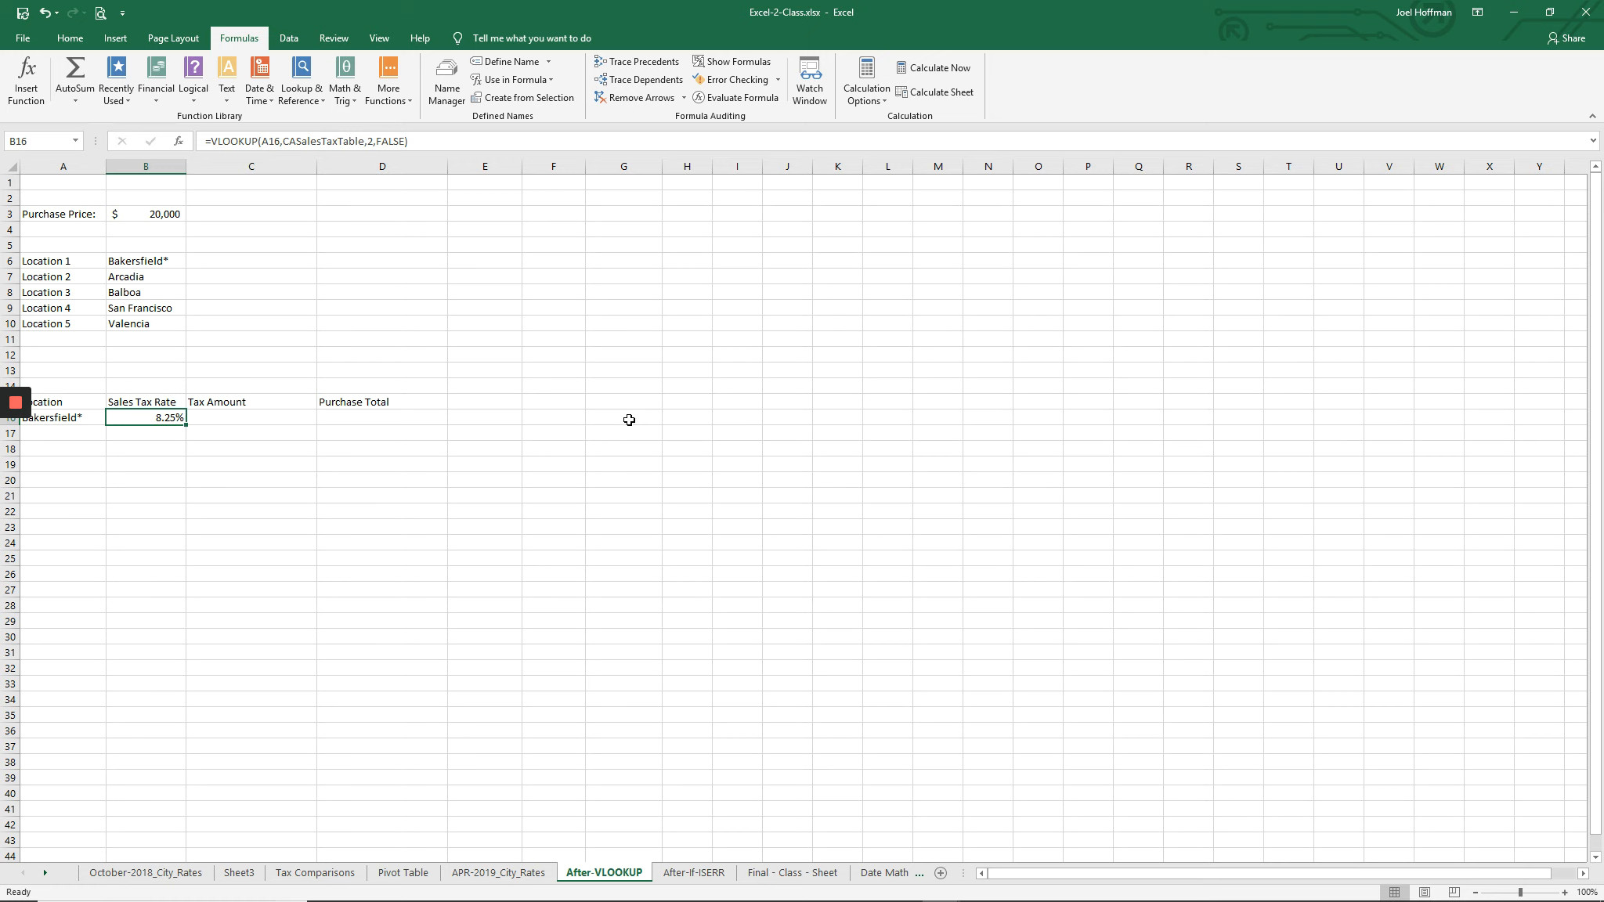
Step: Begin =ISE in G16 so AutoComplete suggests the ISERROR function
left_click(624, 417)
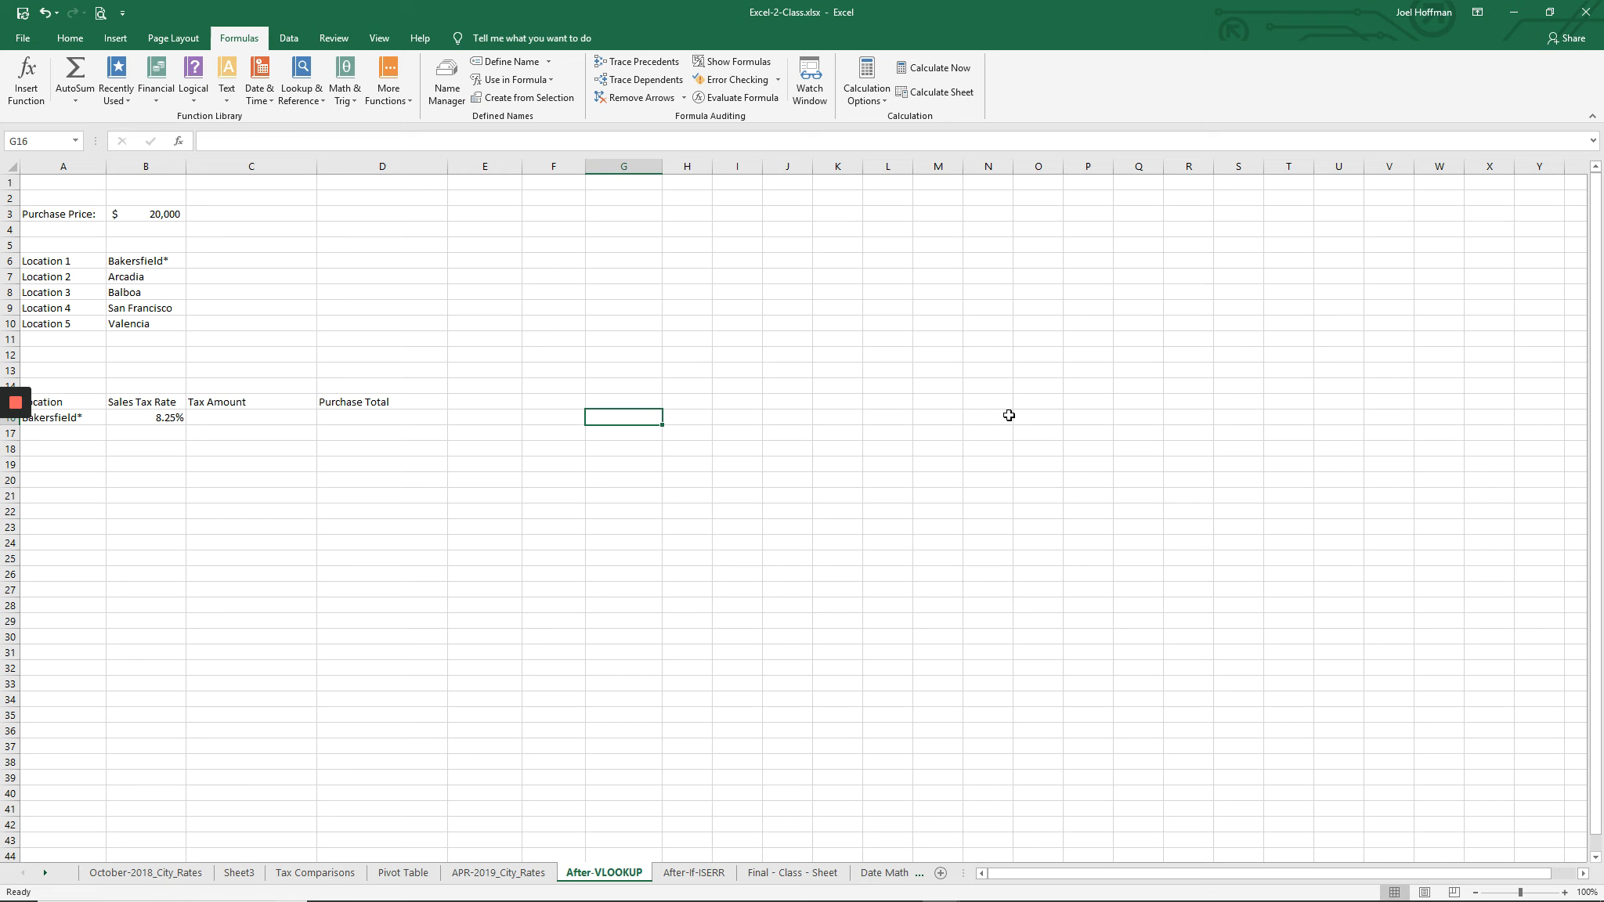
type("=")
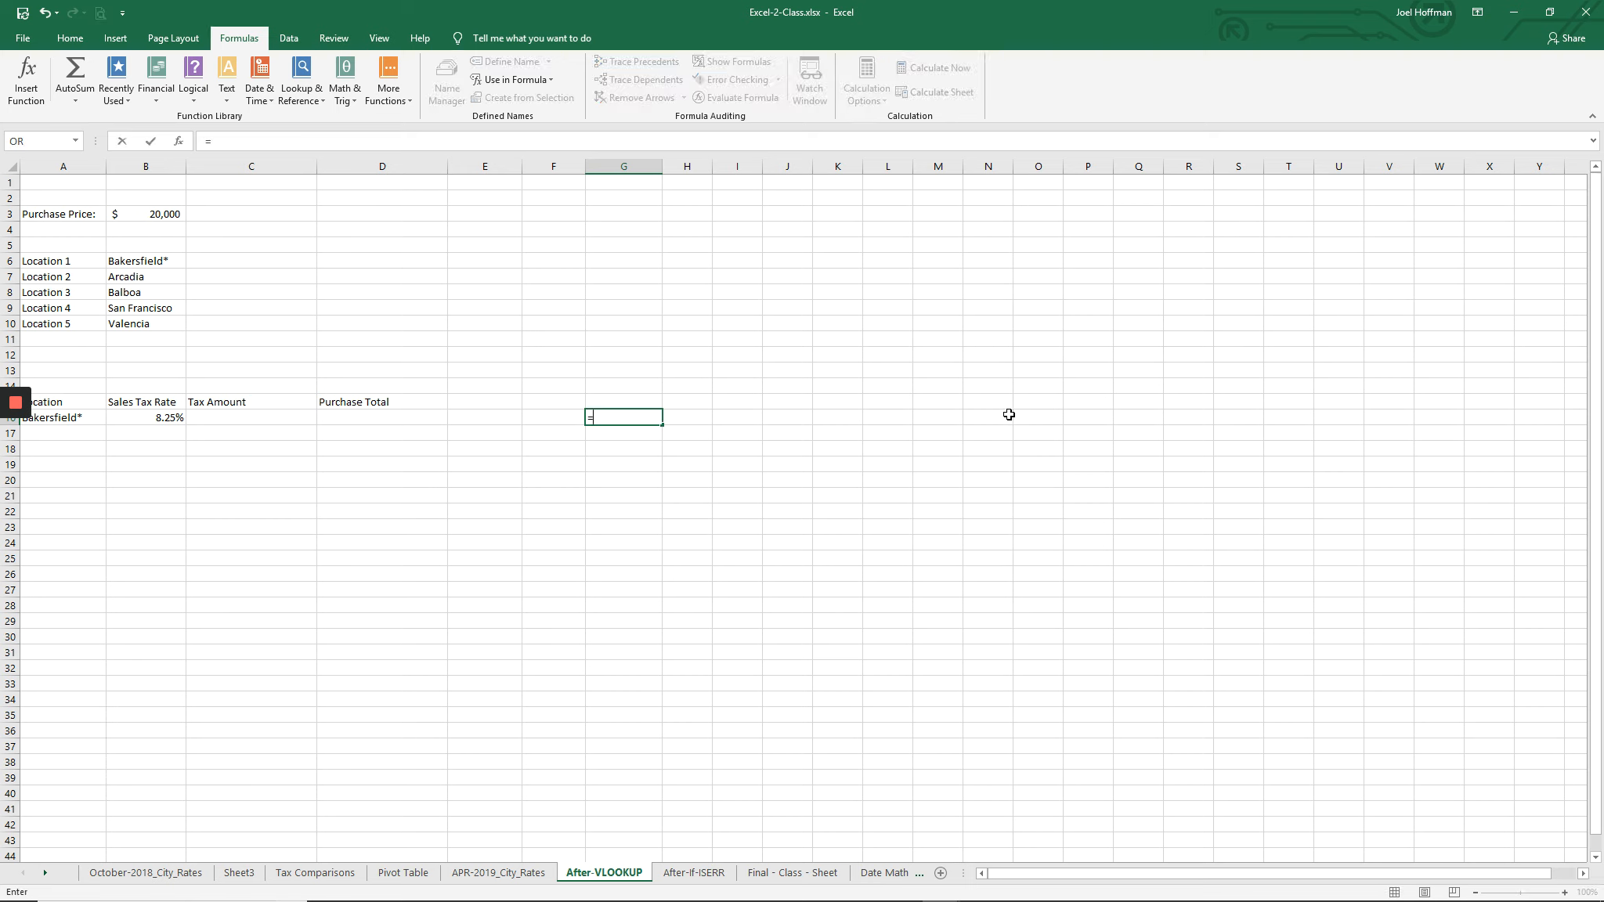
type("ISERROR")
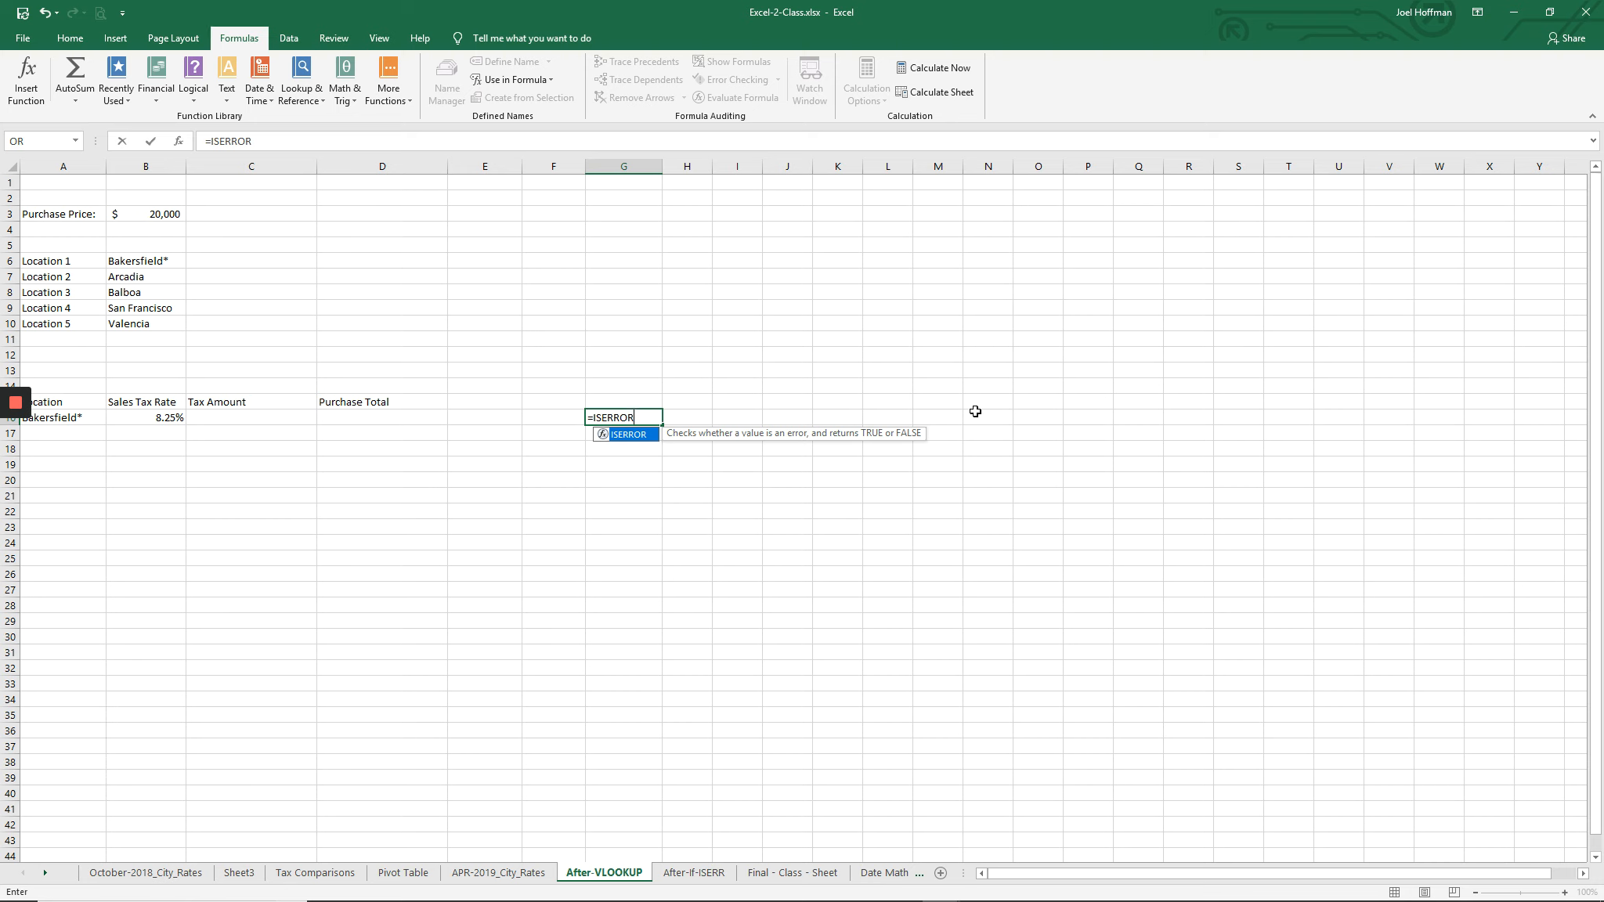
mouse_move(606, 446)
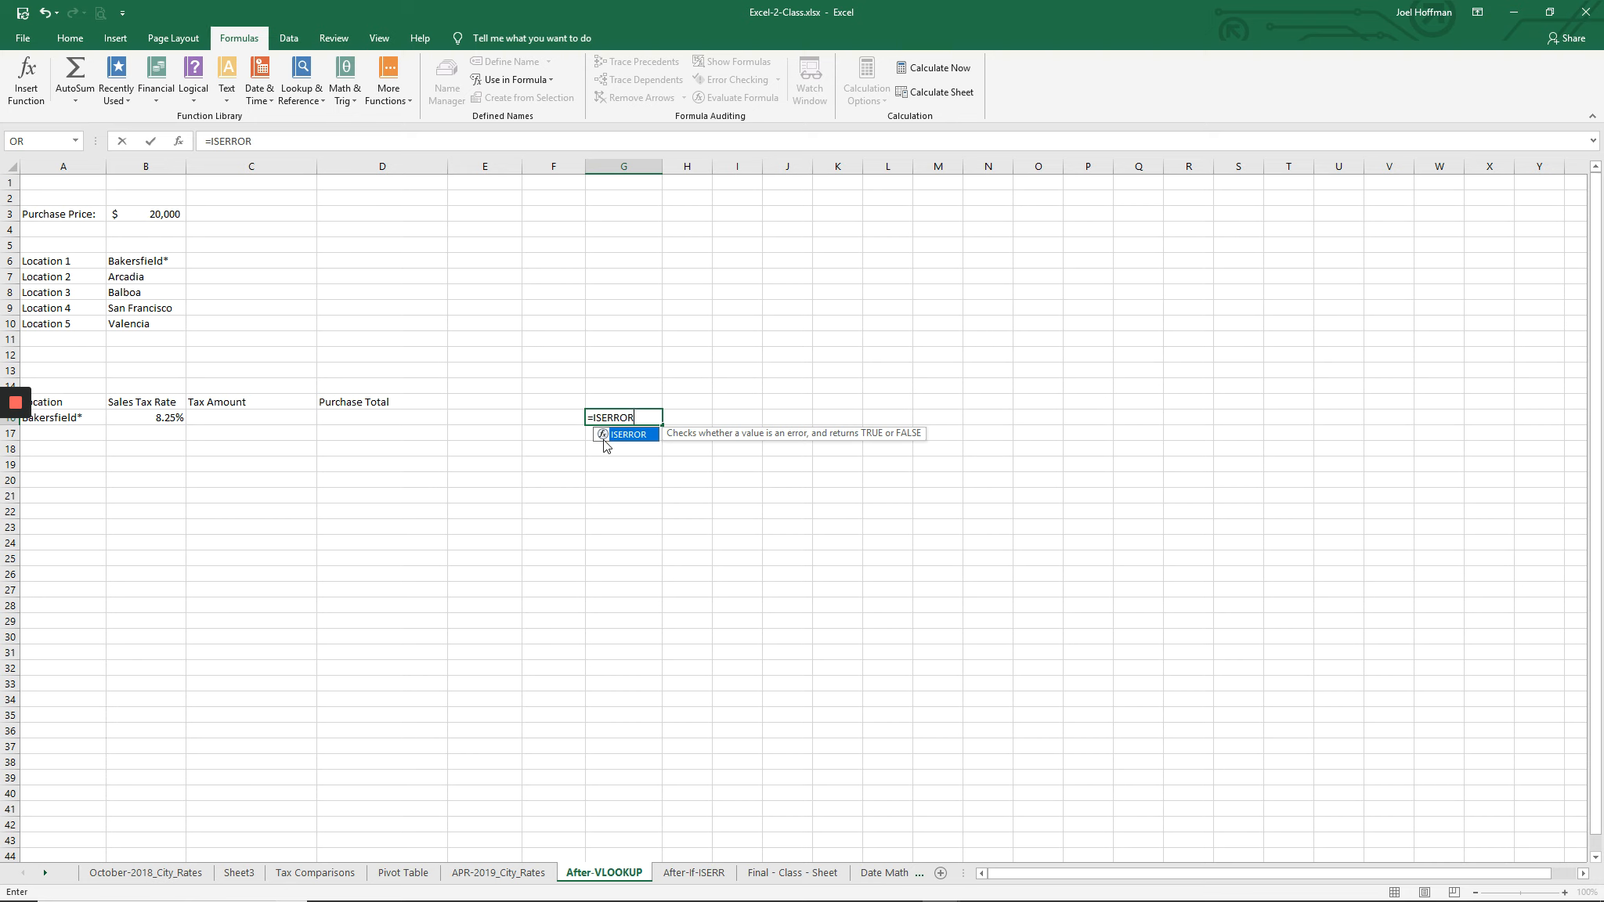
mouse_move(612, 447)
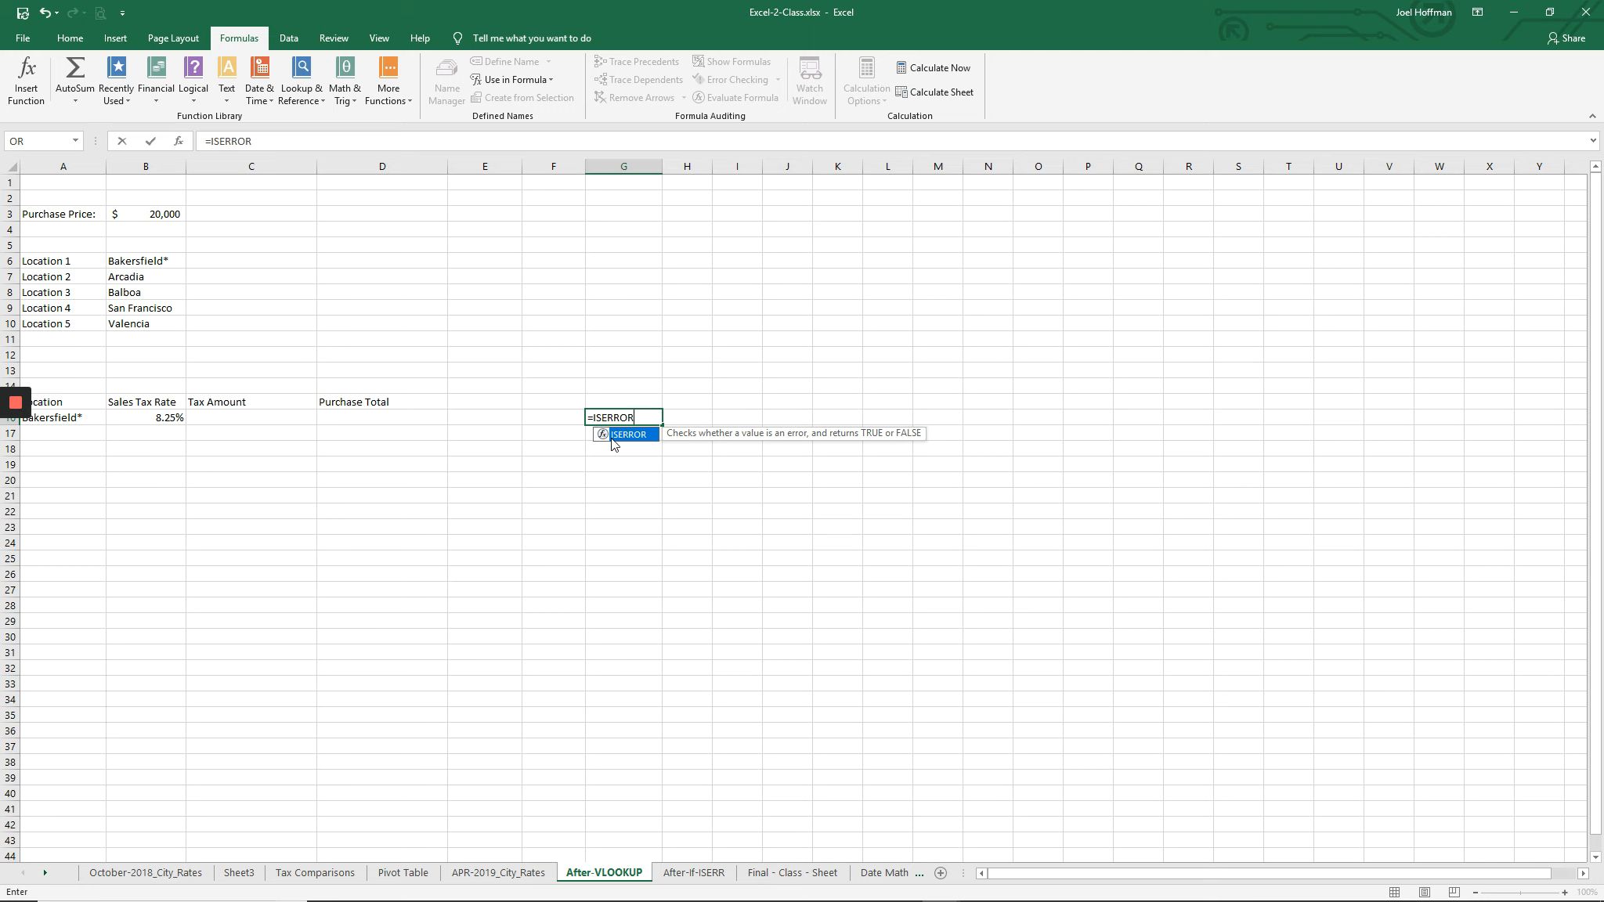
mouse_move(737, 501)
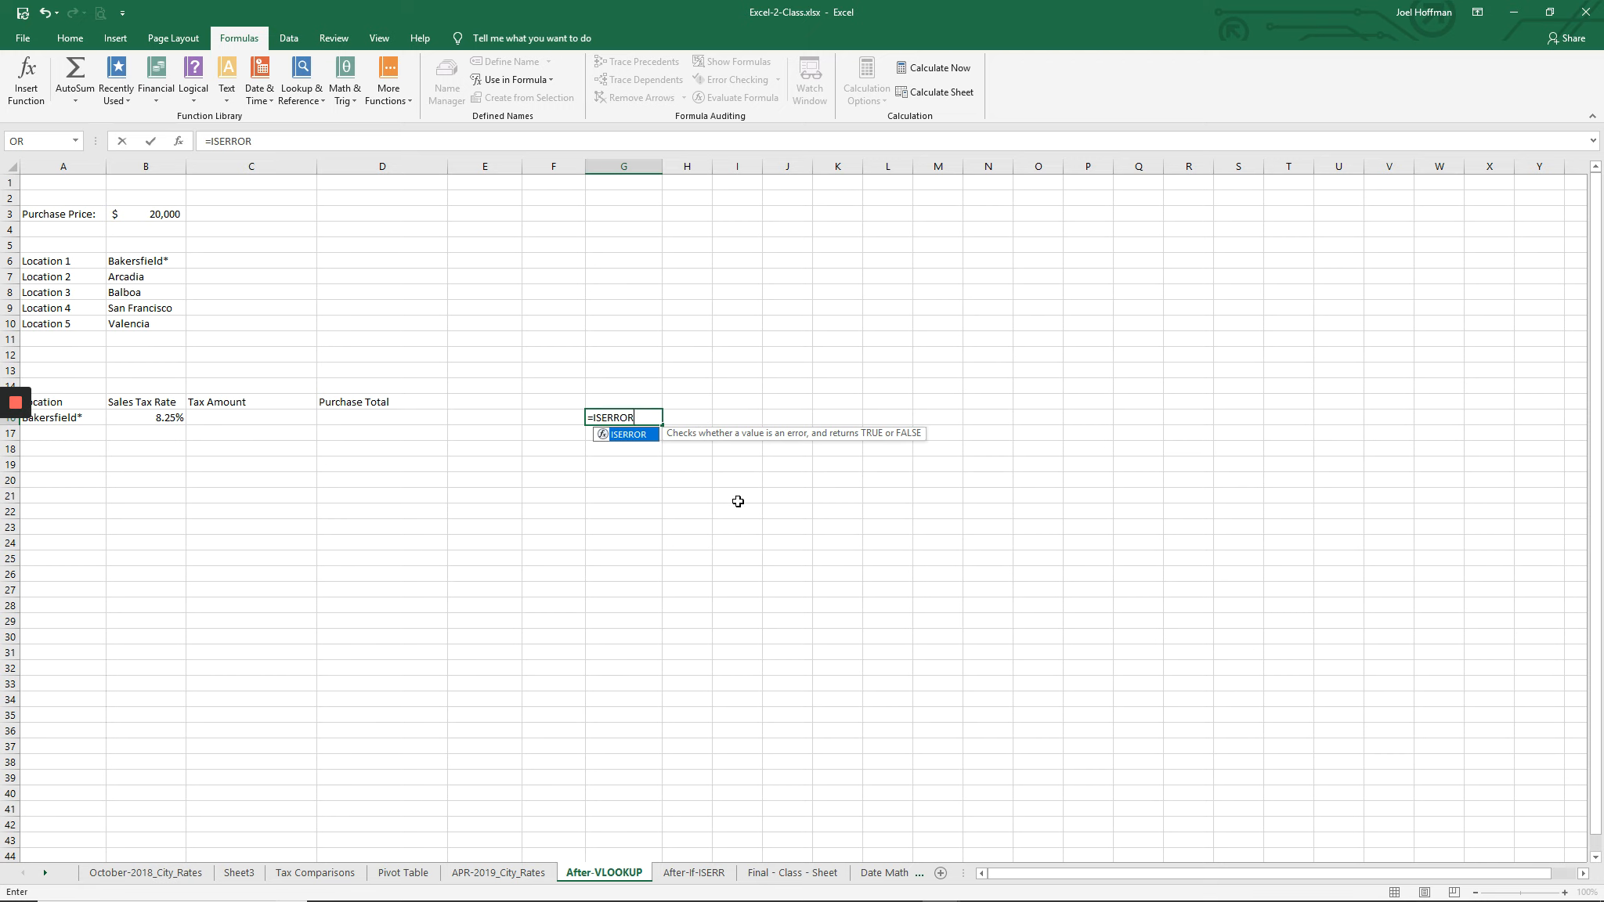
Step: Complete =ISERROR(B16) in G16, which returns FALSE for the 8.25% rate
type("(")
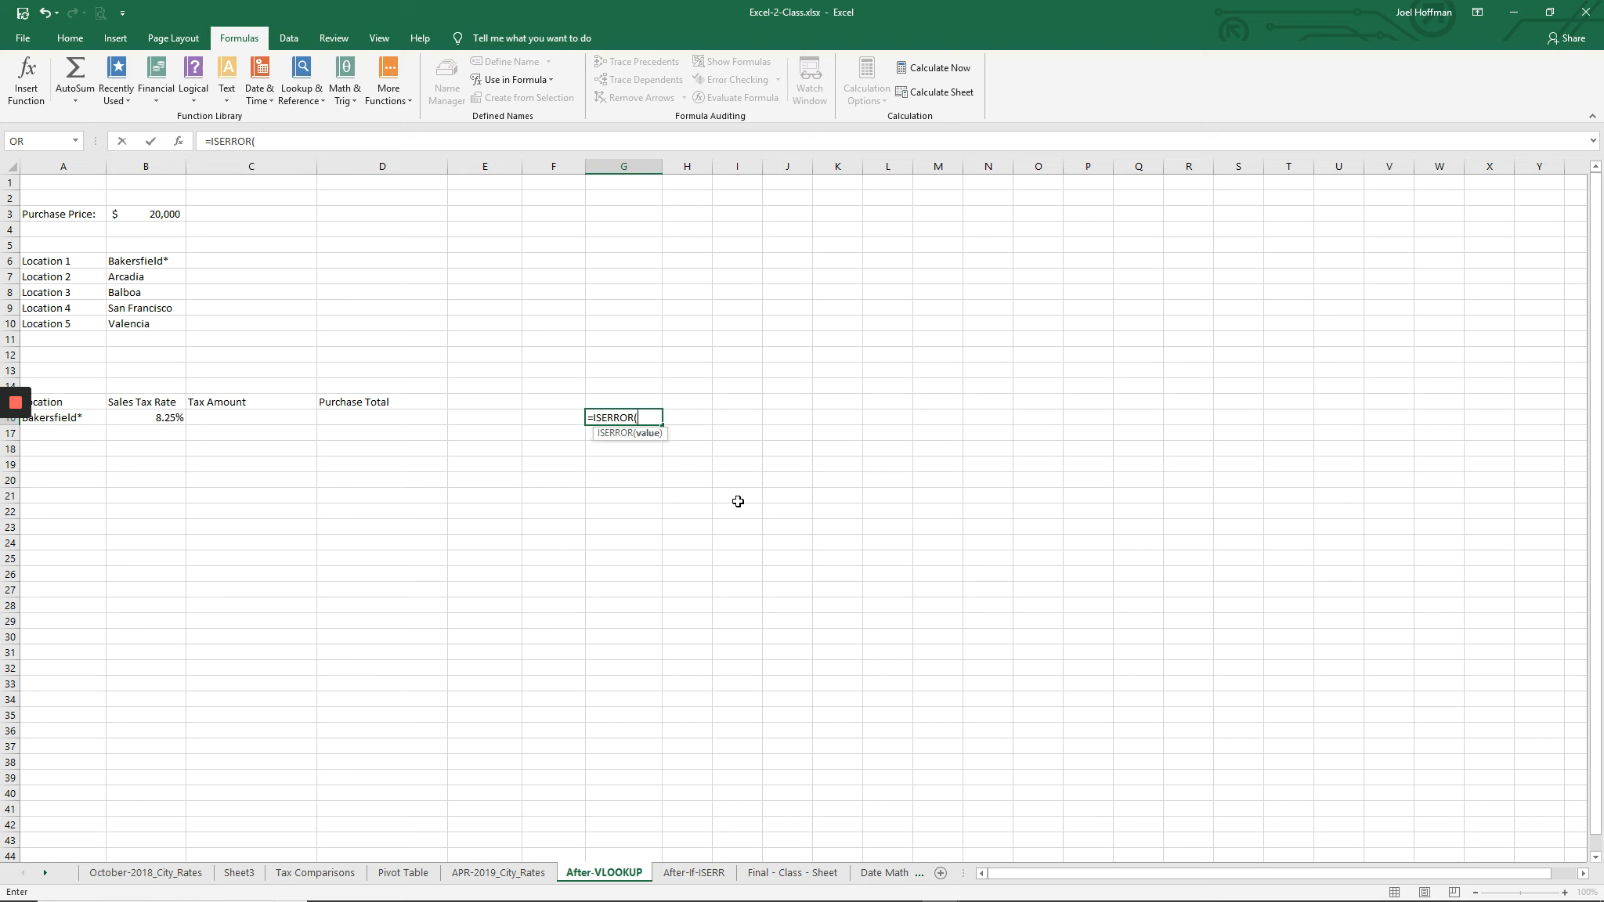
mouse_move(624, 382)
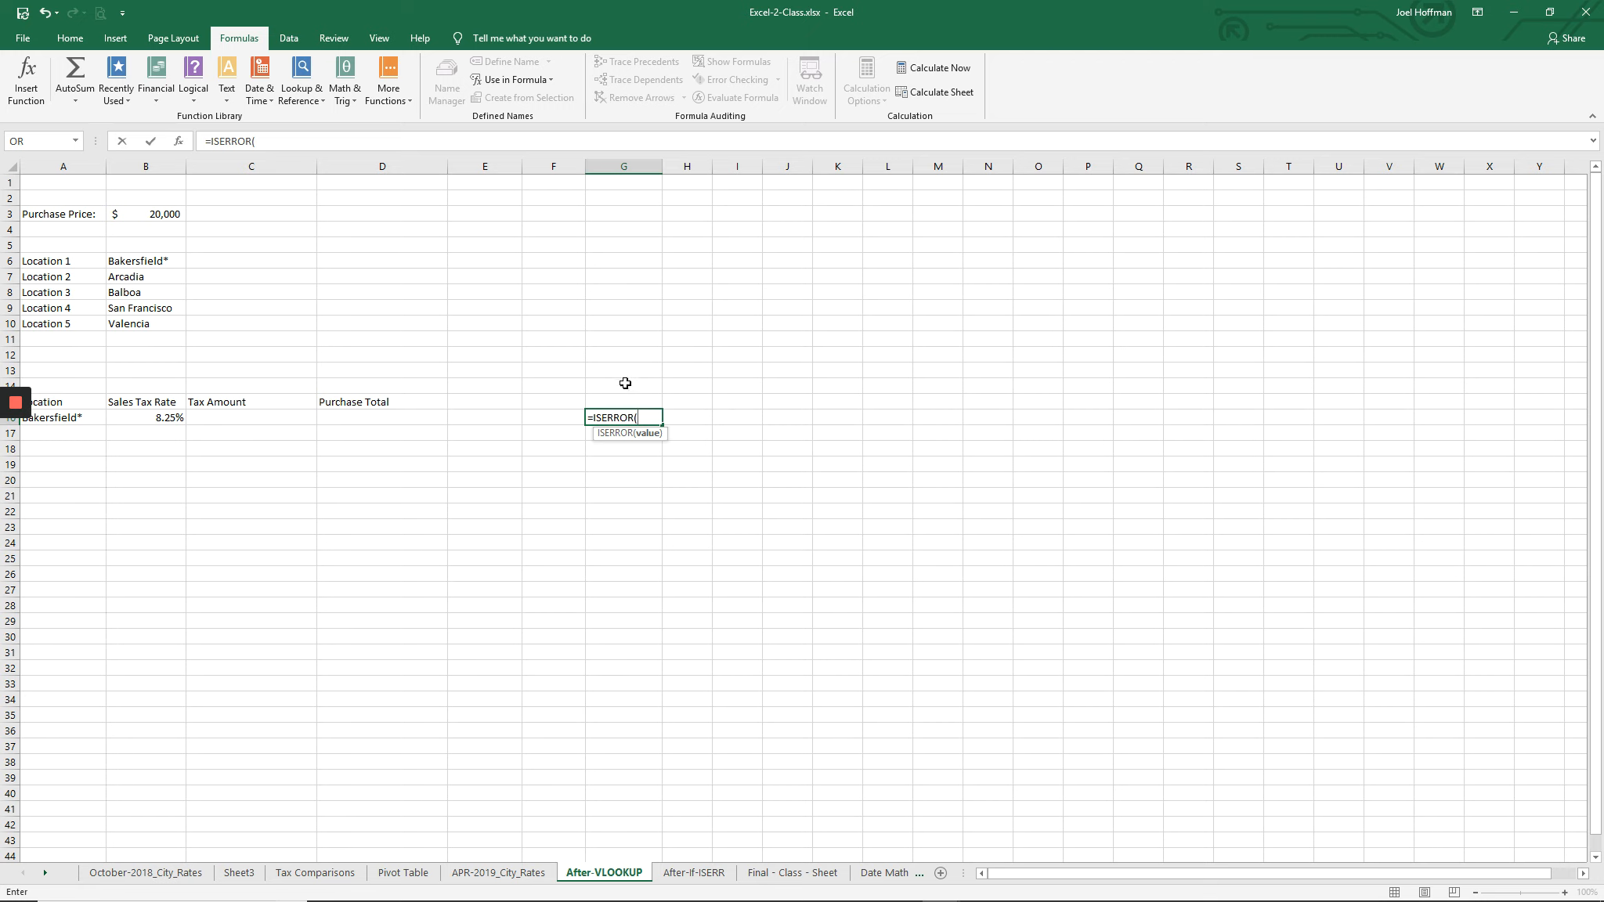
mouse_move(614, 432)
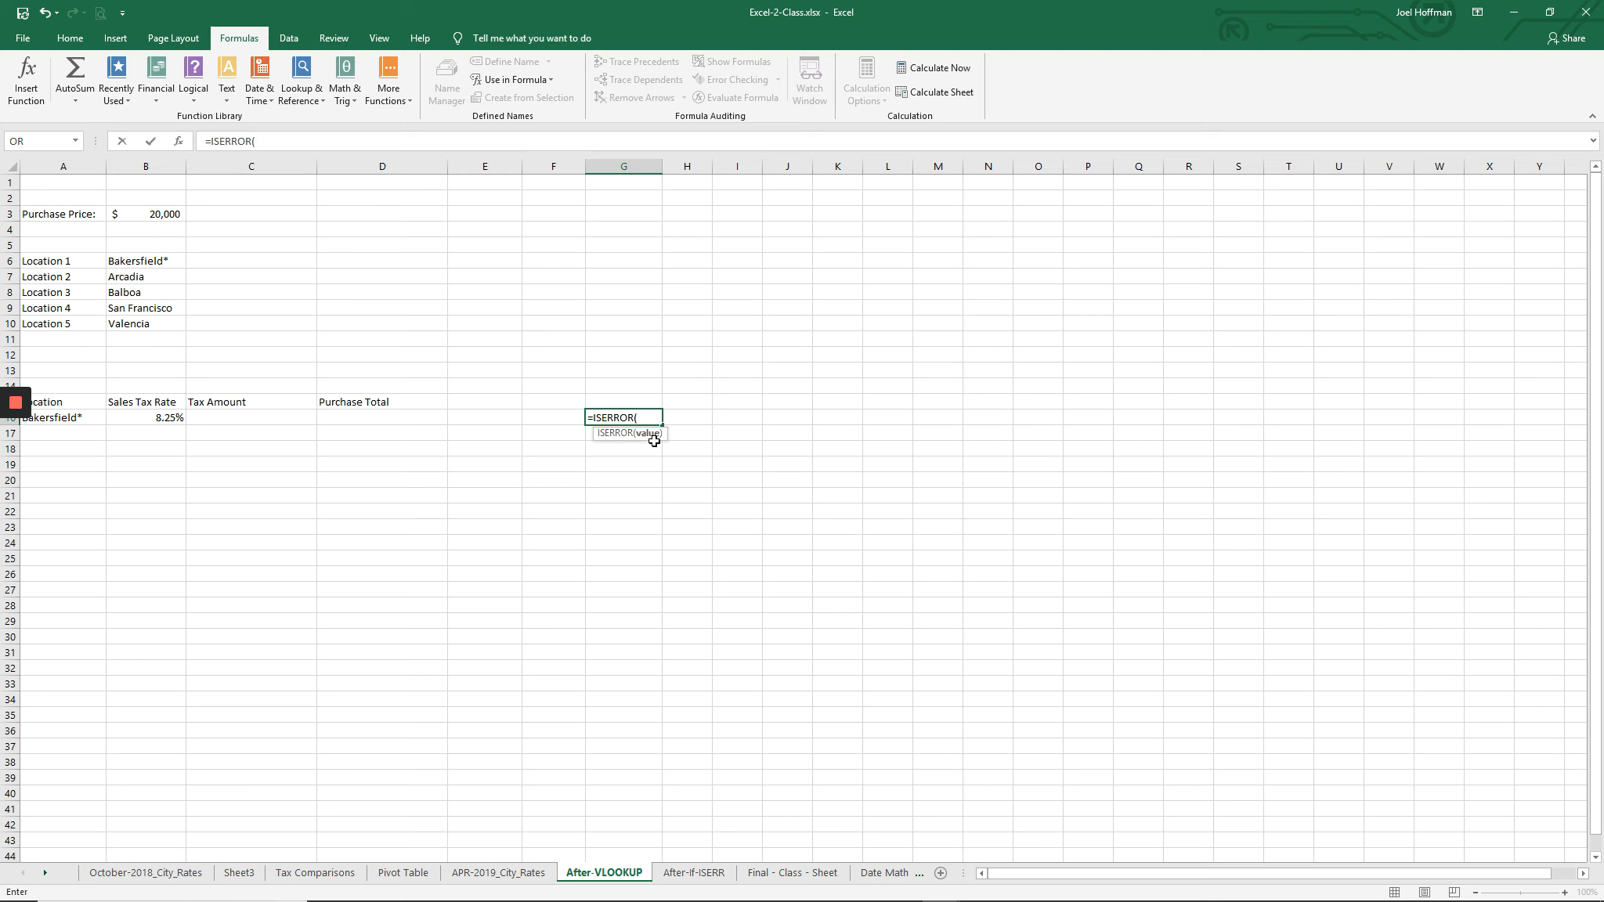
mouse_move(797, 518)
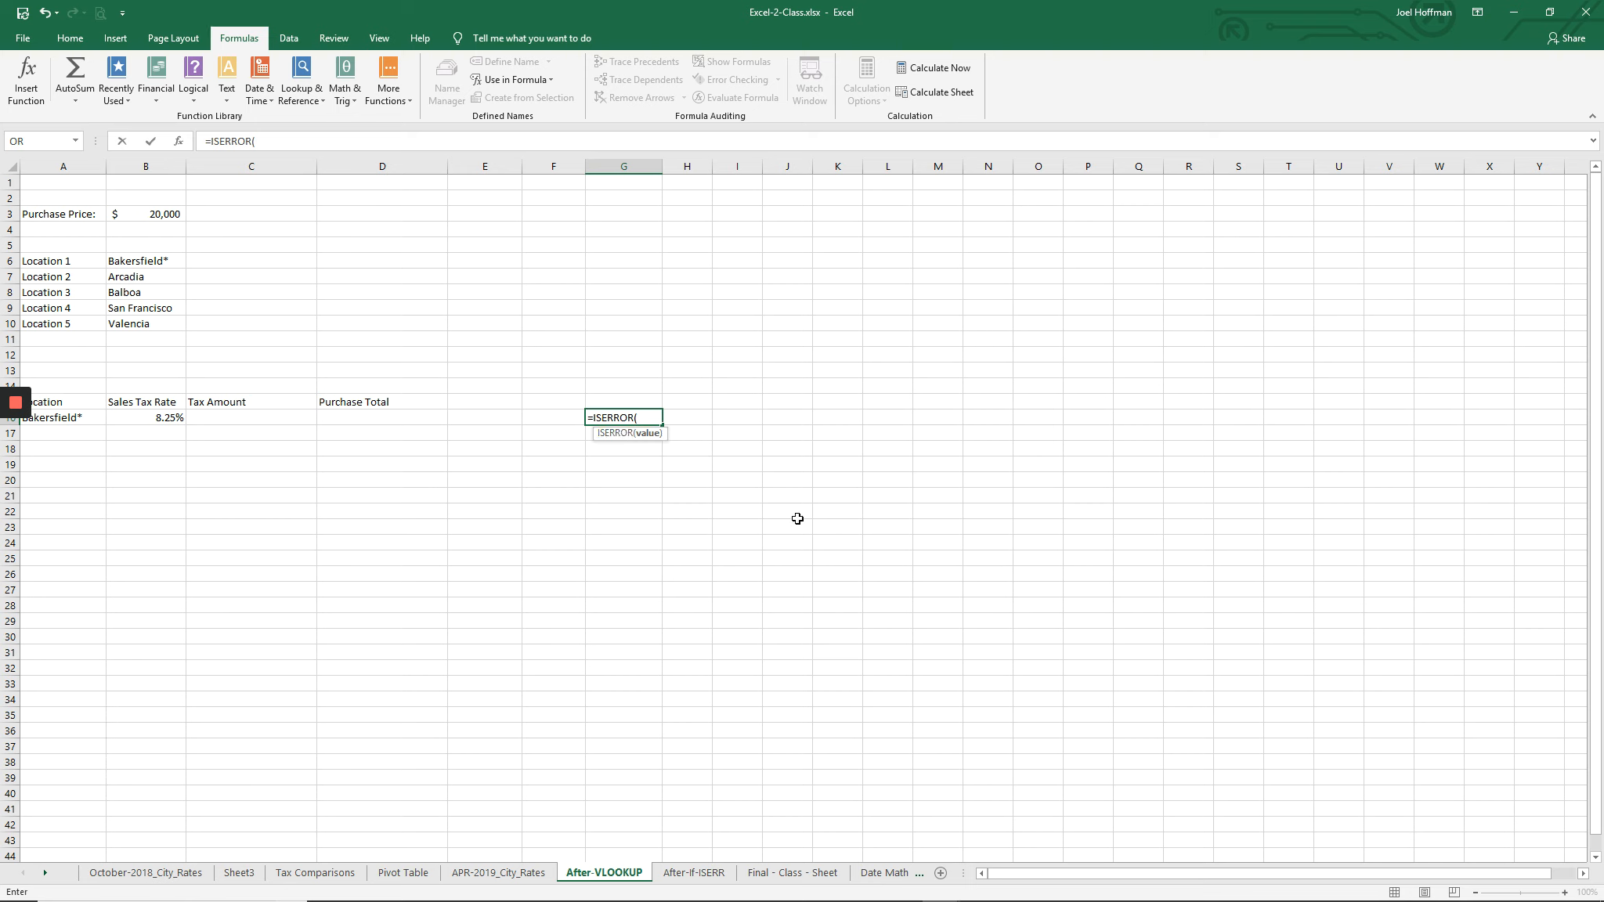
mouse_move(319, 411)
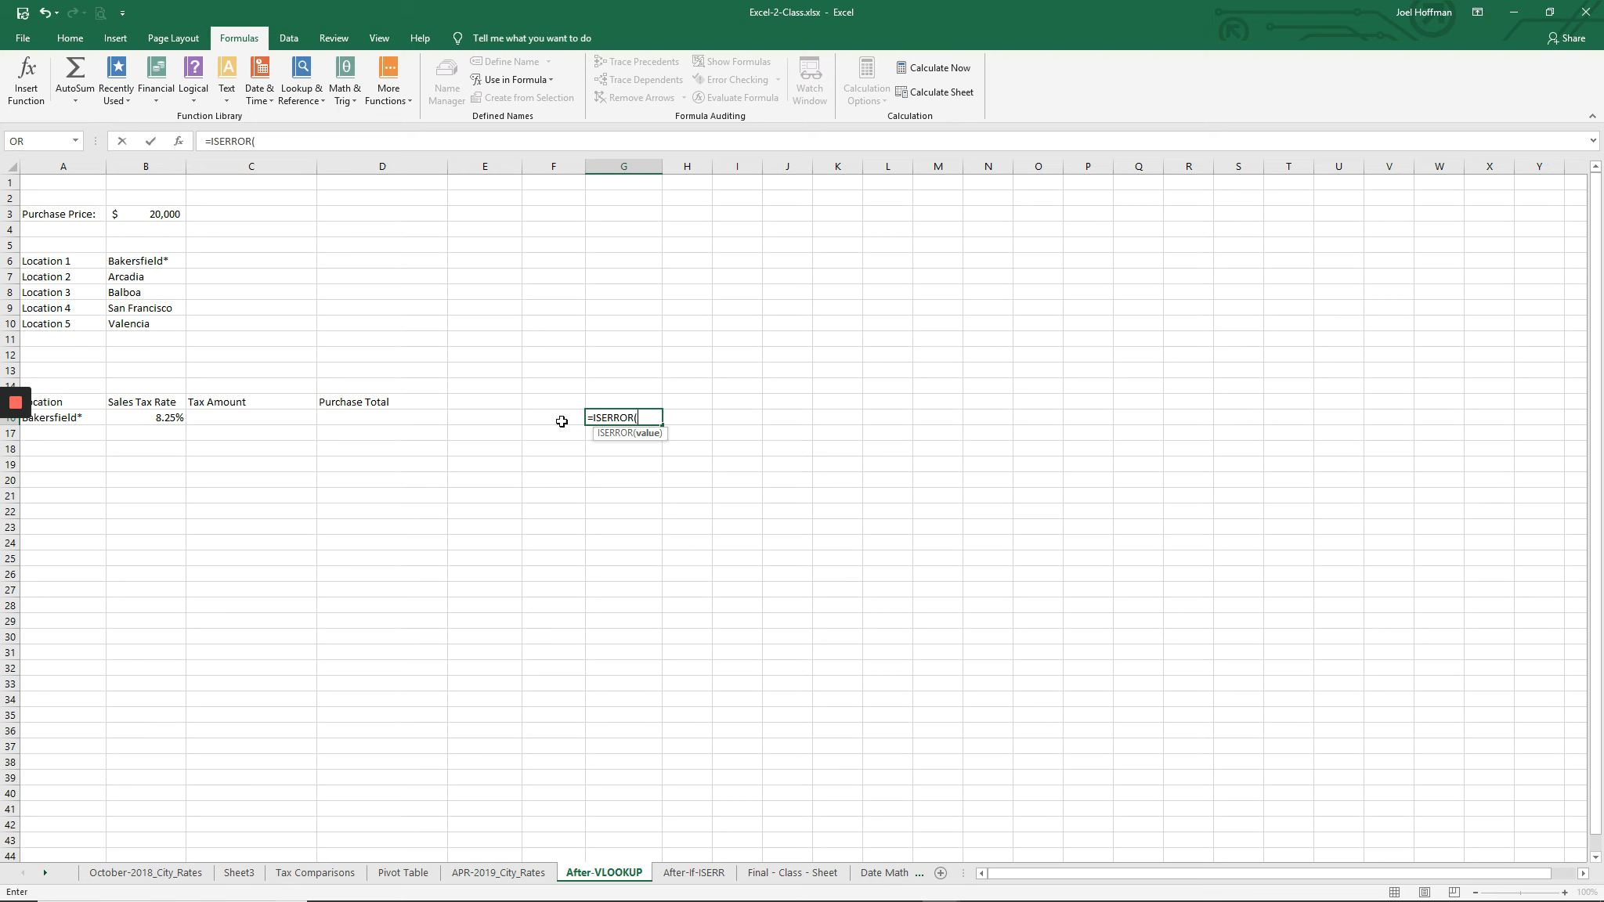
mouse_move(146, 419)
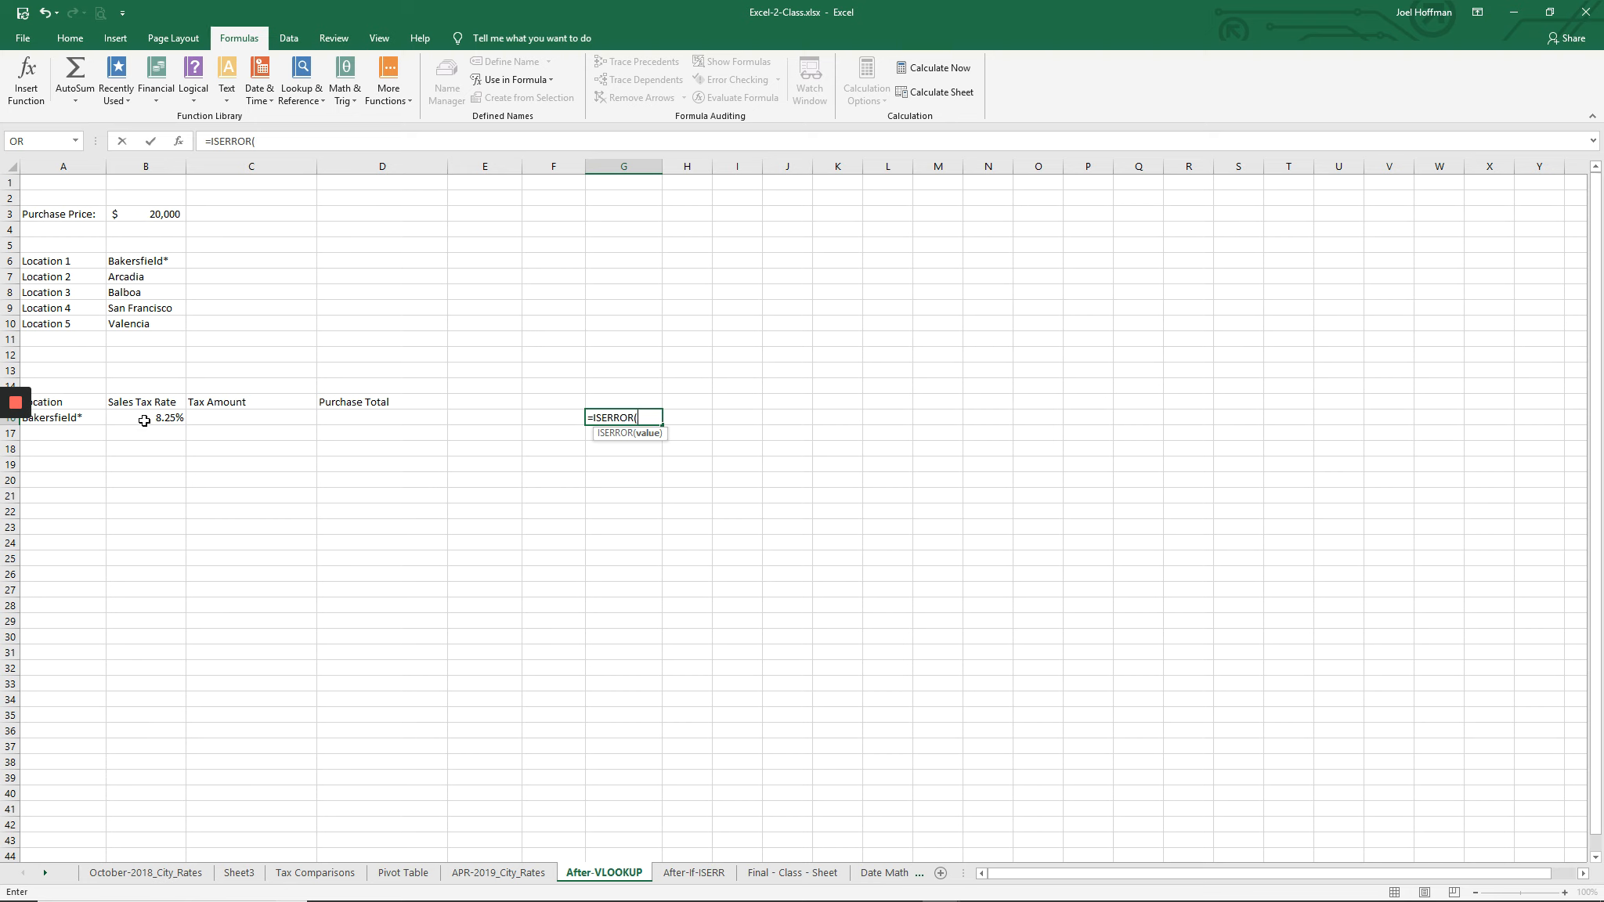
left_click(146, 420)
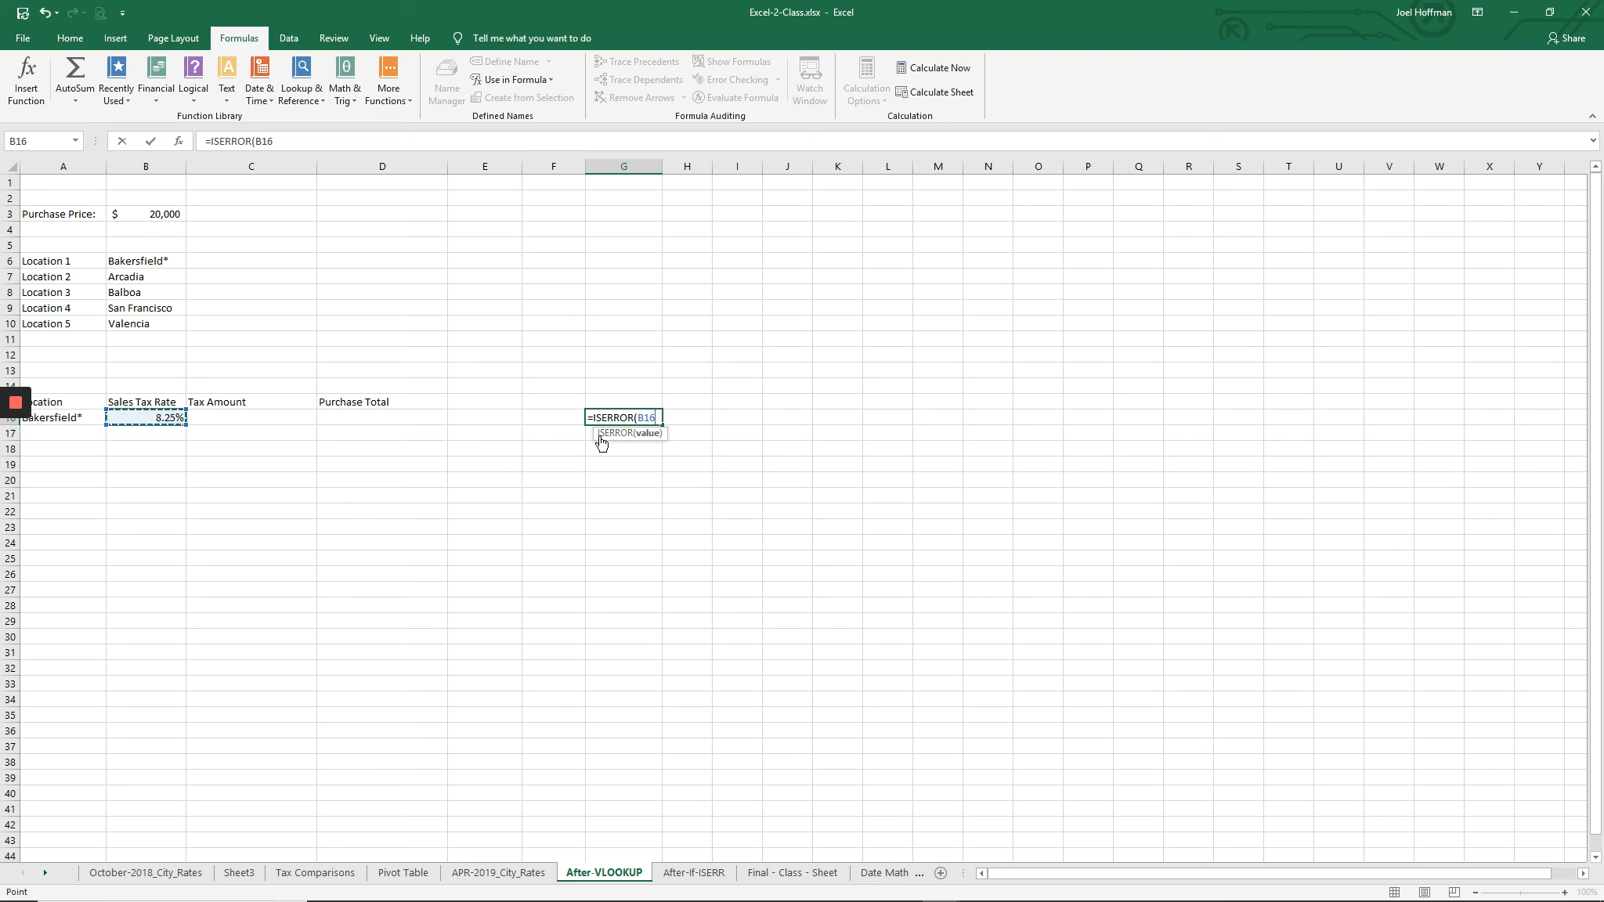
mouse_move(663, 440)
type(")")
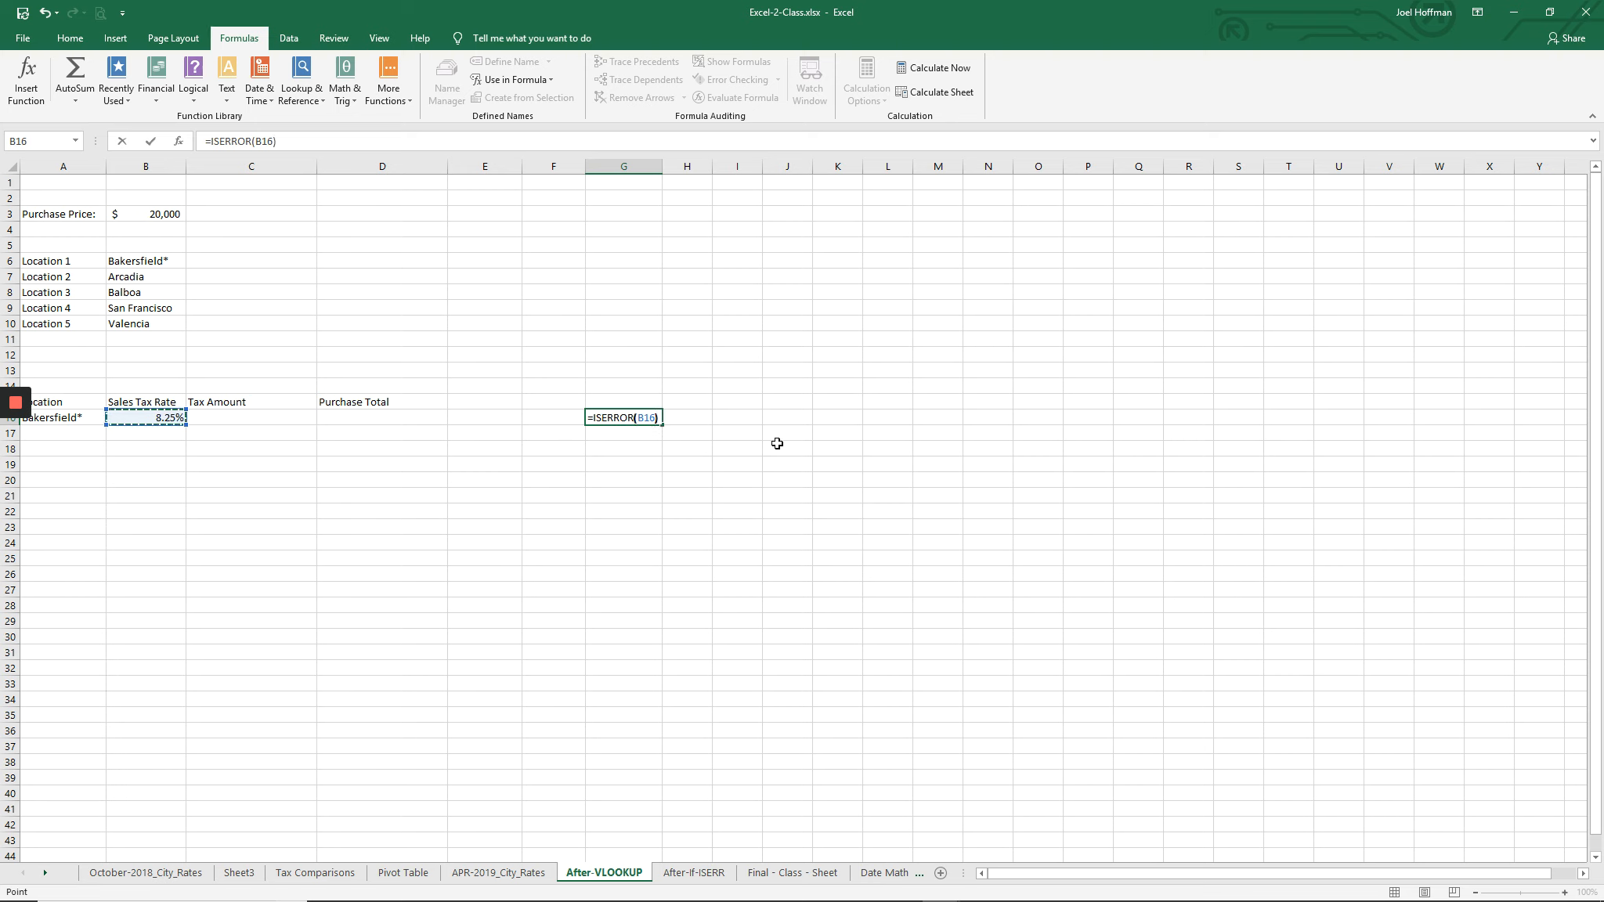
left_click(145, 416)
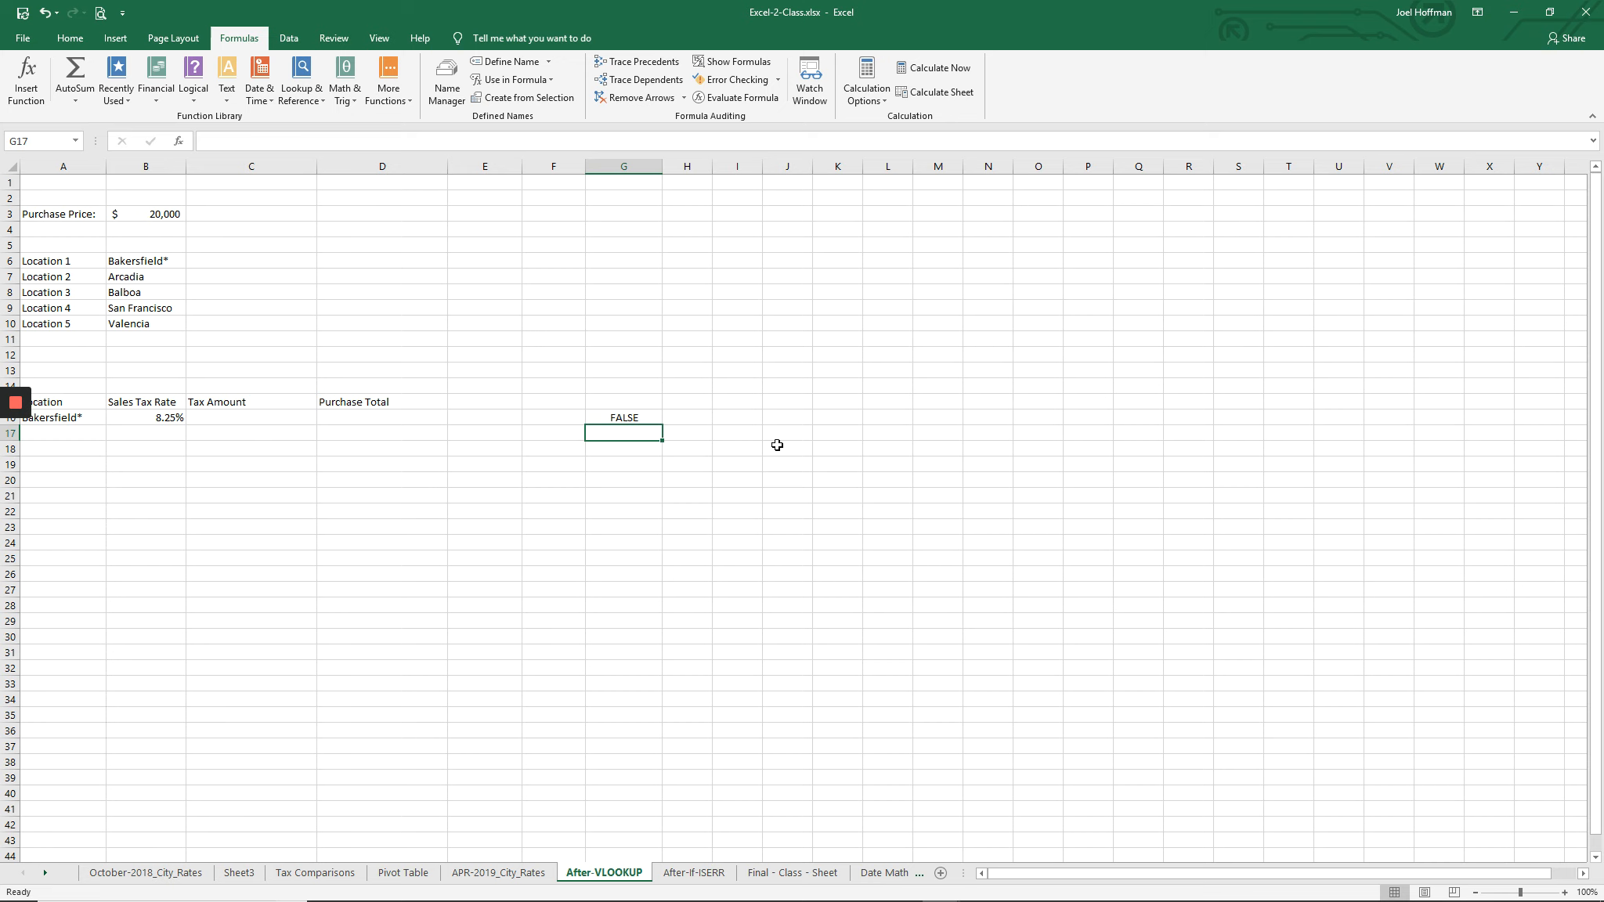
left_click(623, 416)
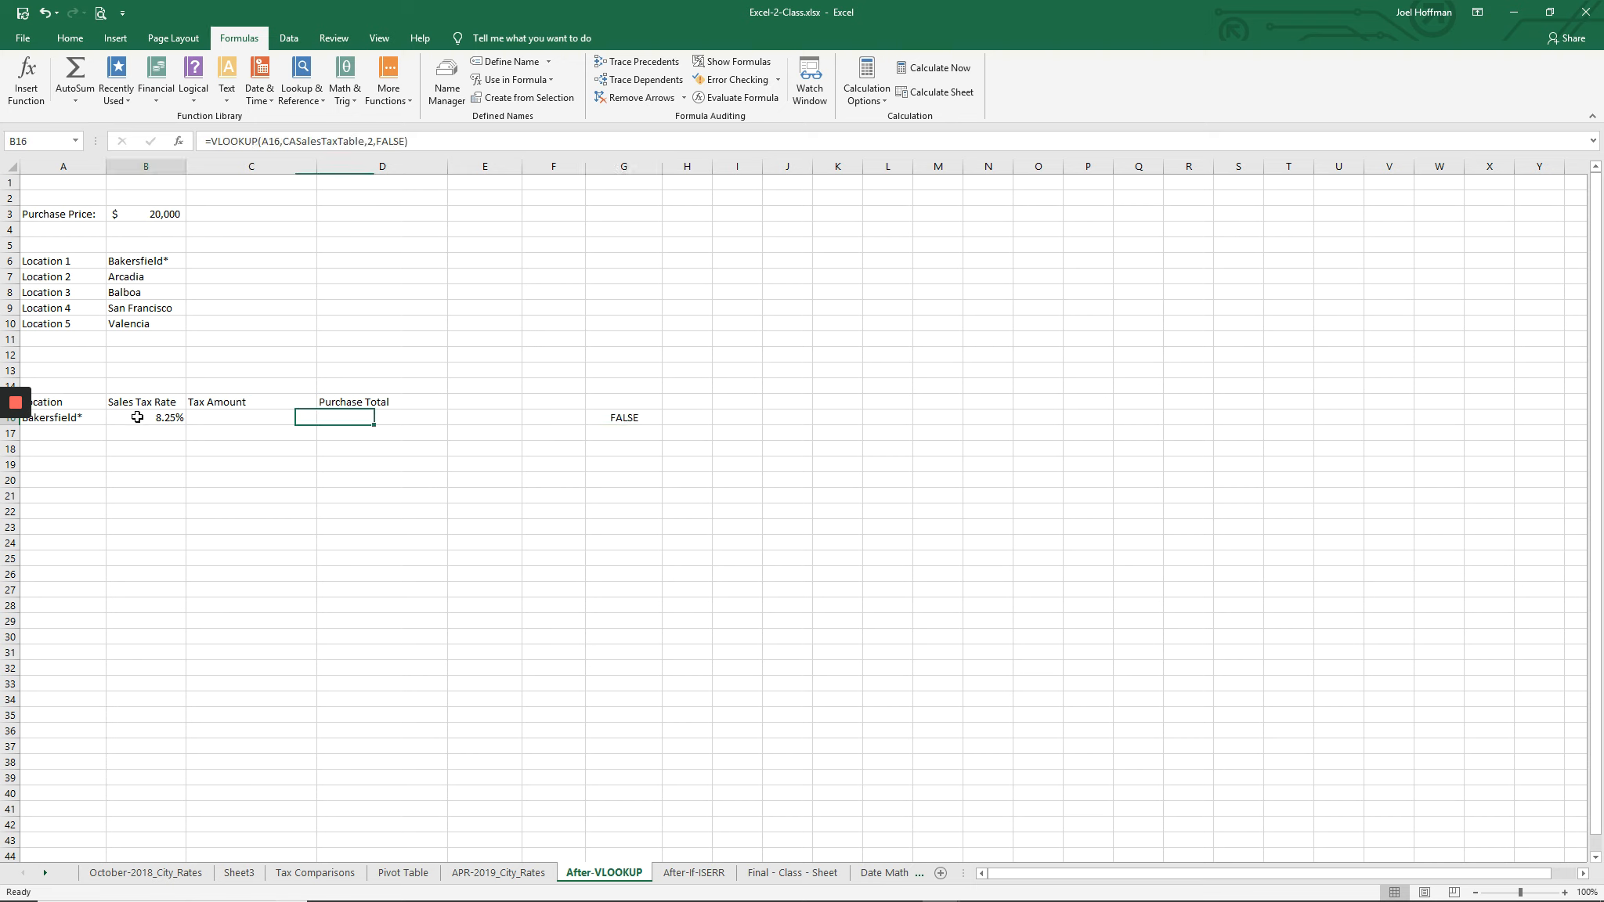
left_click(146, 416)
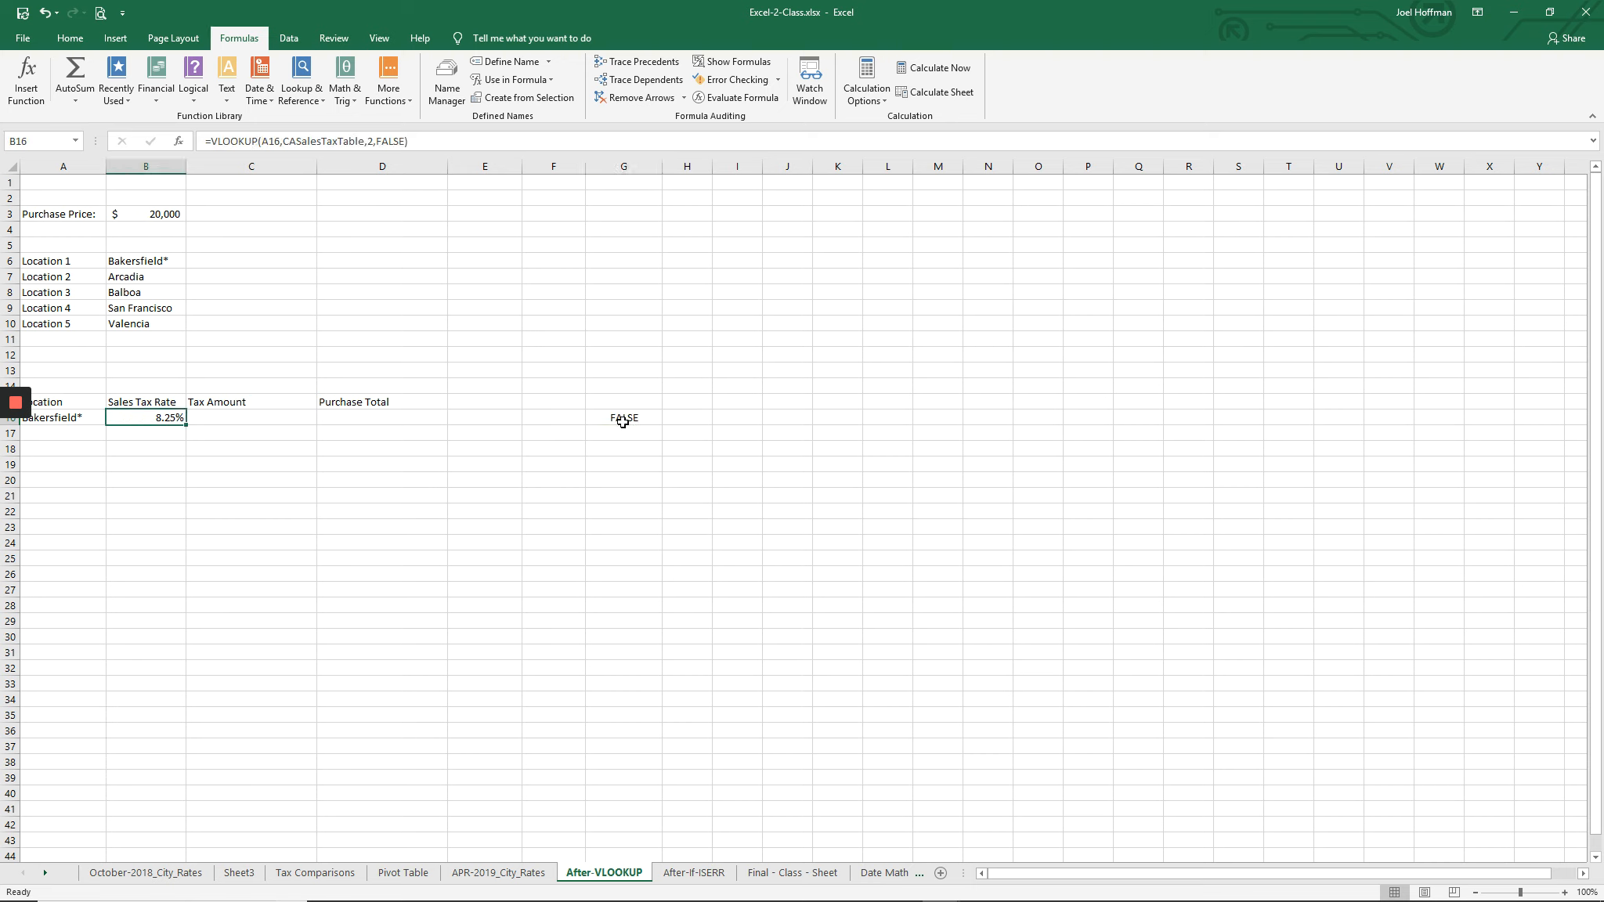
left_click(623, 417)
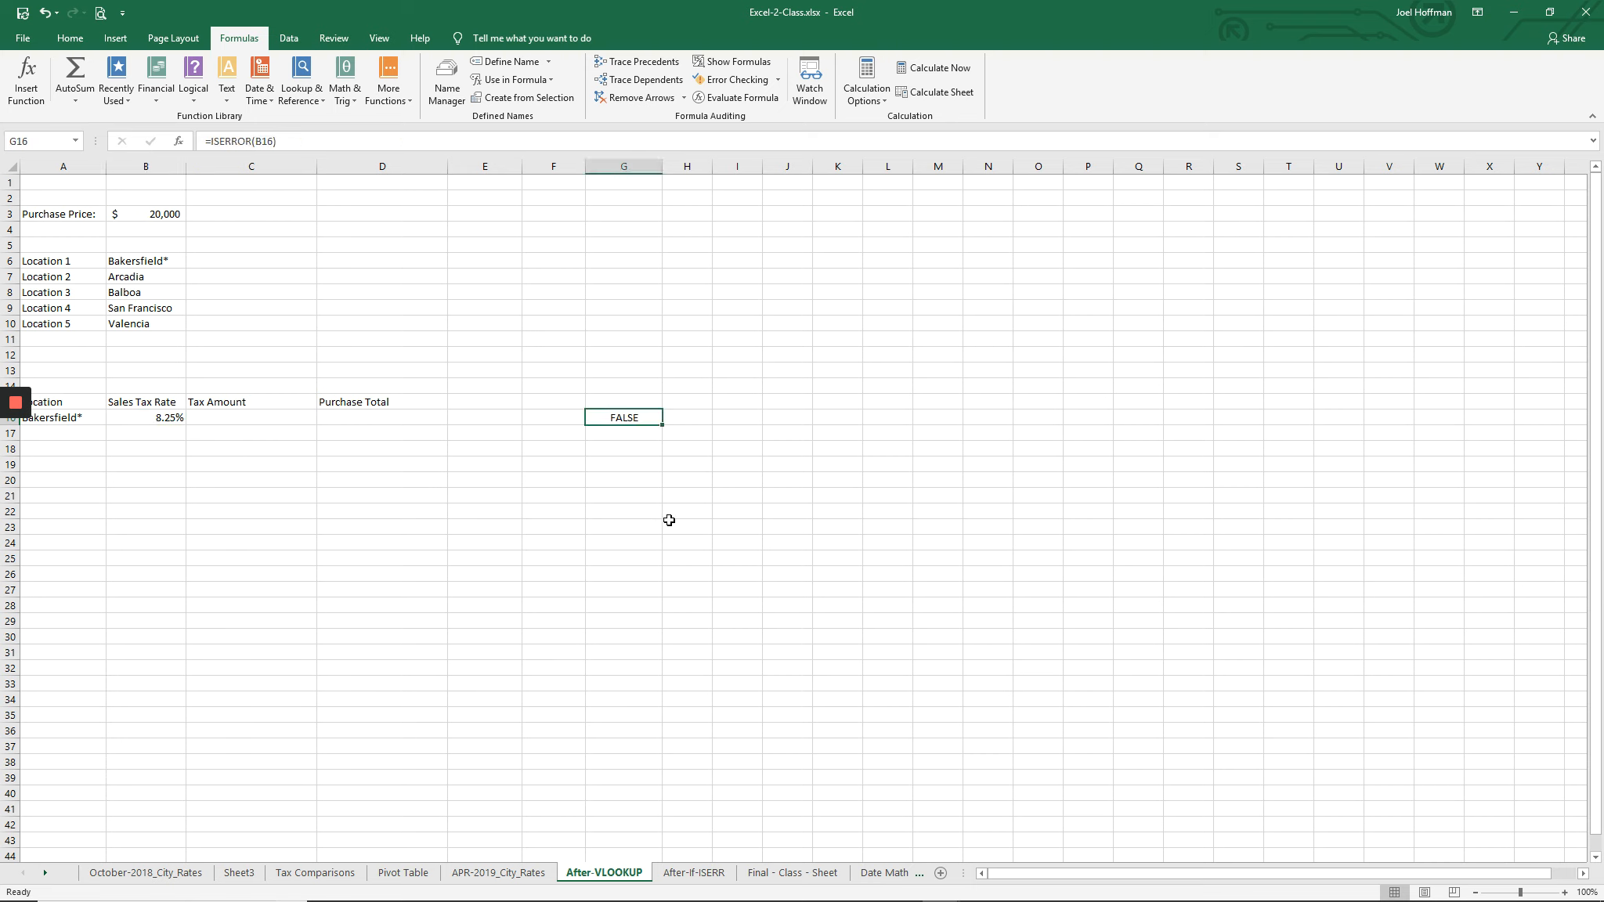
mouse_move(600, 443)
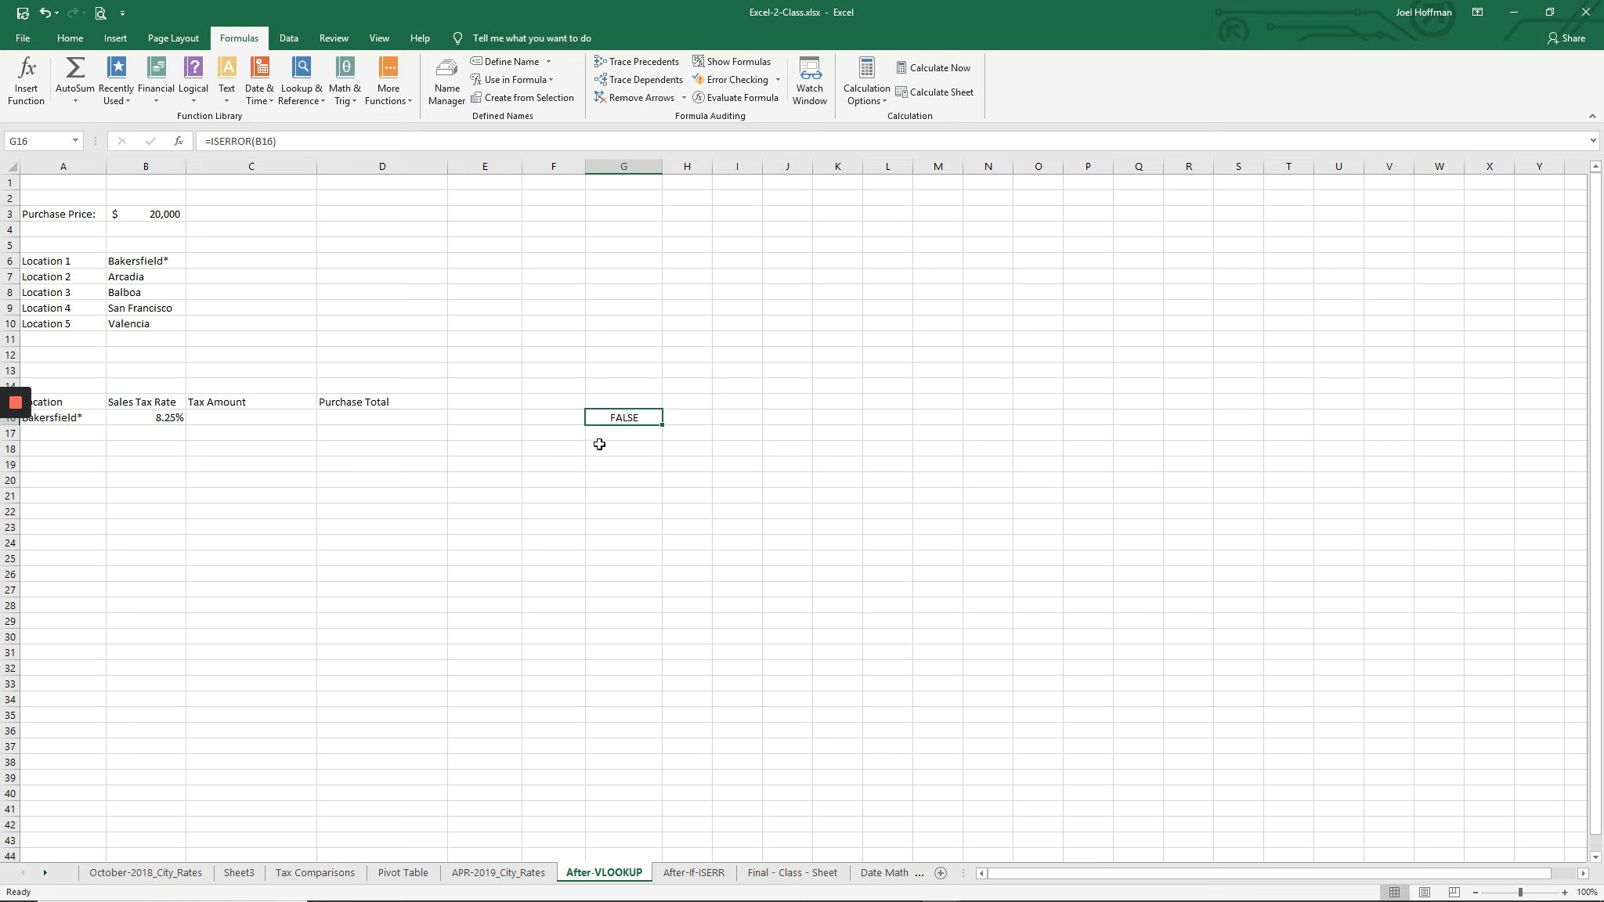
mouse_move(612, 440)
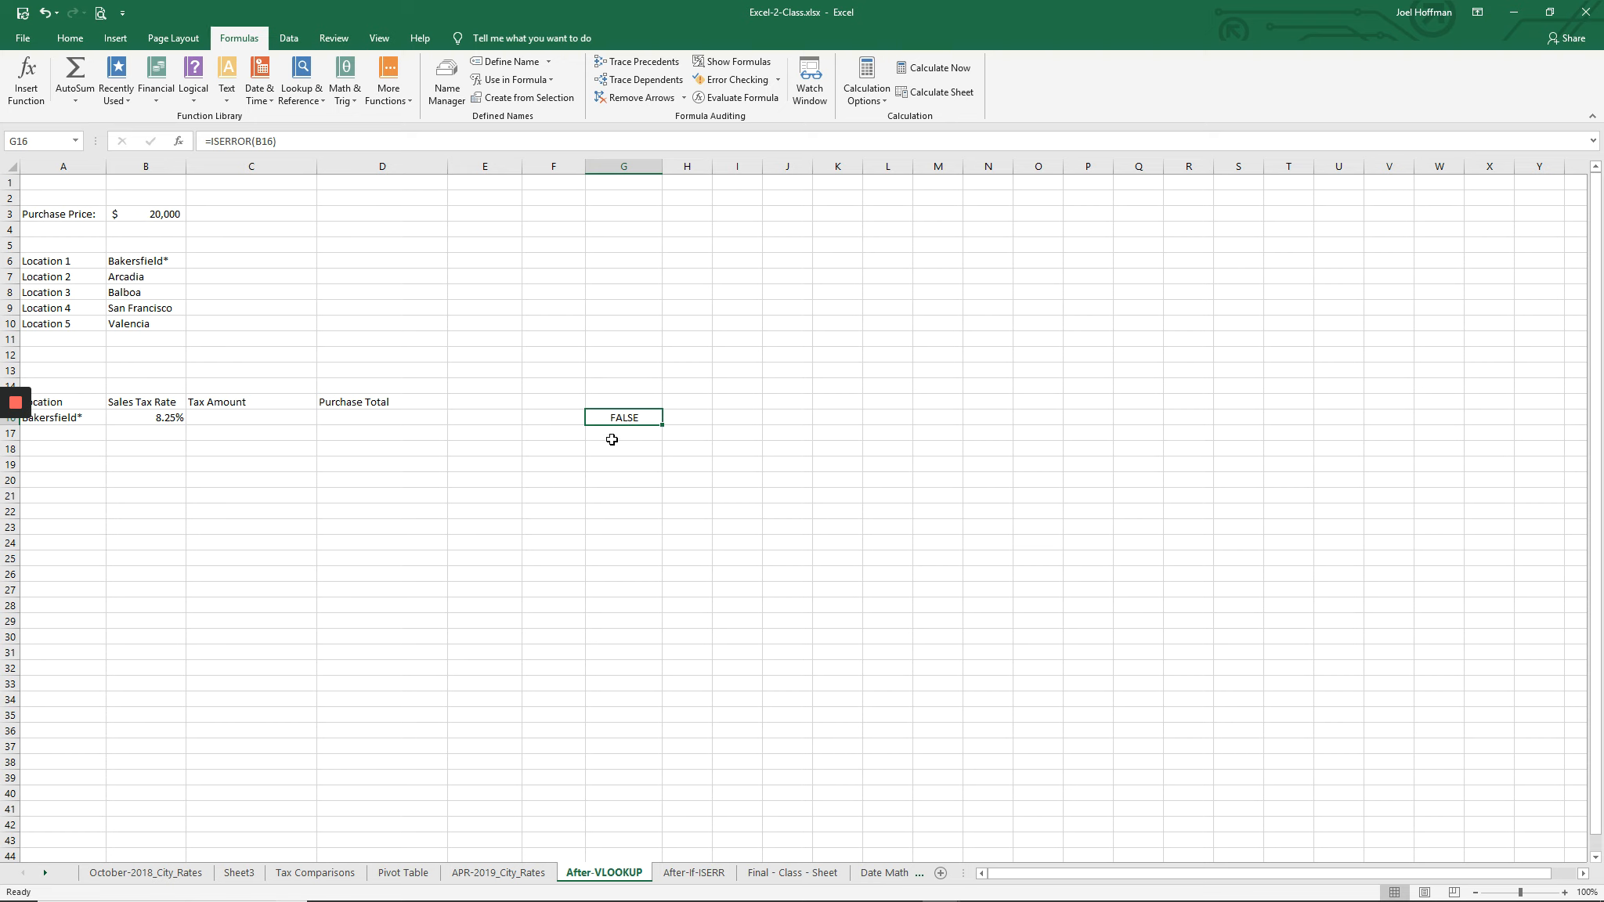
left_click(145, 260)
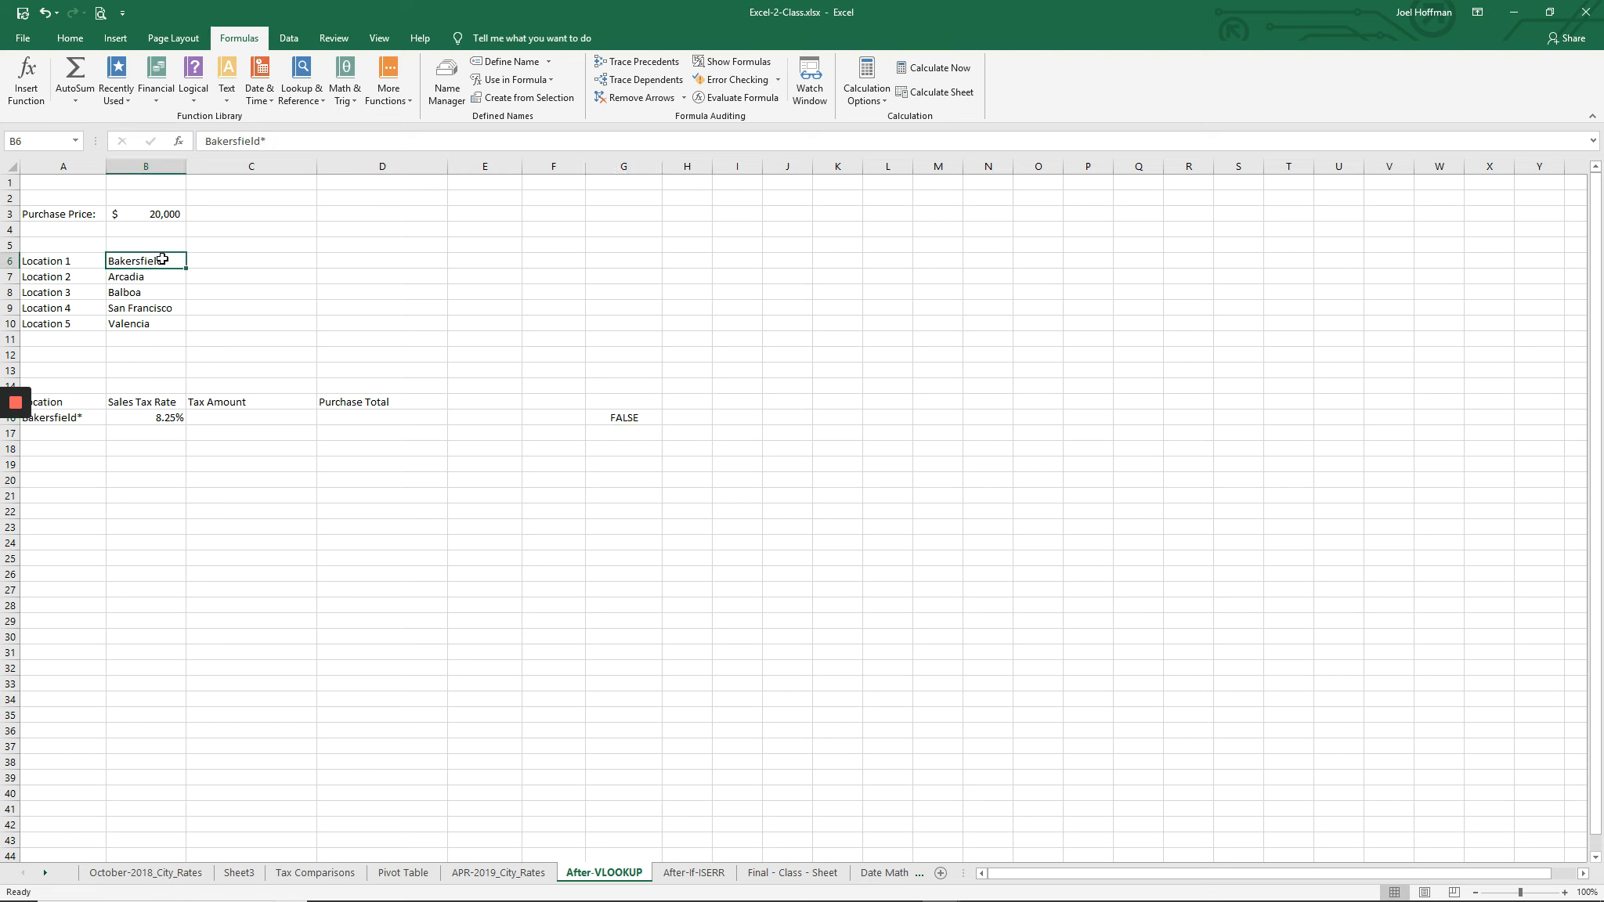
Step: Remove the trailing asterisk from Bakersfield* in B6 so the rate lookup will fail
double_click(146, 260)
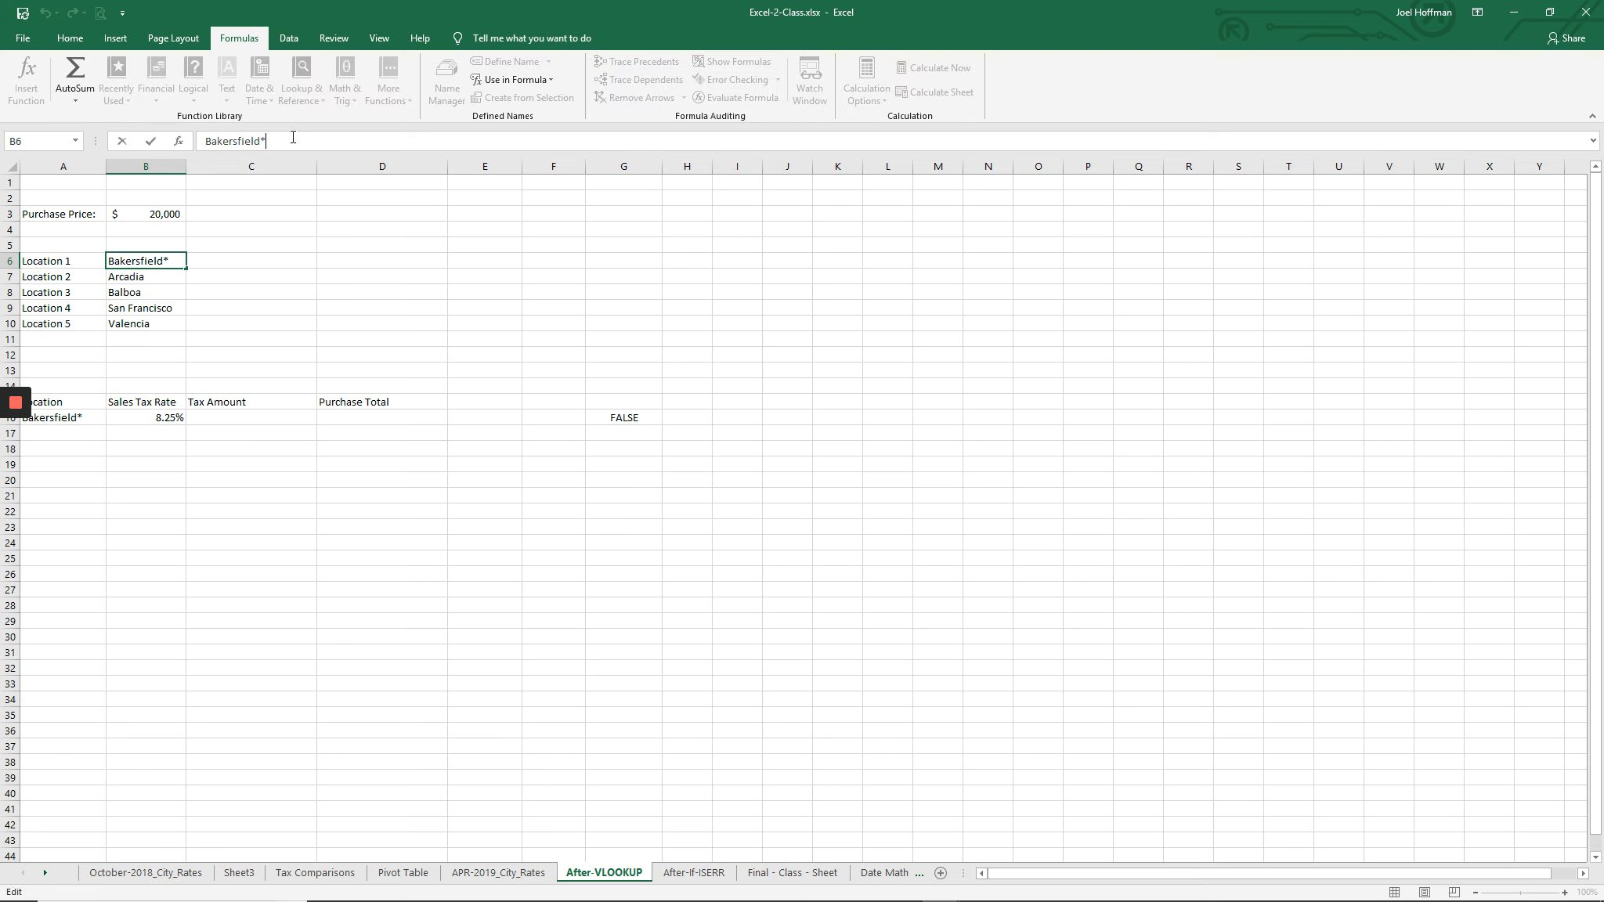
key("Backspace")
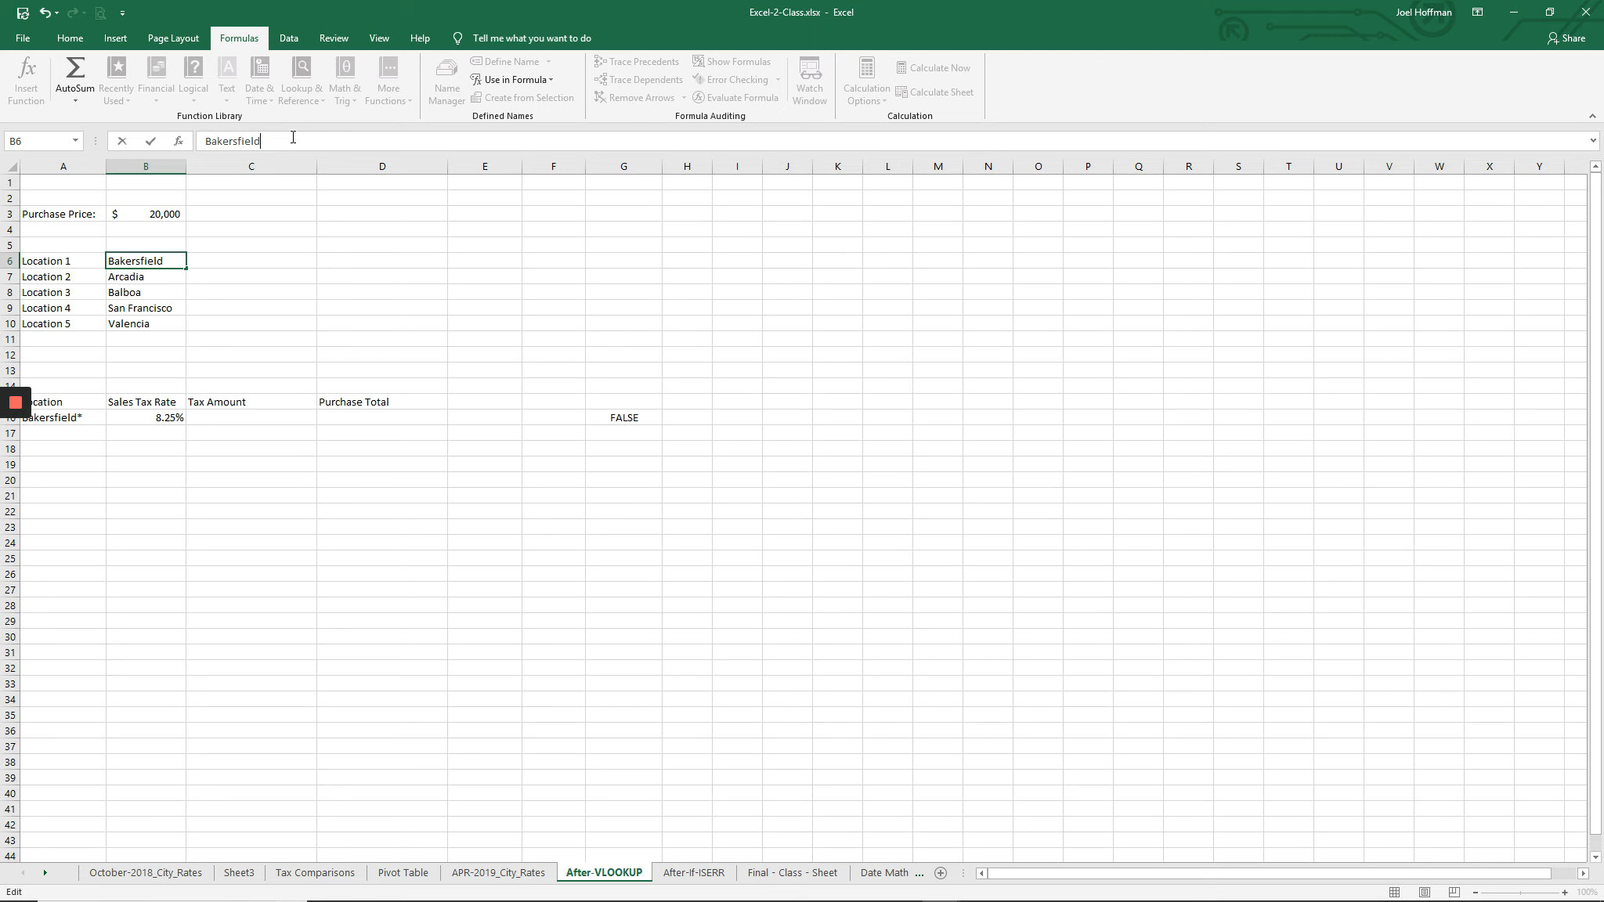
mouse_move(149, 418)
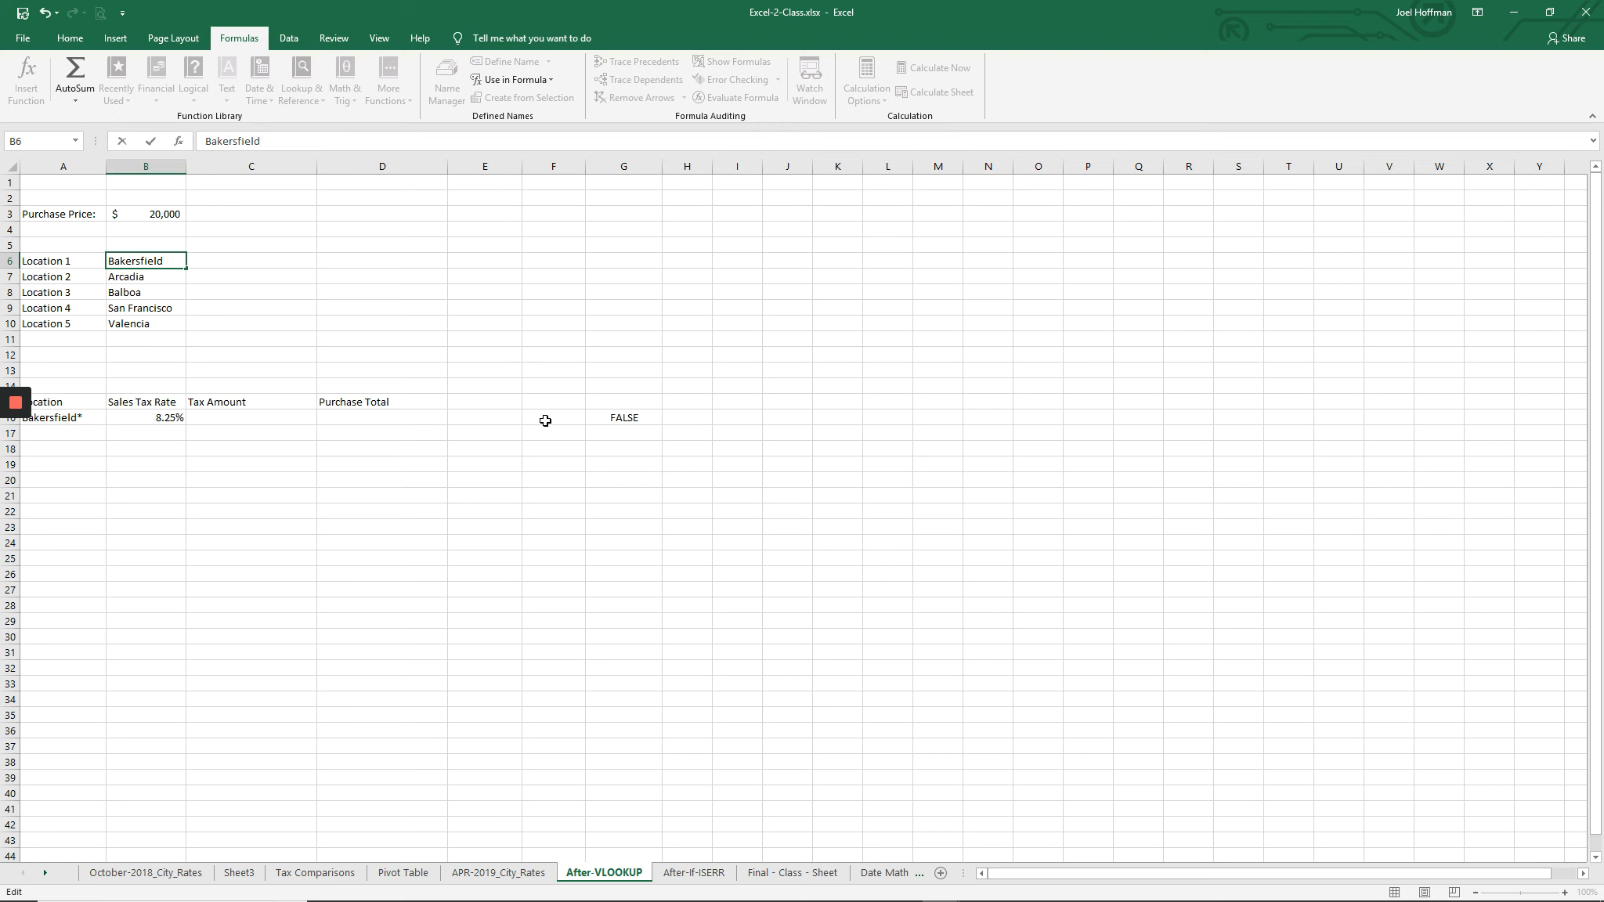
mouse_move(650, 441)
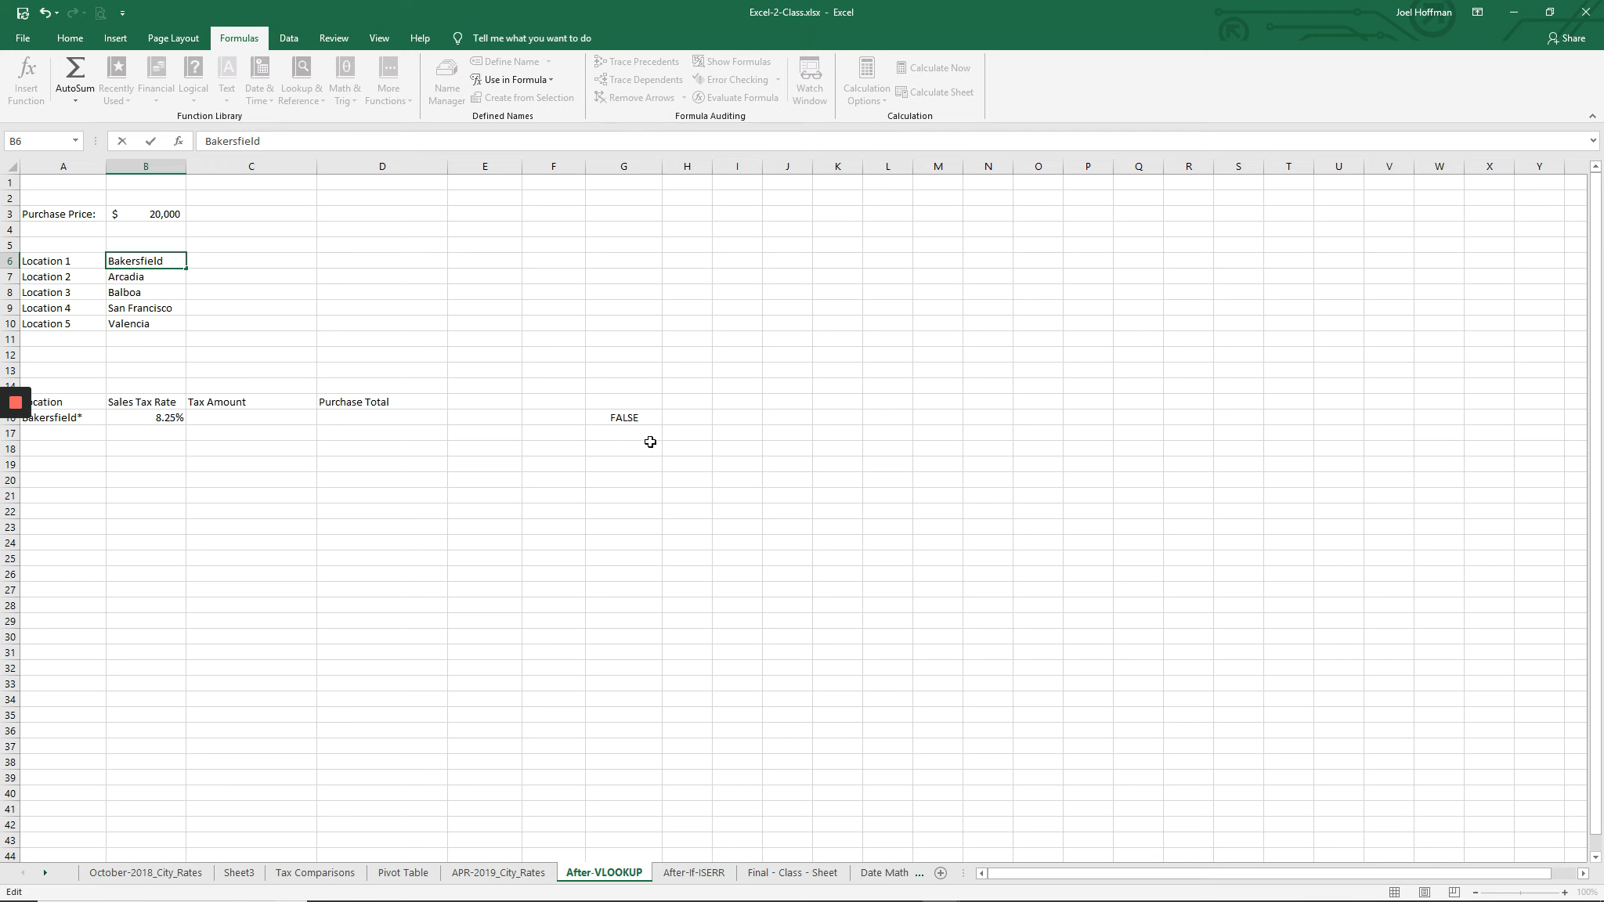
mouse_move(574, 430)
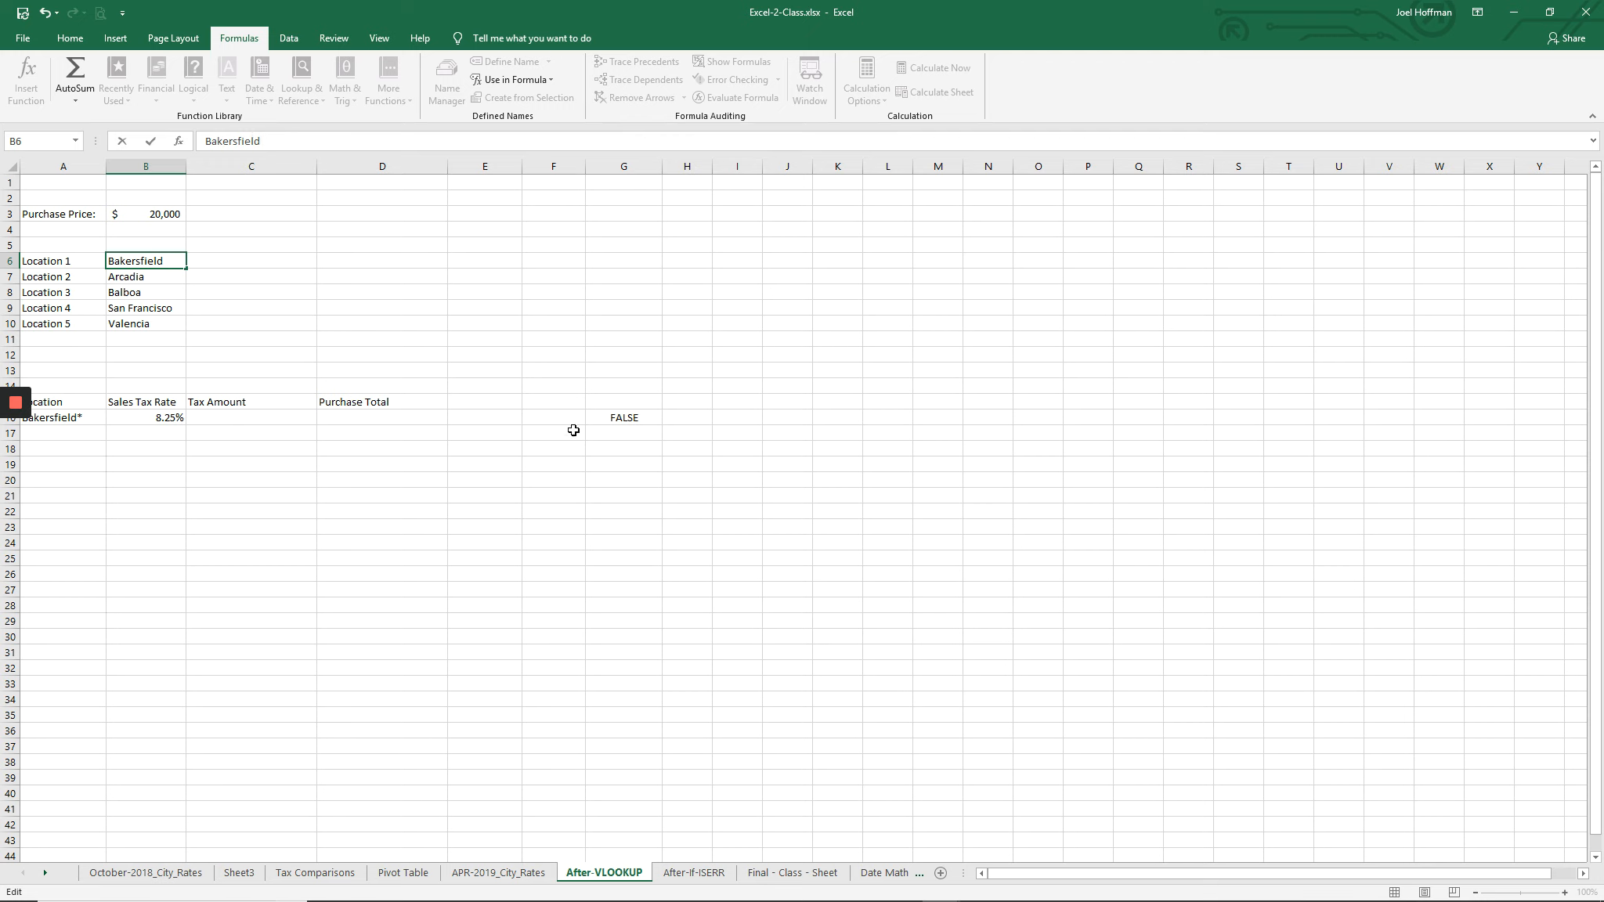
mouse_move(567, 440)
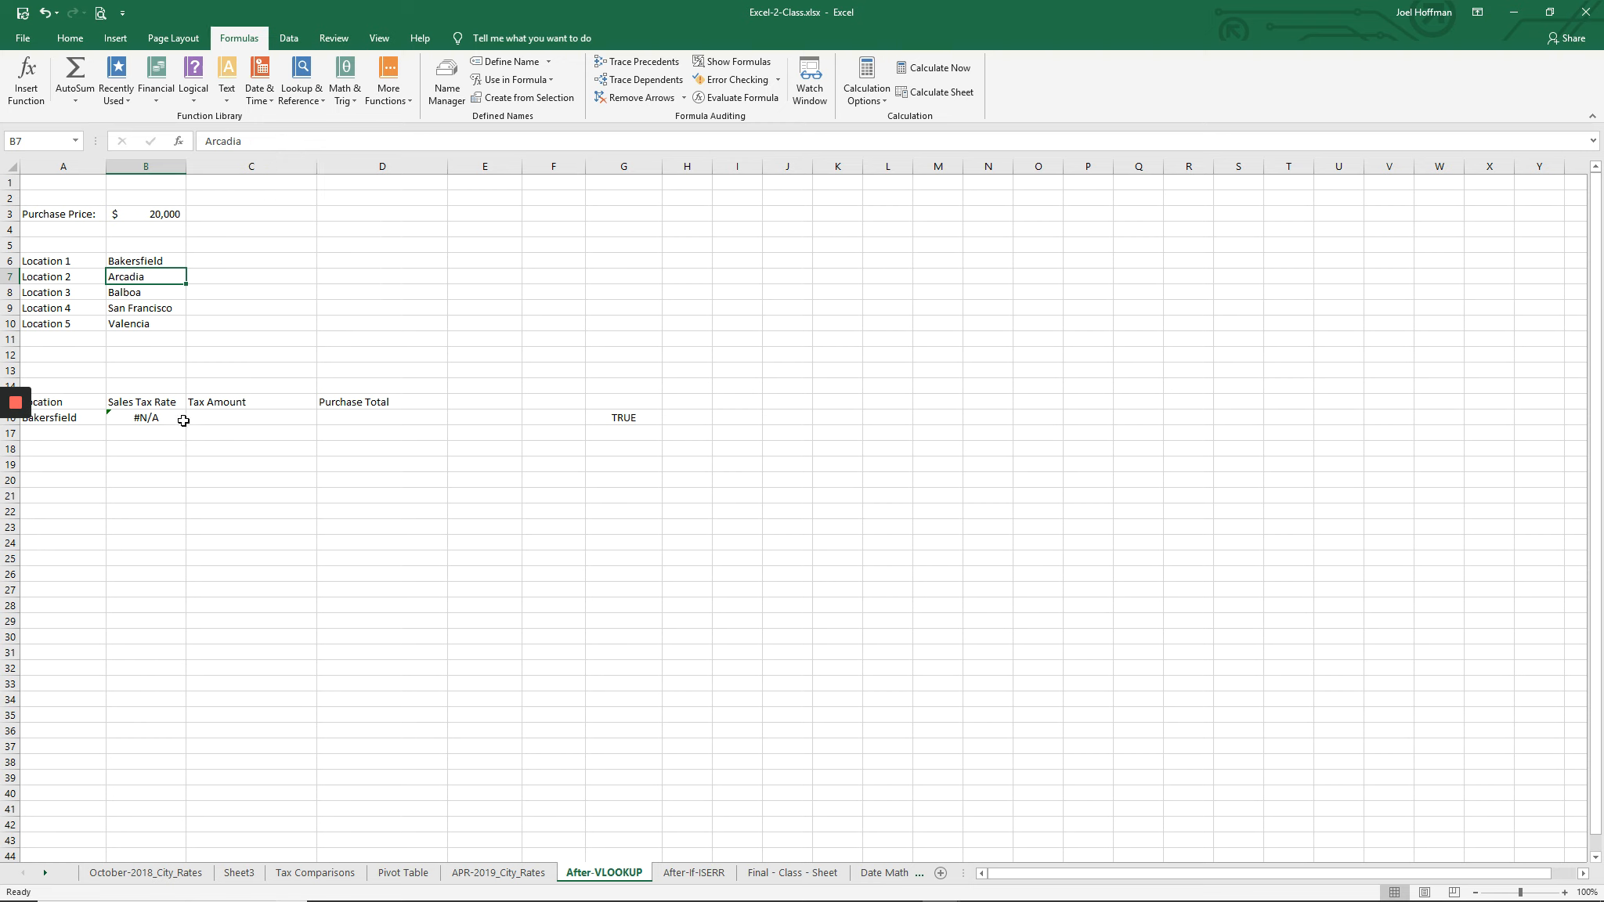
mouse_move(132, 416)
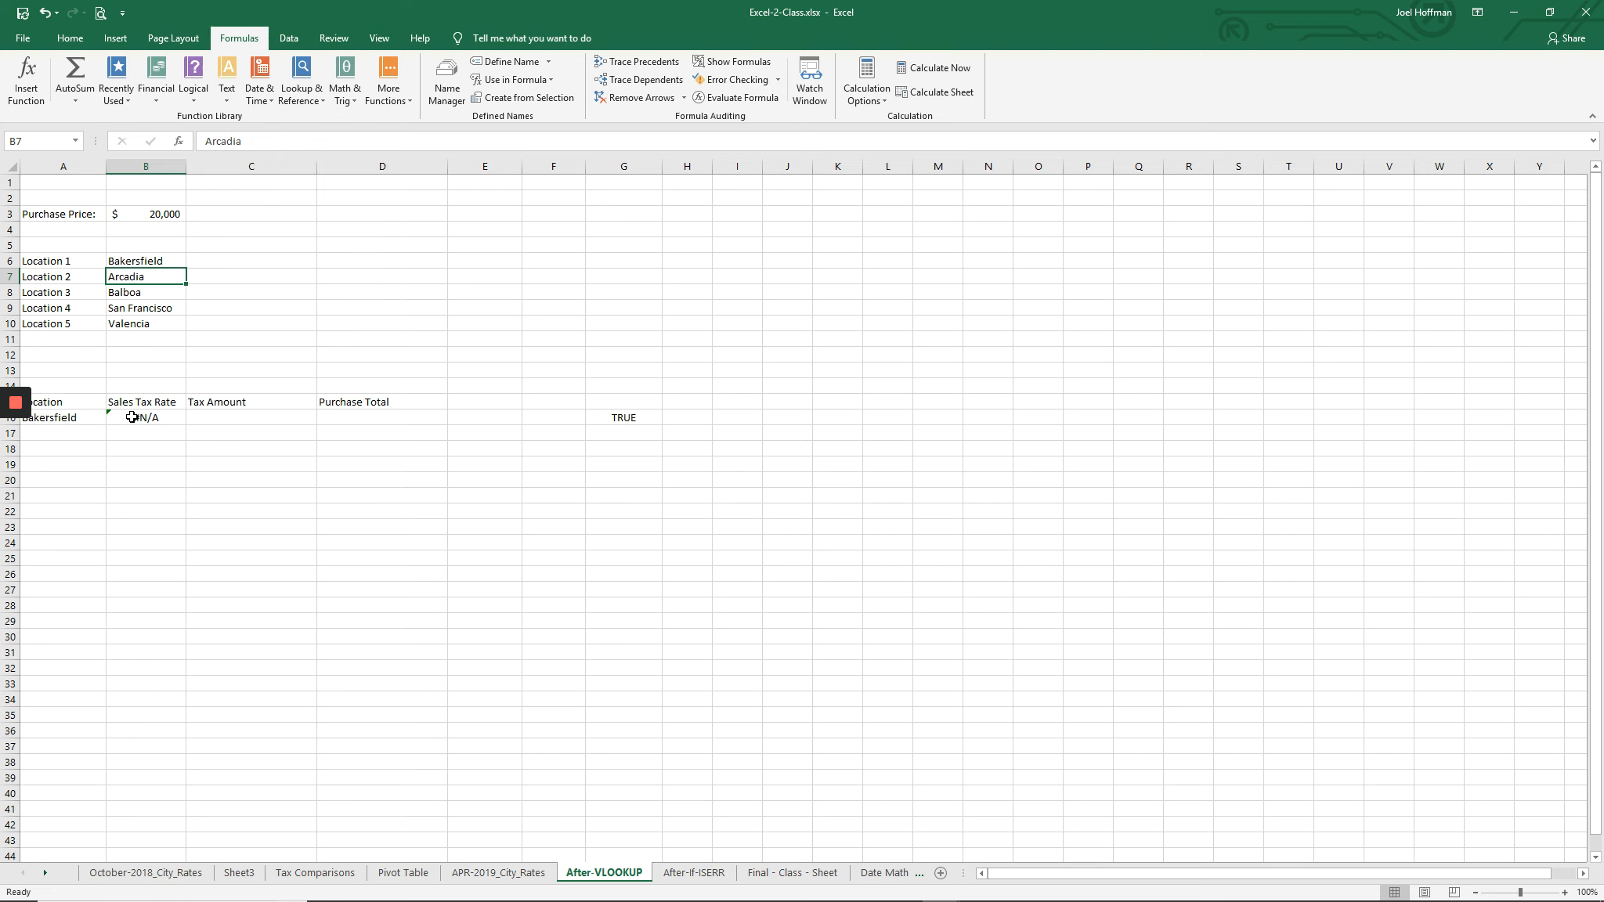
mouse_move(412, 370)
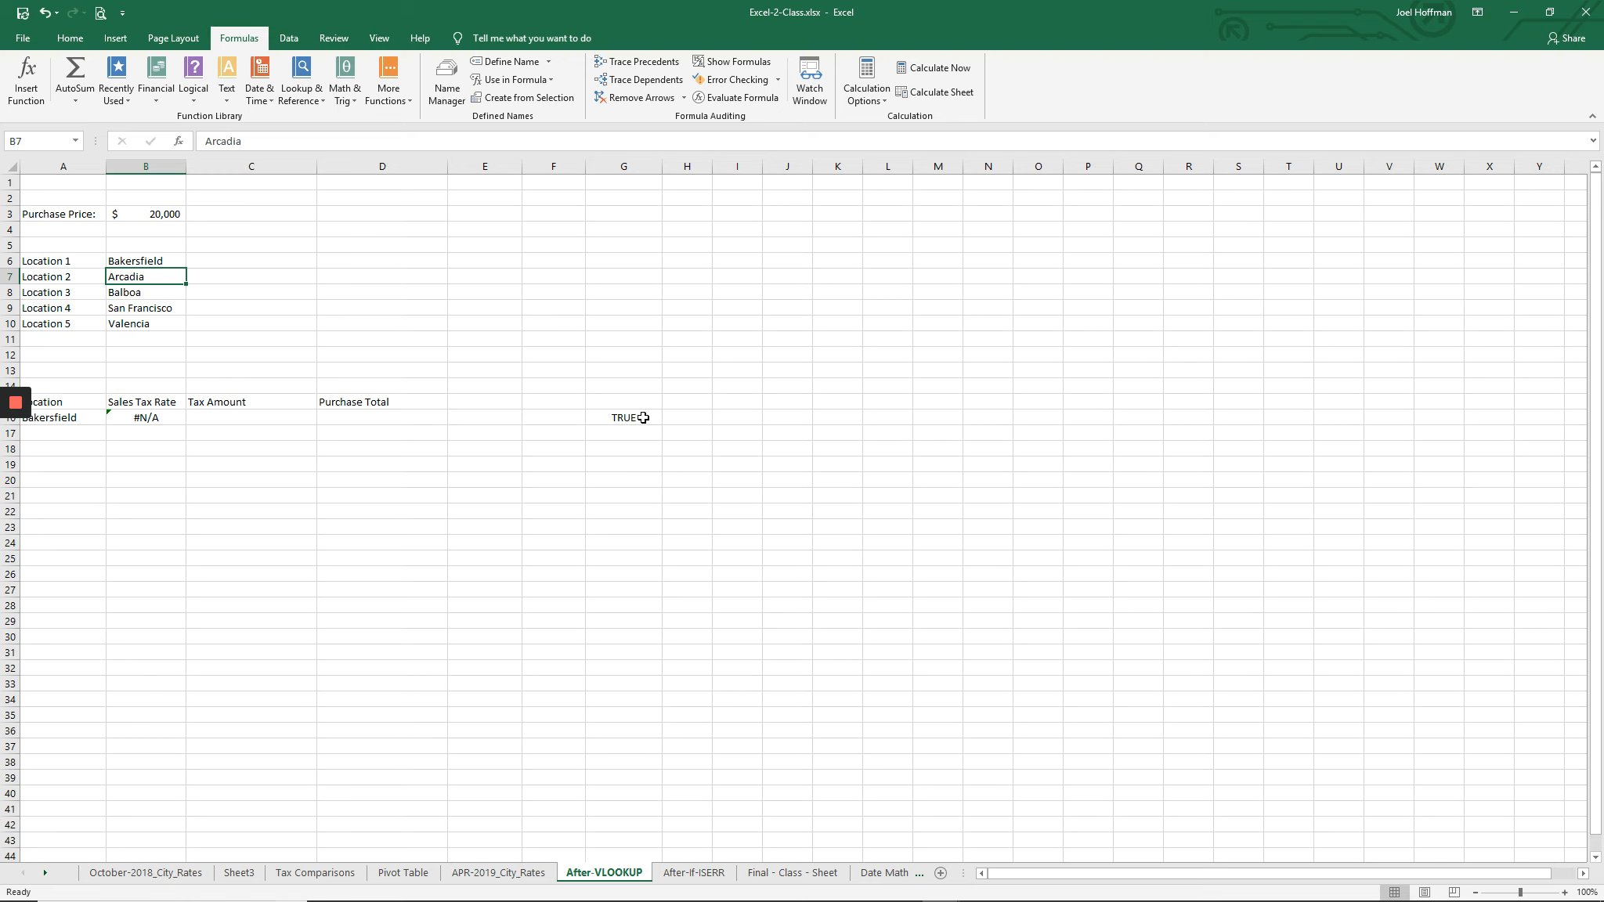
left_click(623, 416)
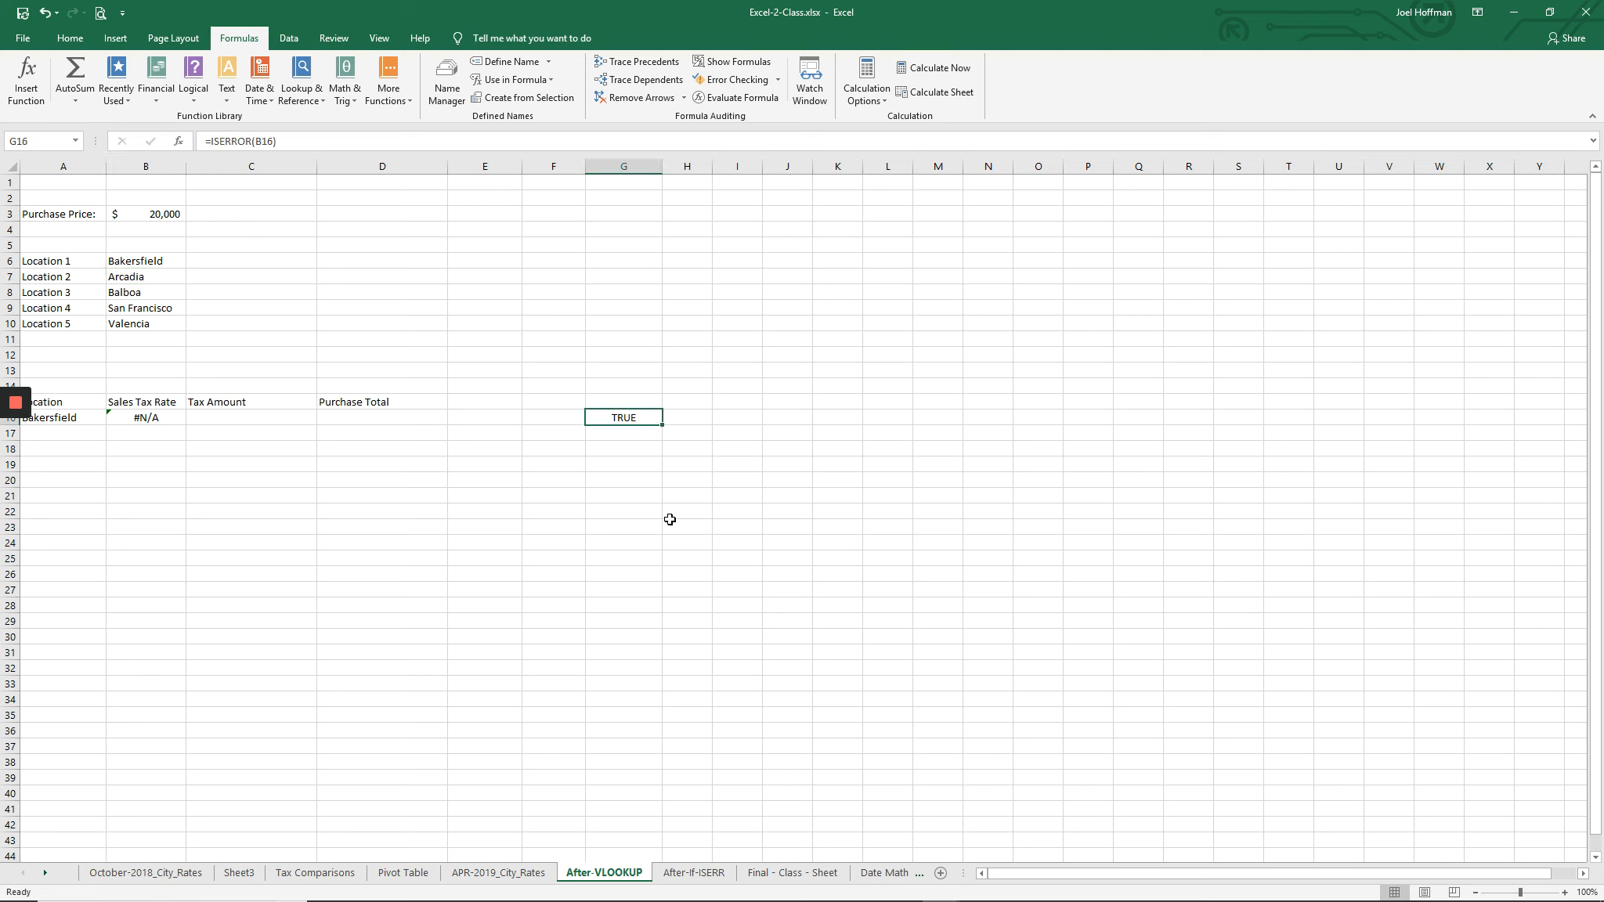
mouse_move(678, 533)
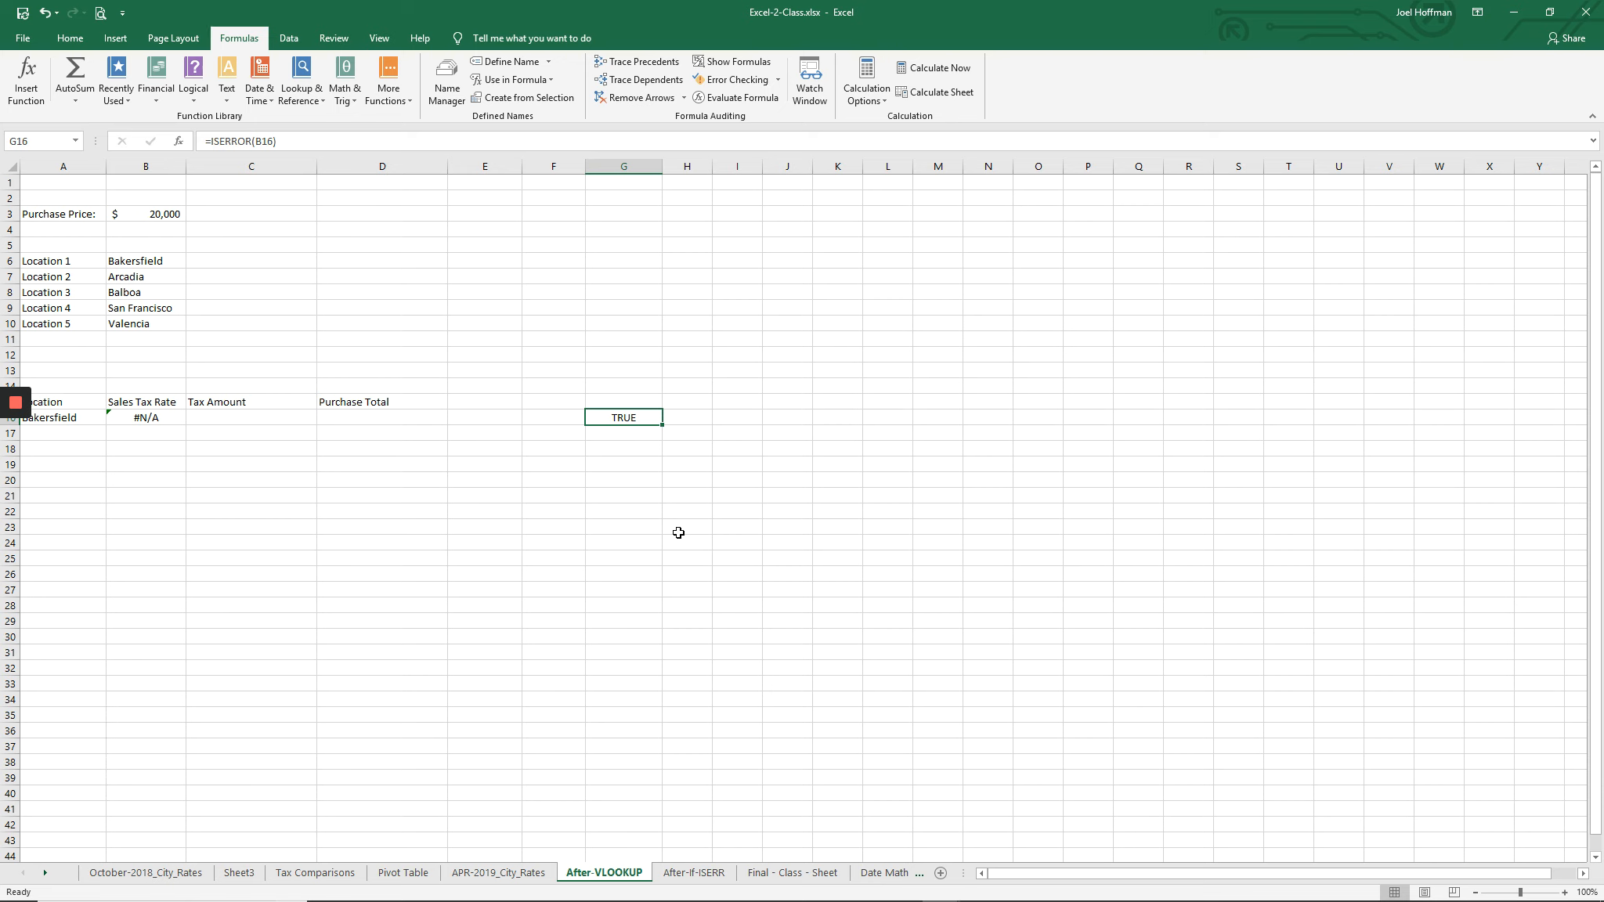
mouse_move(151, 417)
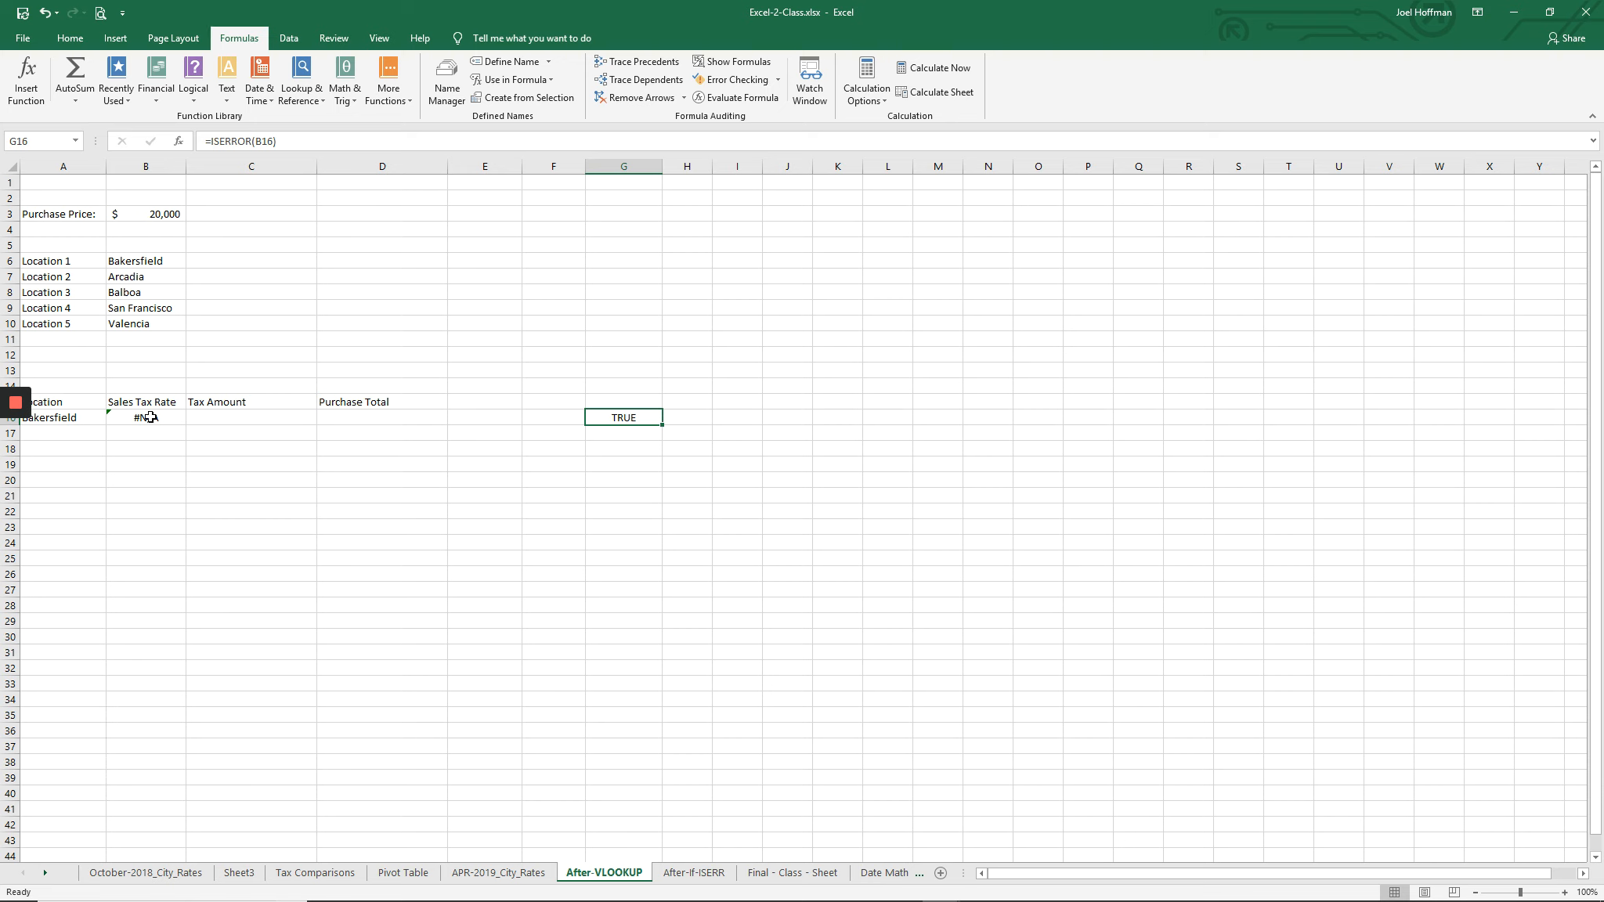
left_click(145, 417)
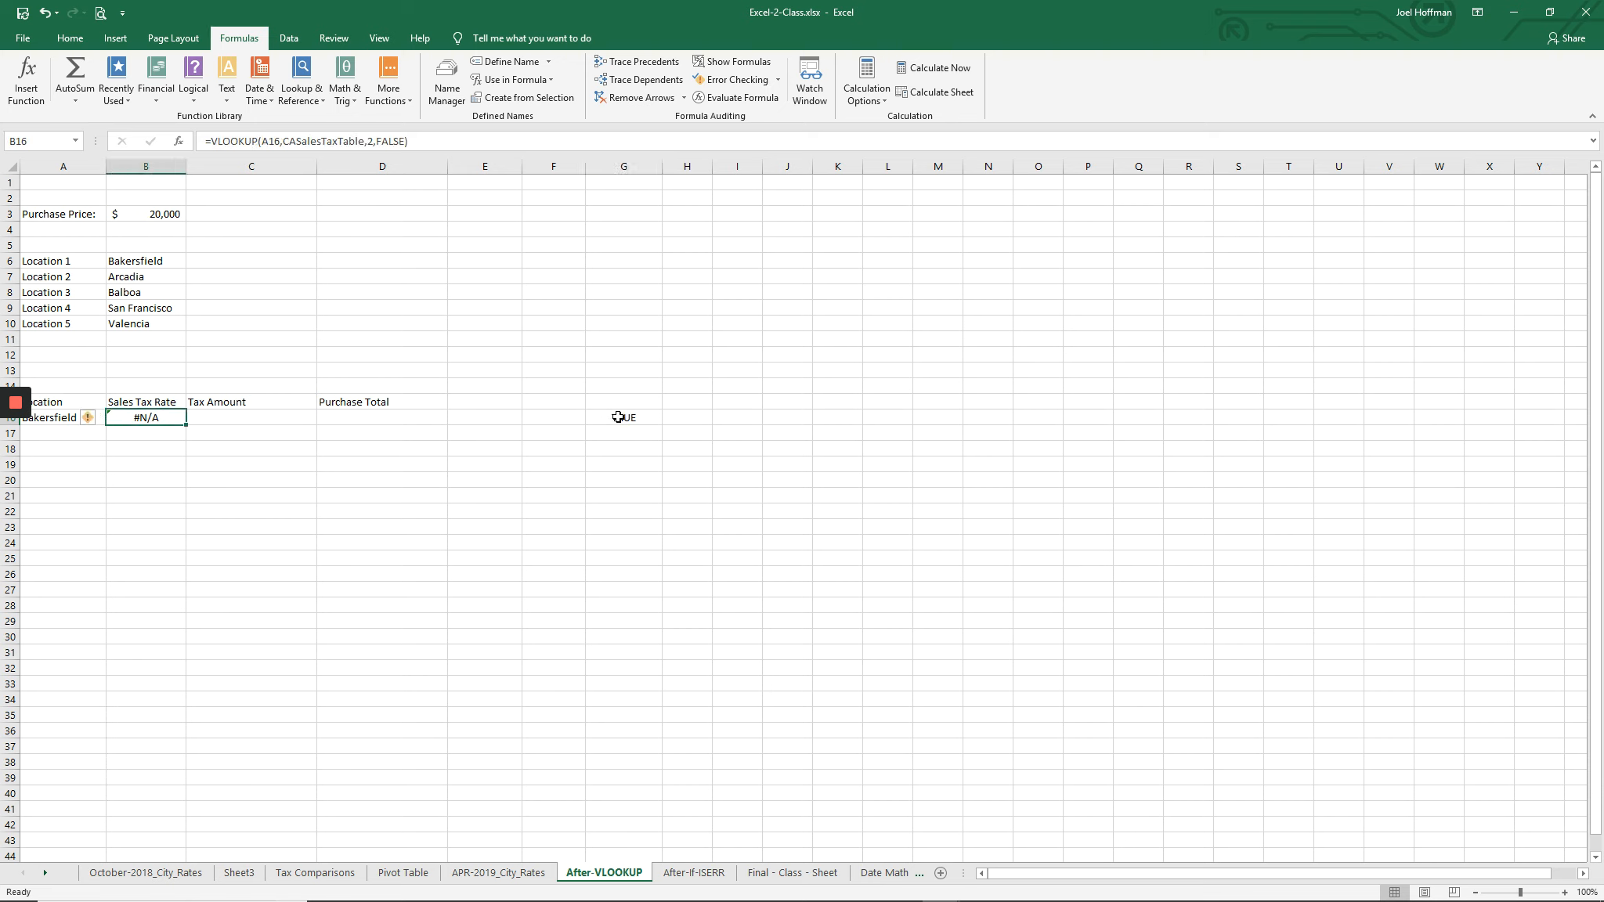
left_click(622, 416)
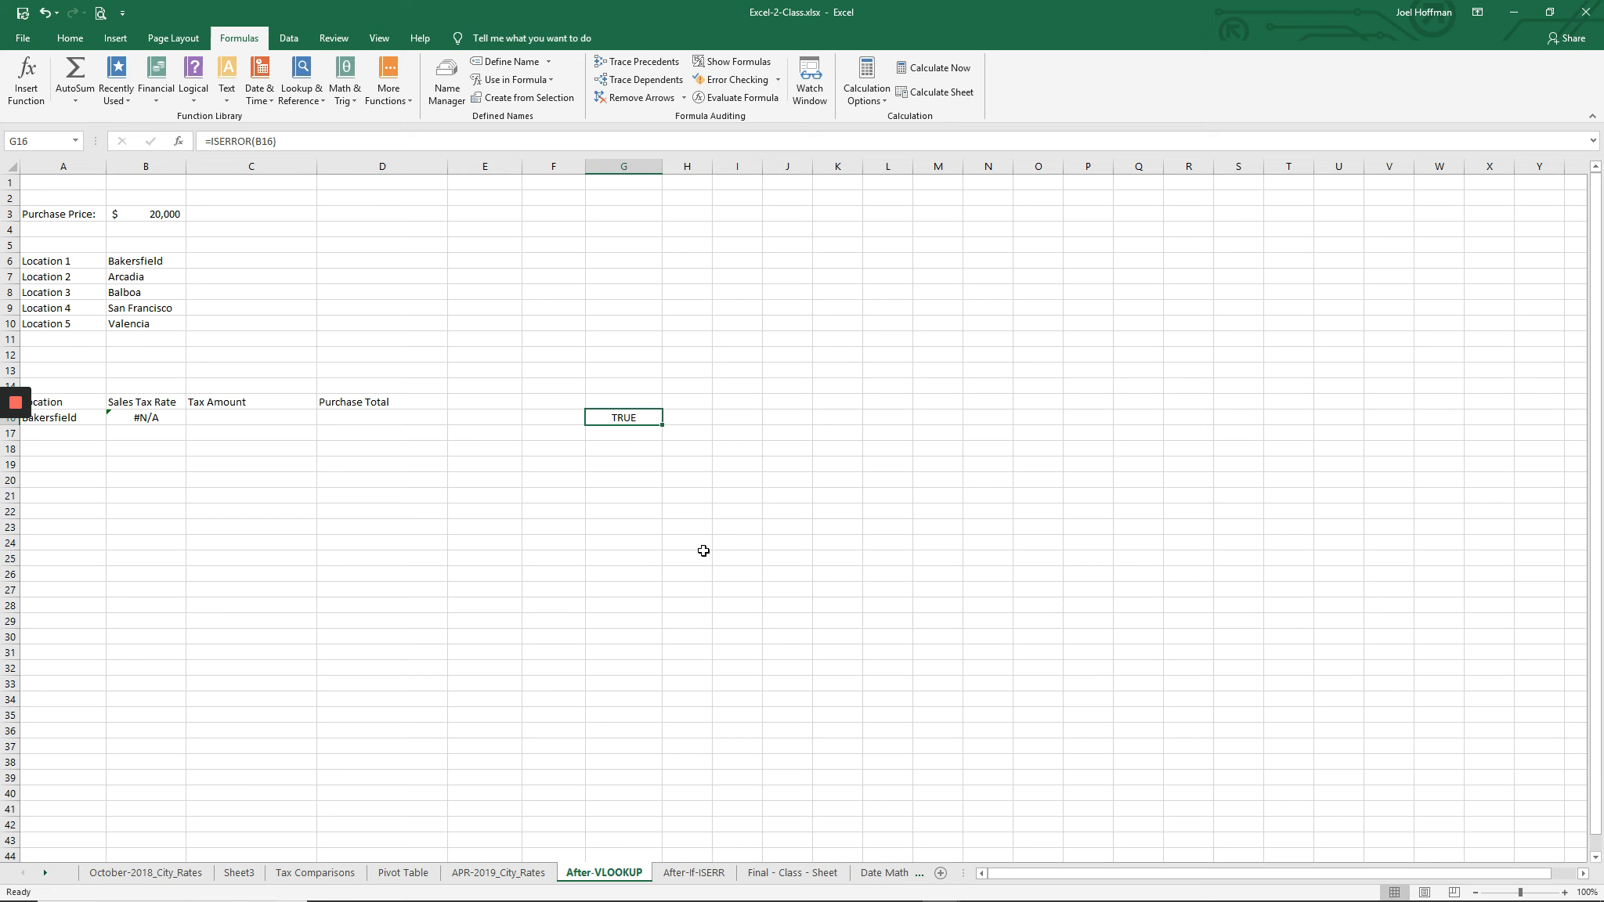
mouse_move(122, 408)
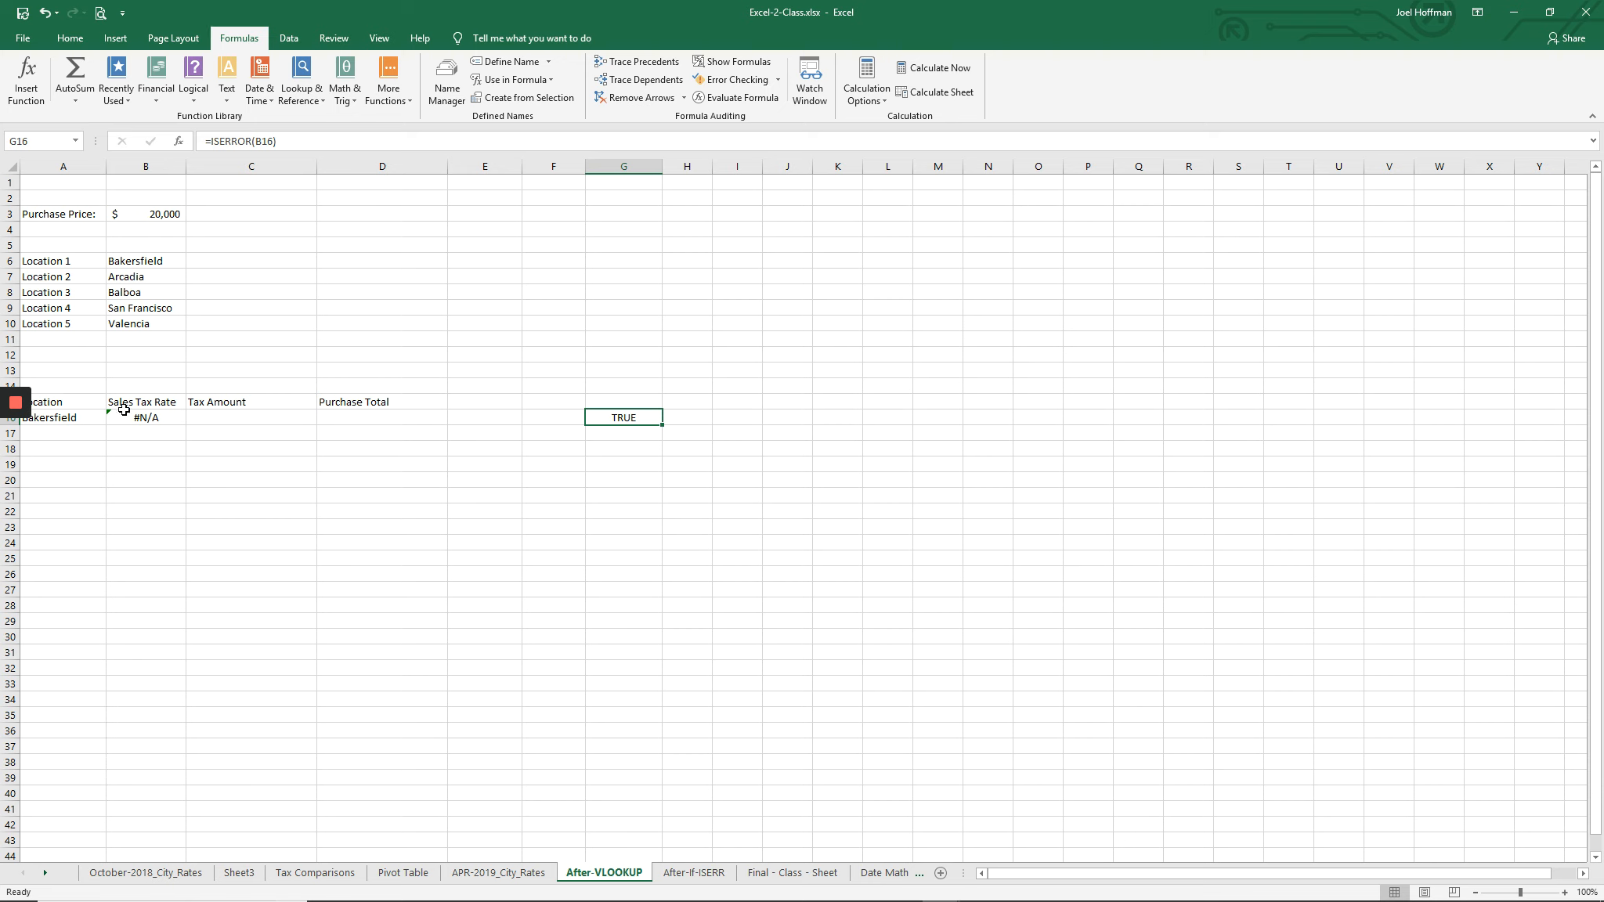
mouse_move(150, 420)
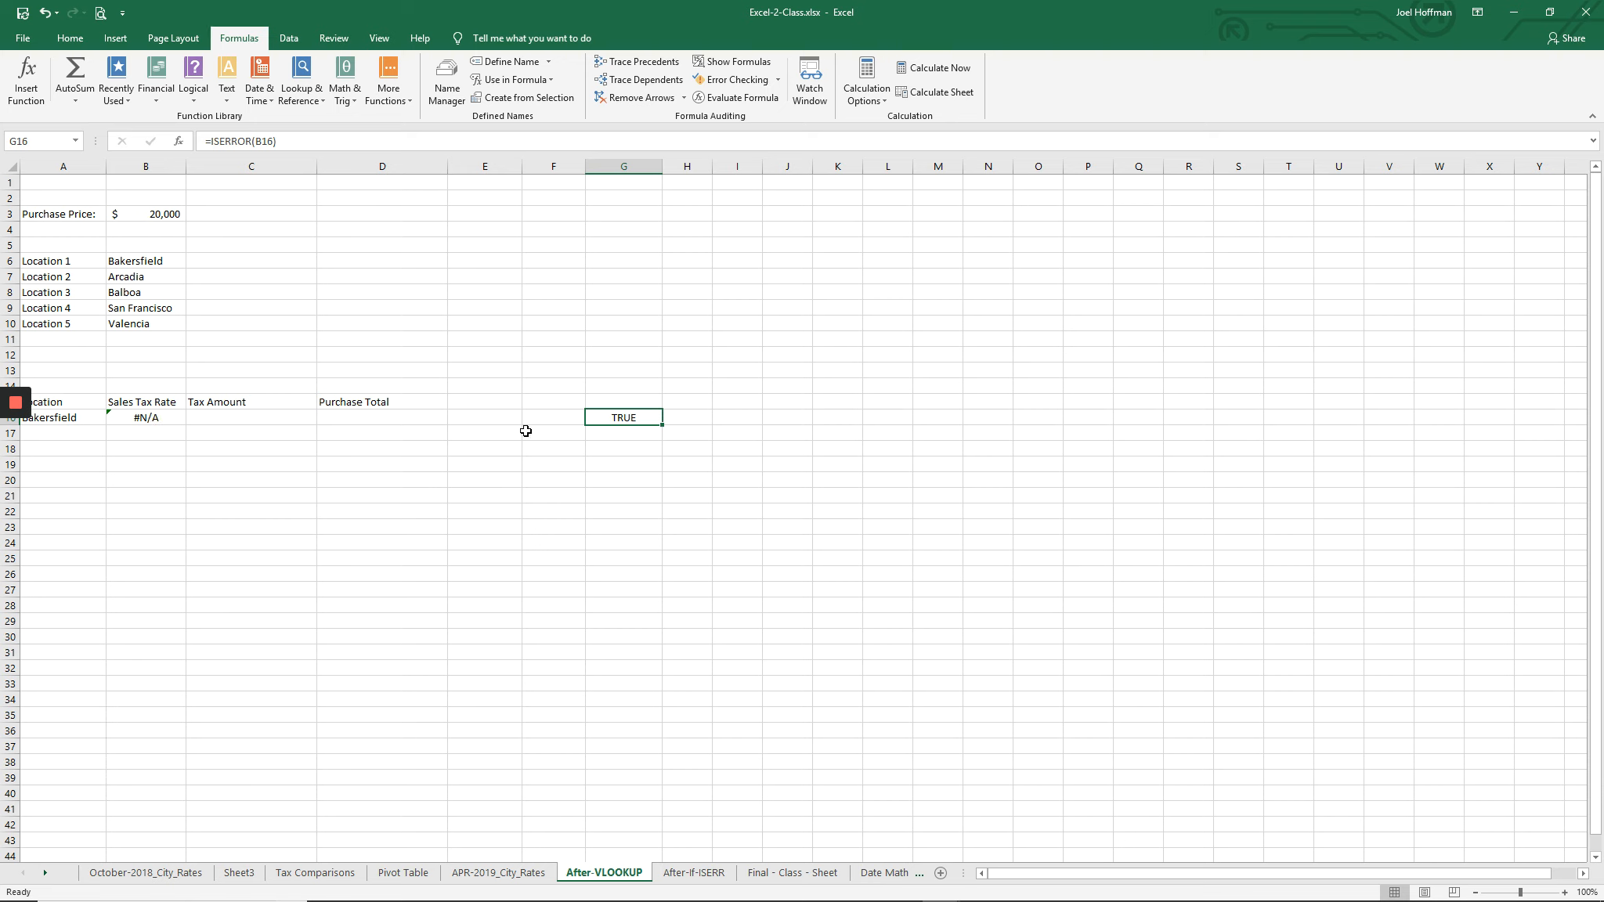
mouse_move(539, 418)
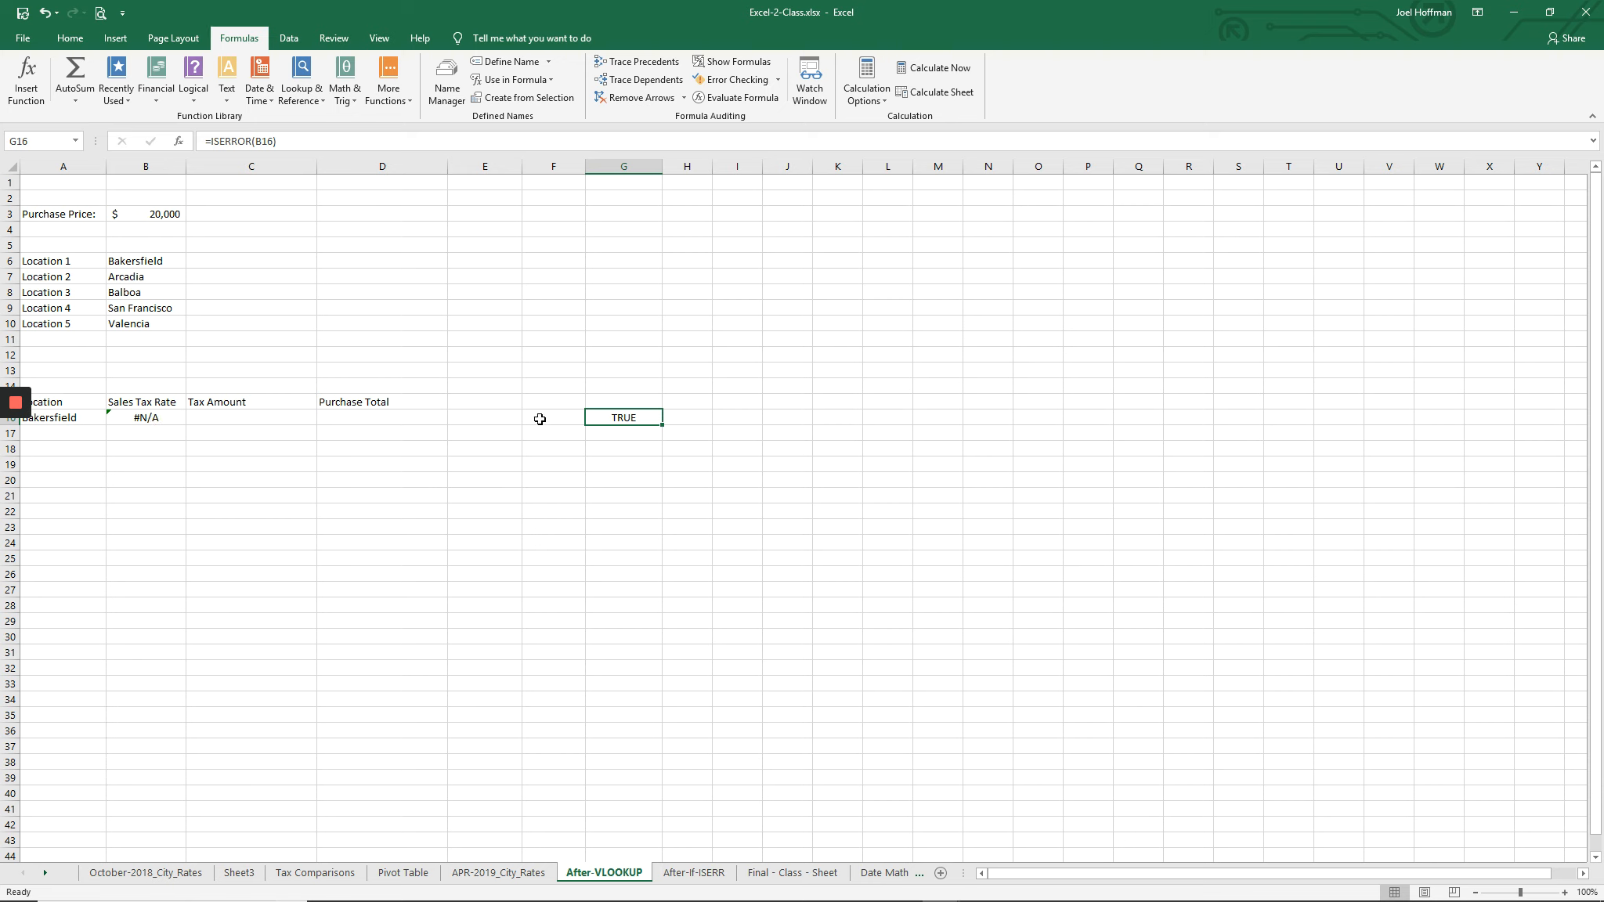
mouse_move(566, 409)
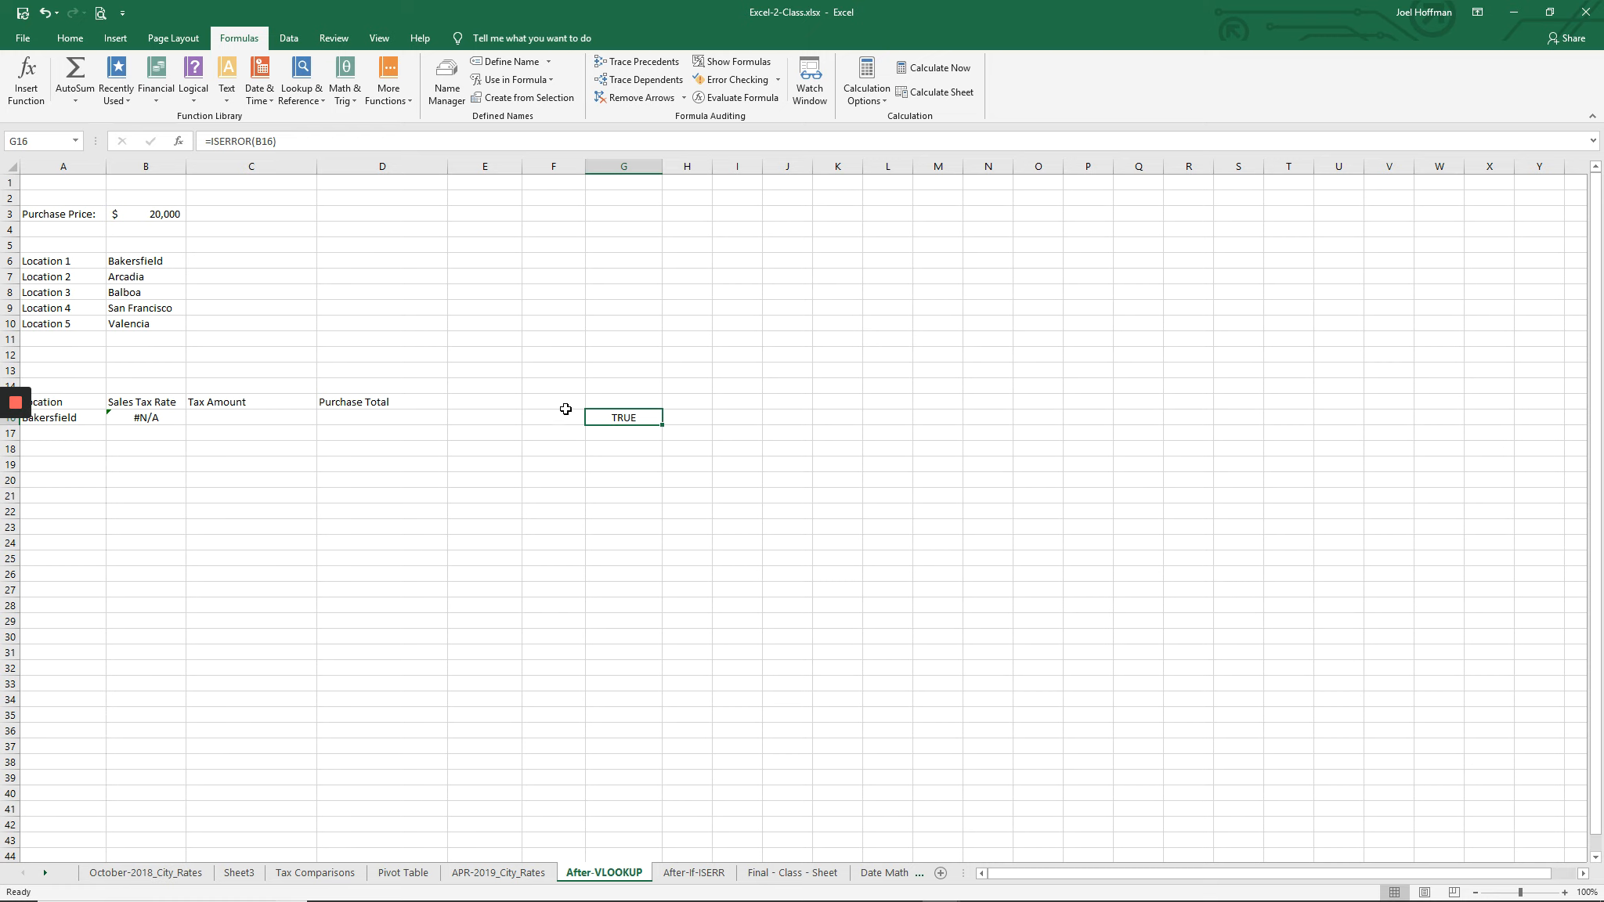